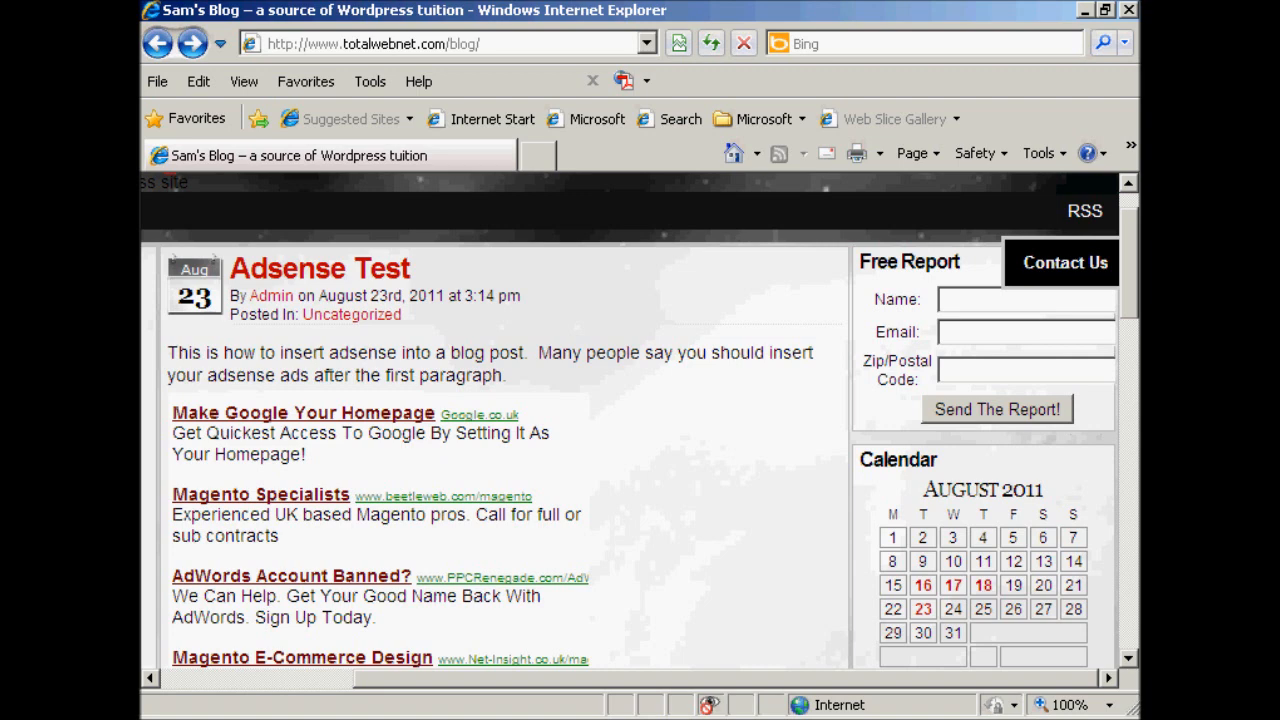
{"action": "mouse_move", "coordinate": [1085, 210]}
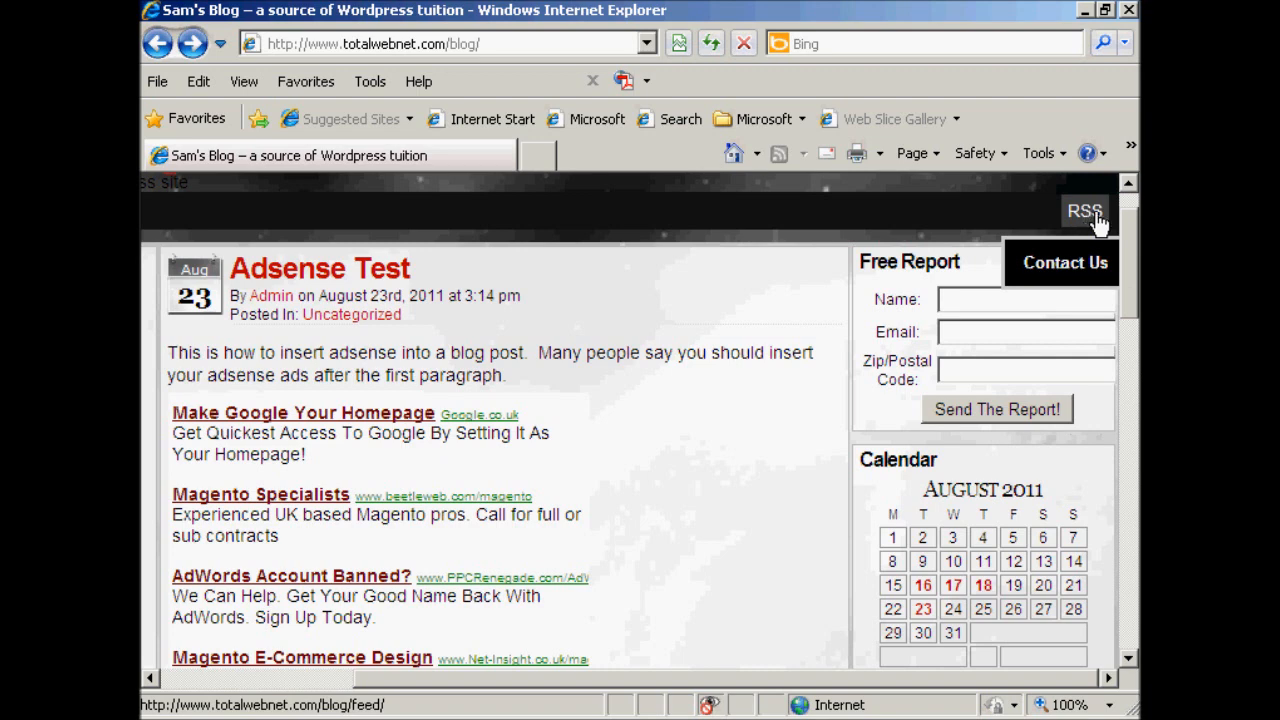
- Open the blog's RSS feed at /blog/feed/ and copy its address from the address bar
{"action": "left_click", "coordinate": [1085, 211]}
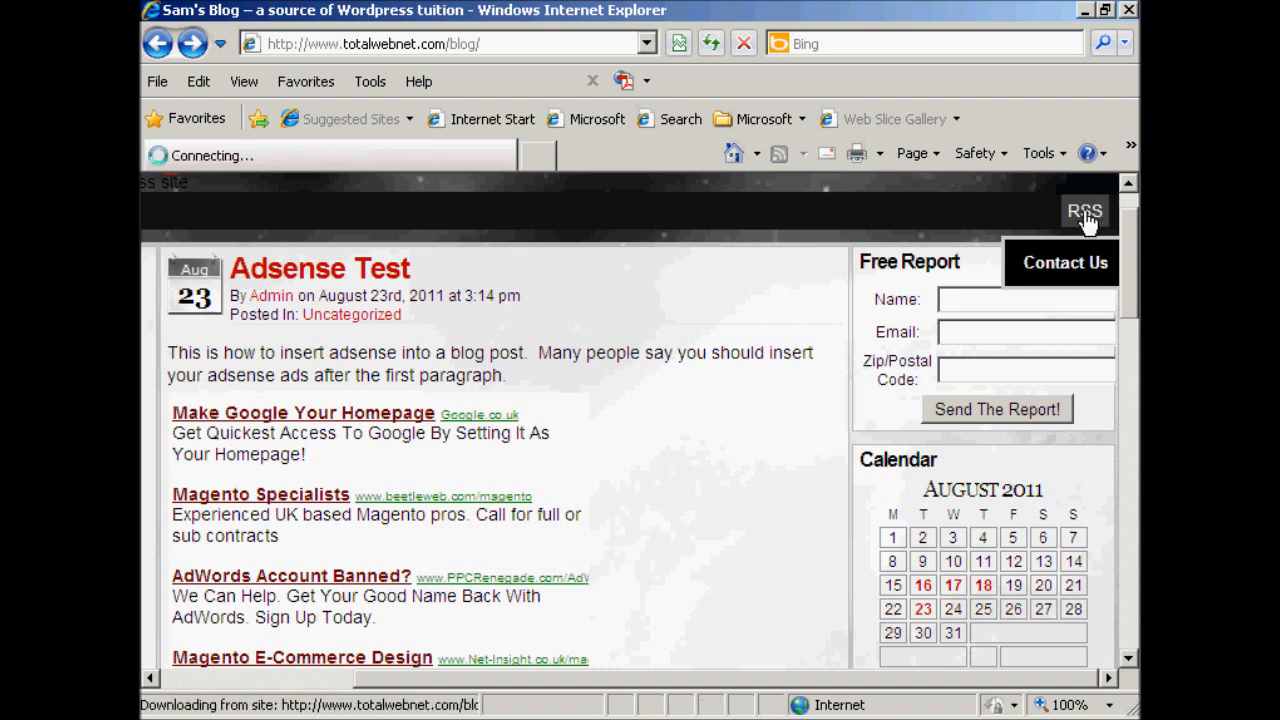
{"action": "left_click", "coordinate": [1084, 211]}
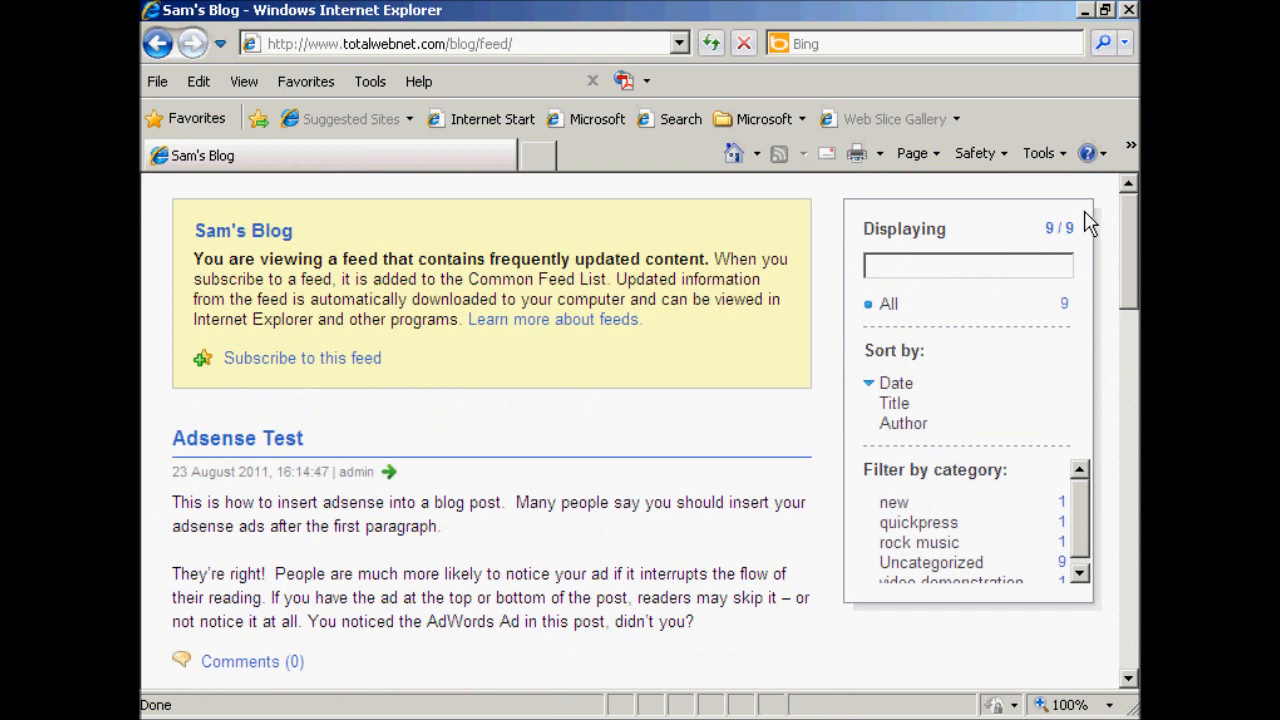
{"action": "mouse_move", "coordinate": [1094, 289]}
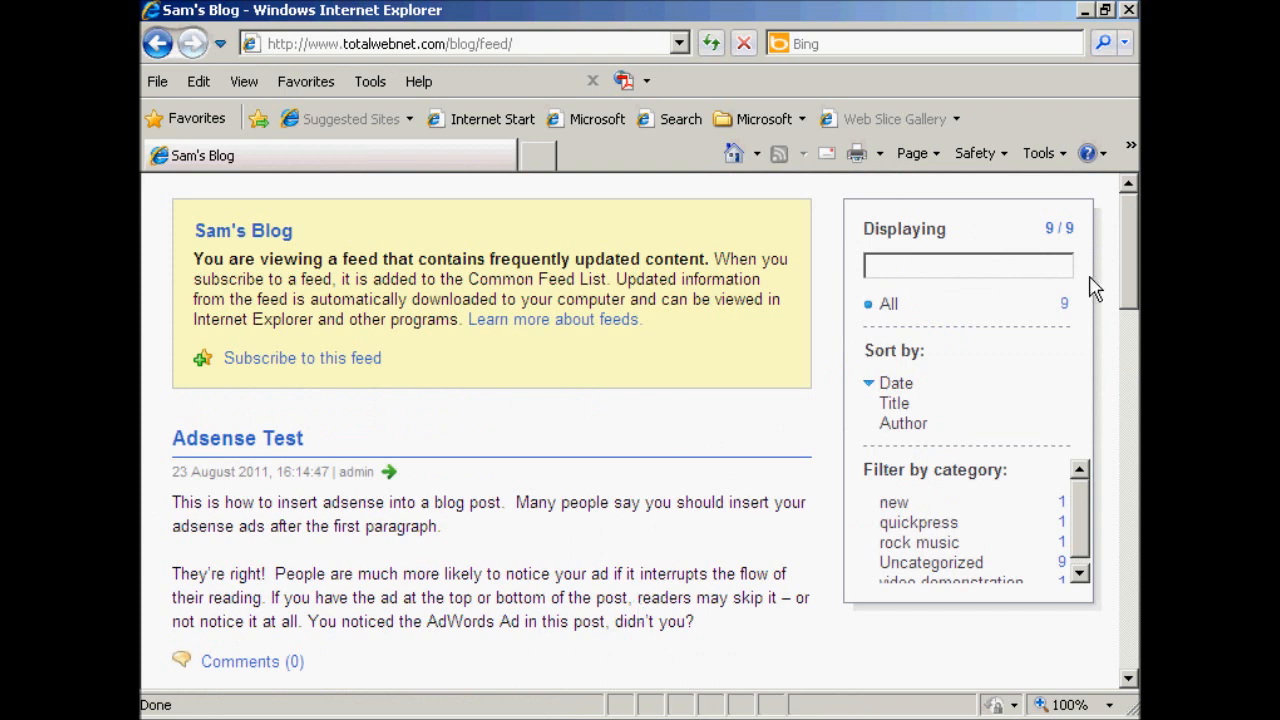
{"action": "mouse_move", "coordinate": [1130, 238]}
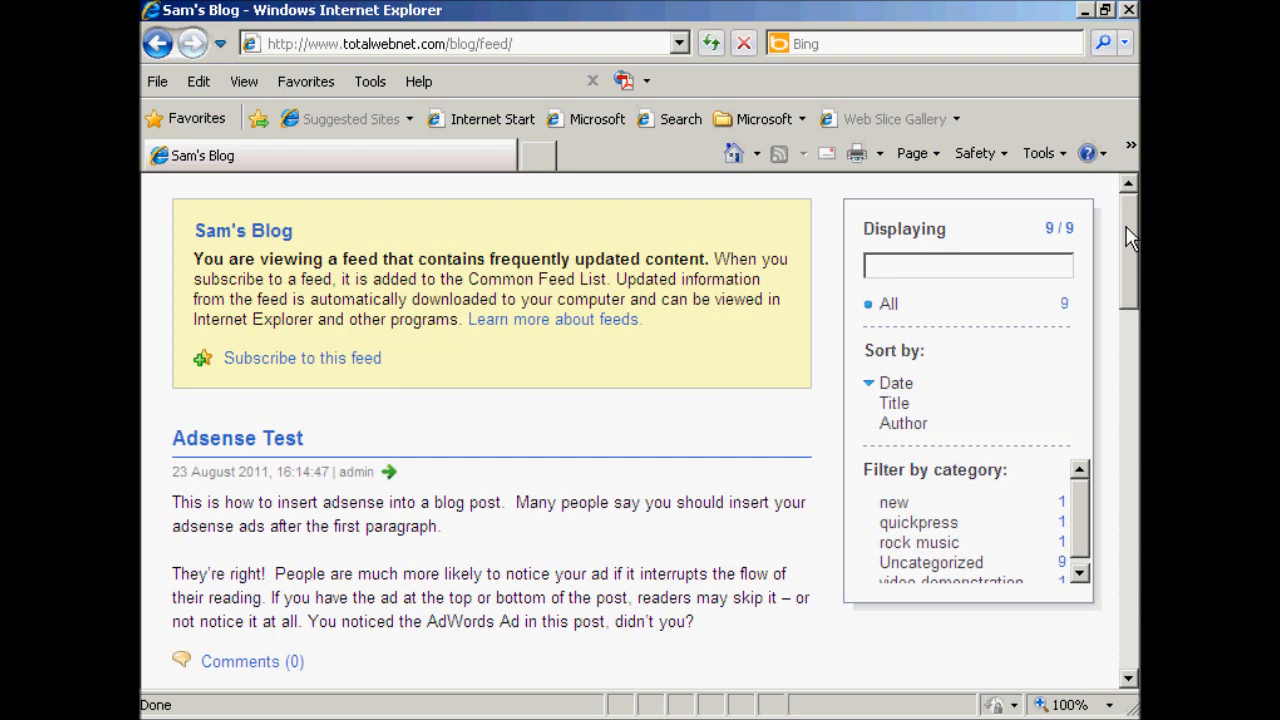
{"action": "mouse_move", "coordinate": [525, 43]}
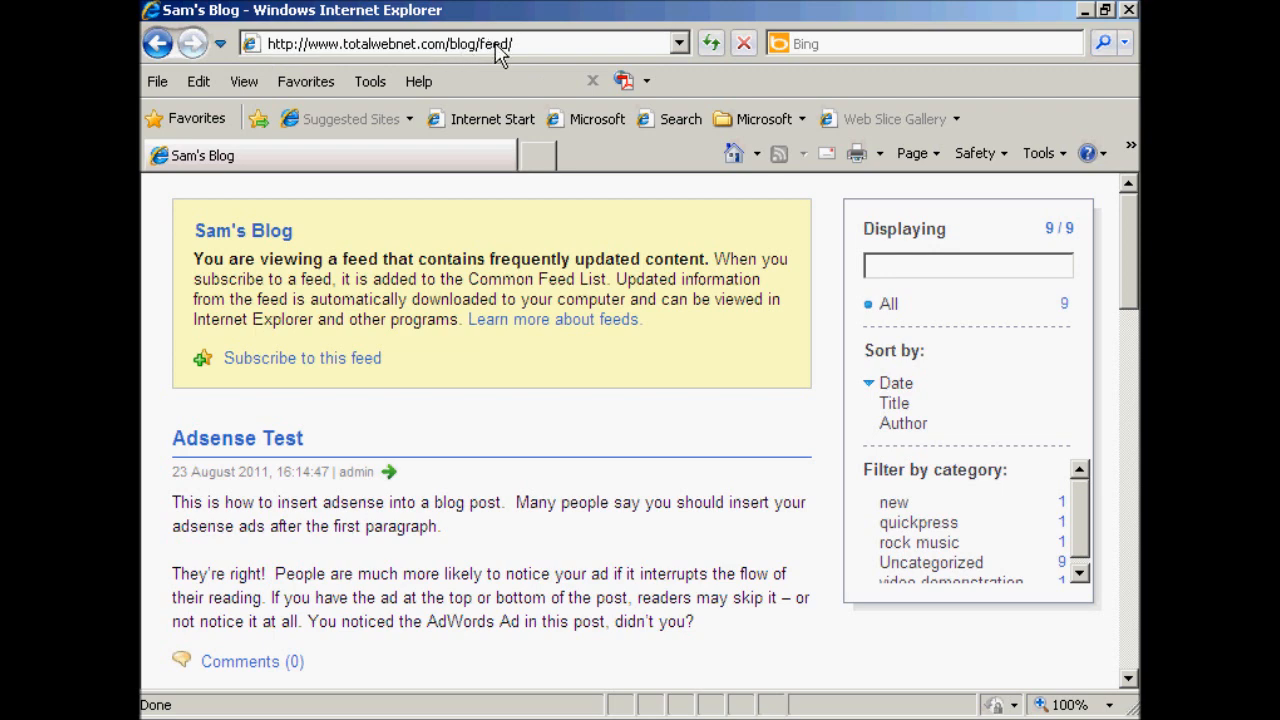
{"action": "right_click", "coordinate": [490, 43]}
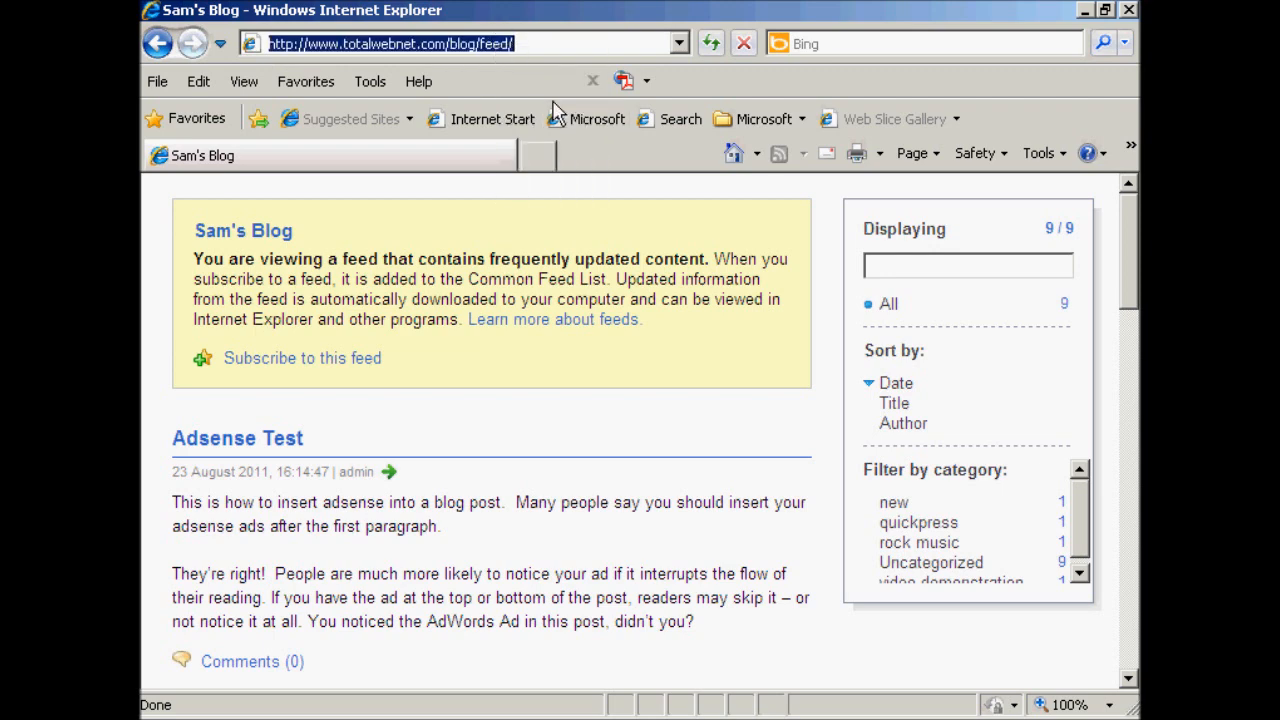
{"action": "mouse_move", "coordinate": [595, 72]}
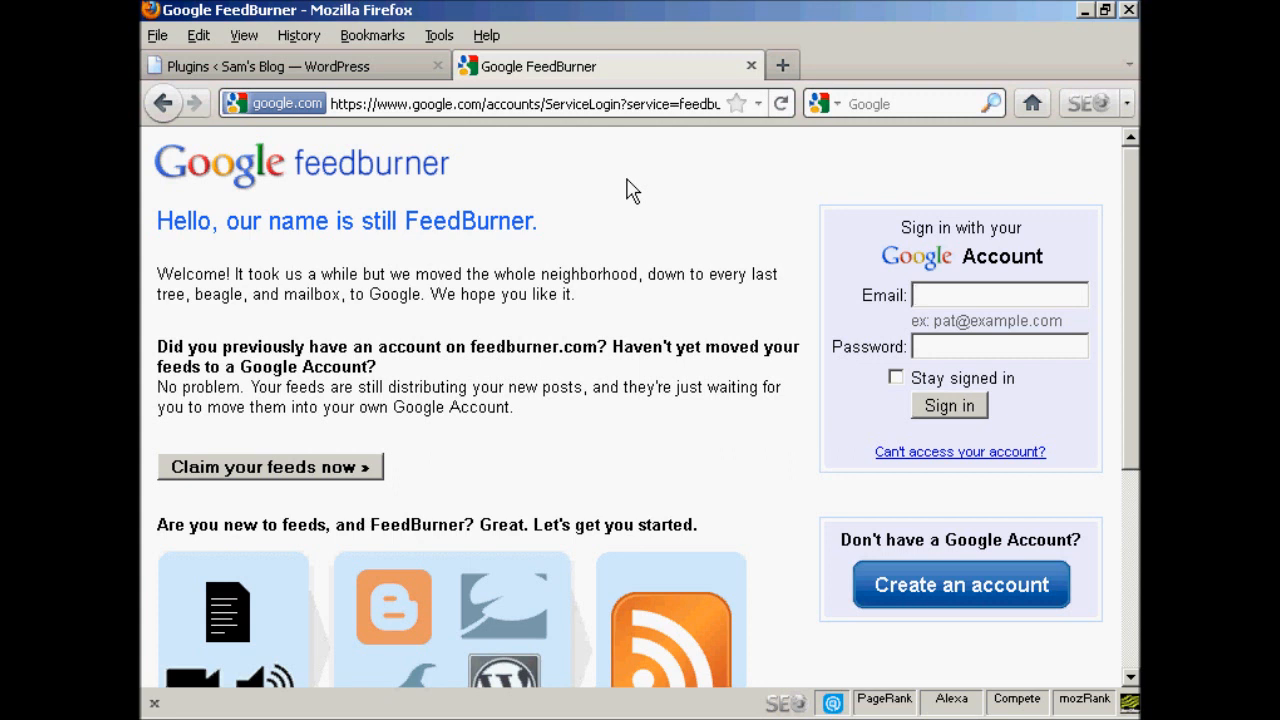
- Sign in to Google FeedBurner with the Google account email and password
{"action": "left_click", "coordinate": [999, 294]}
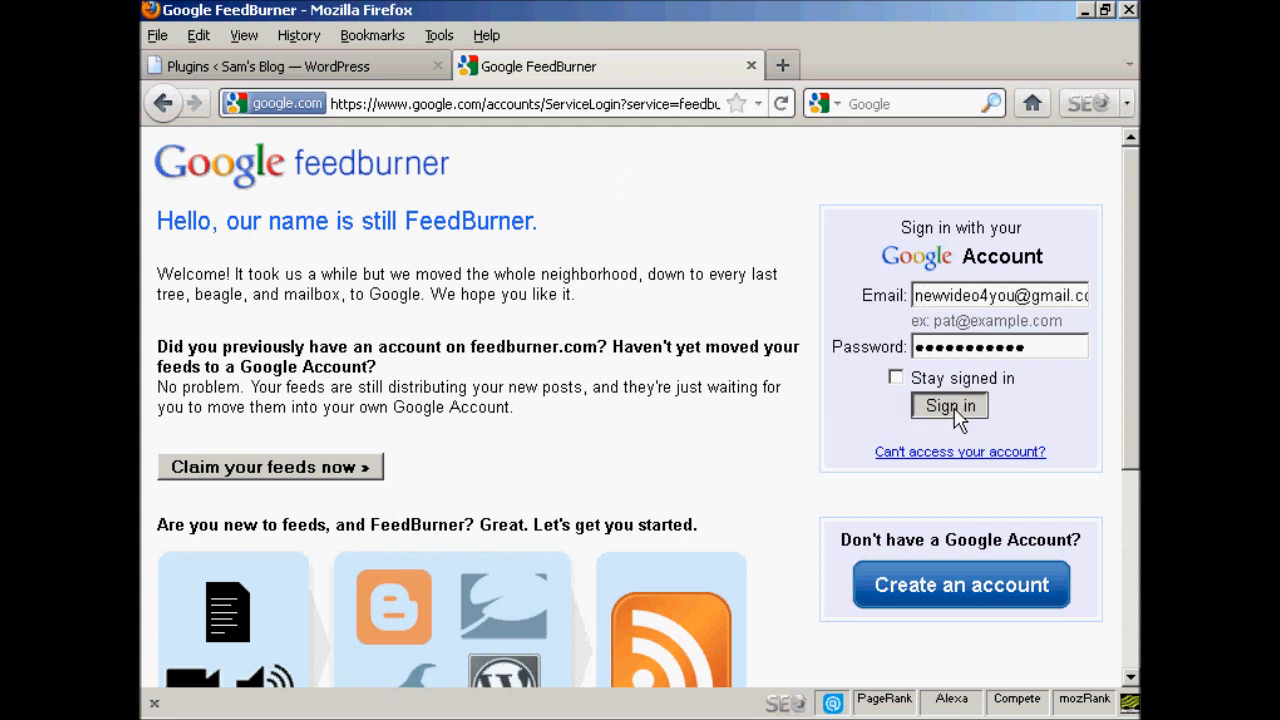
{"action": "left_click", "coordinate": [948, 406]}
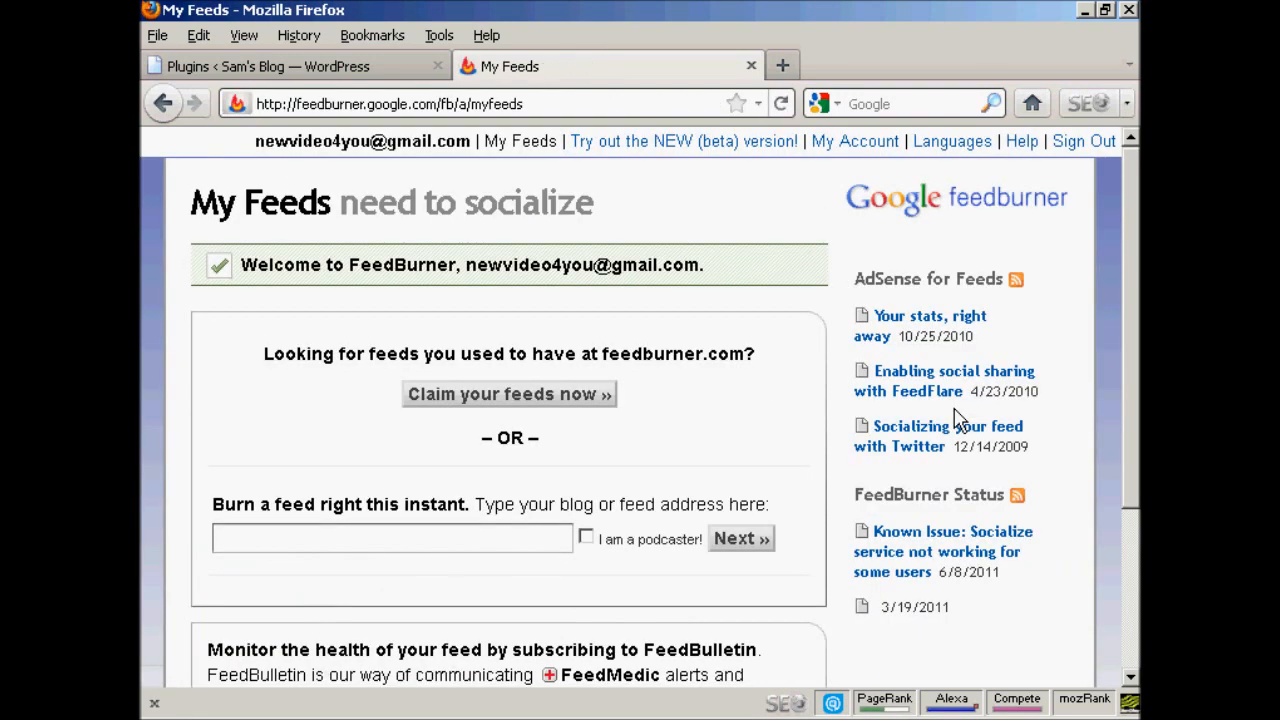
{"action": "mouse_move", "coordinate": [1134, 318]}
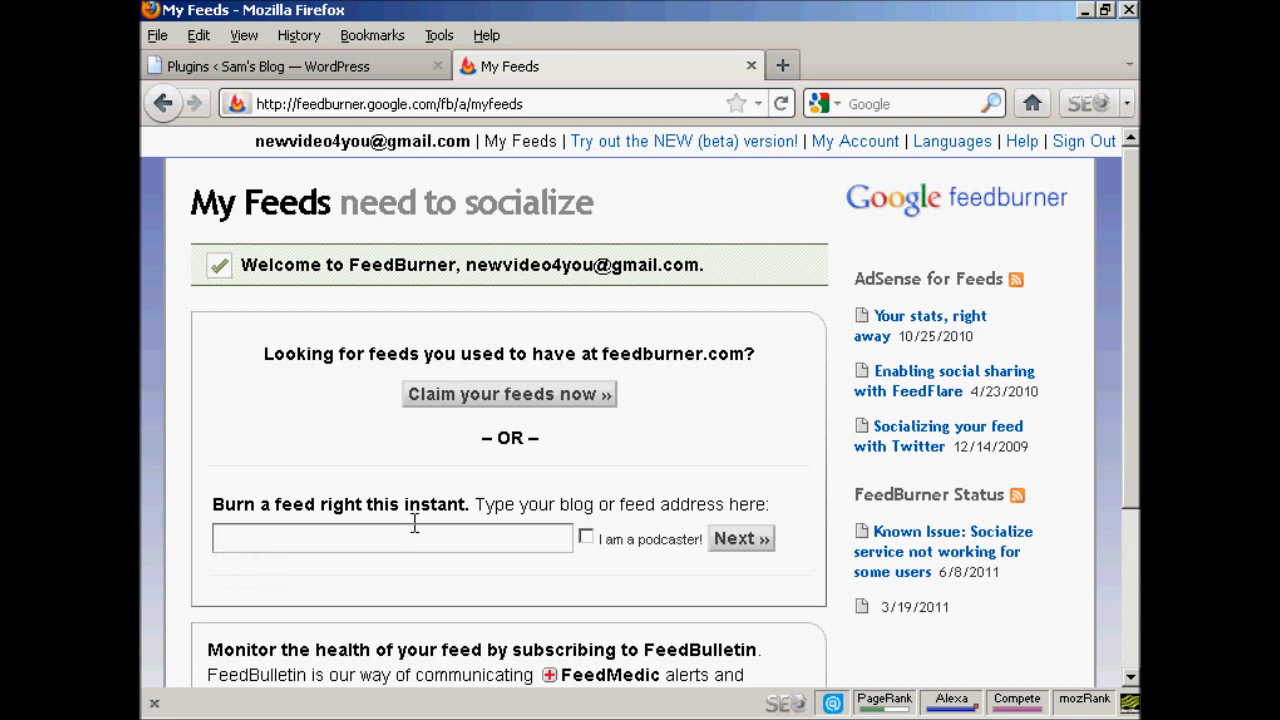
{"action": "type", "text": "http://www.totalwebnet.com/blog/feed/"}
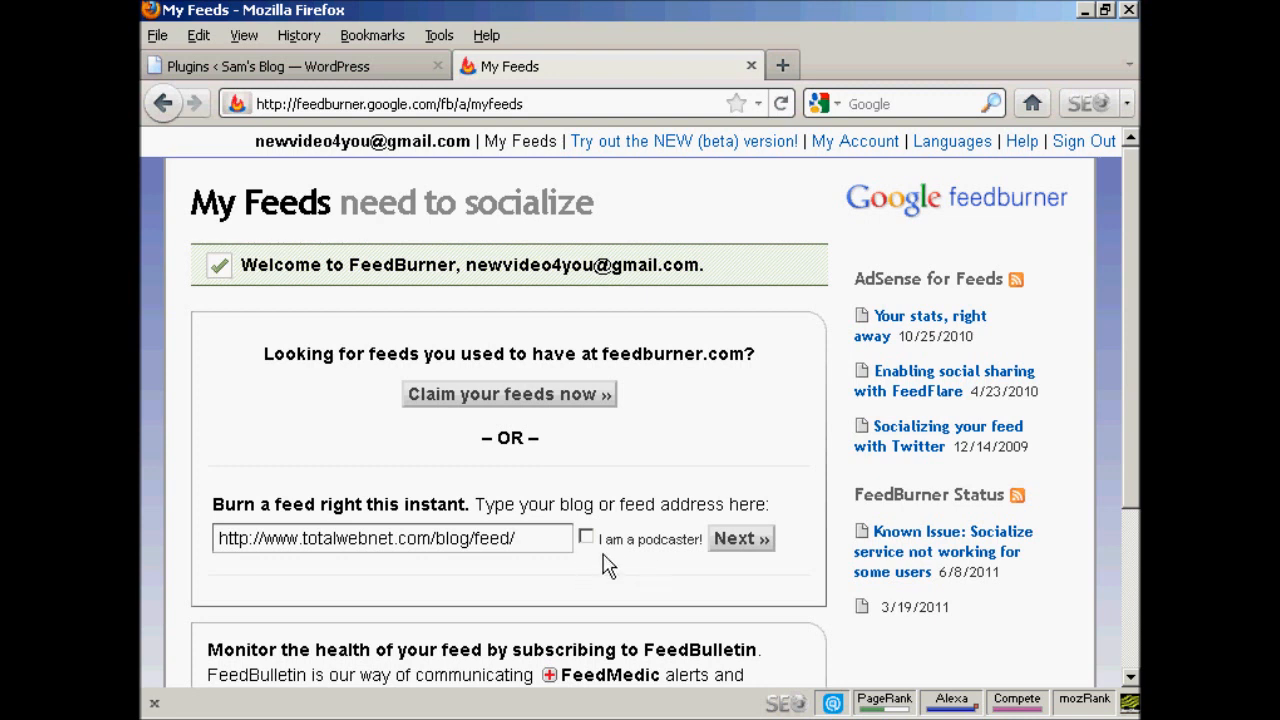
{"action": "mouse_move", "coordinate": [710, 575]}
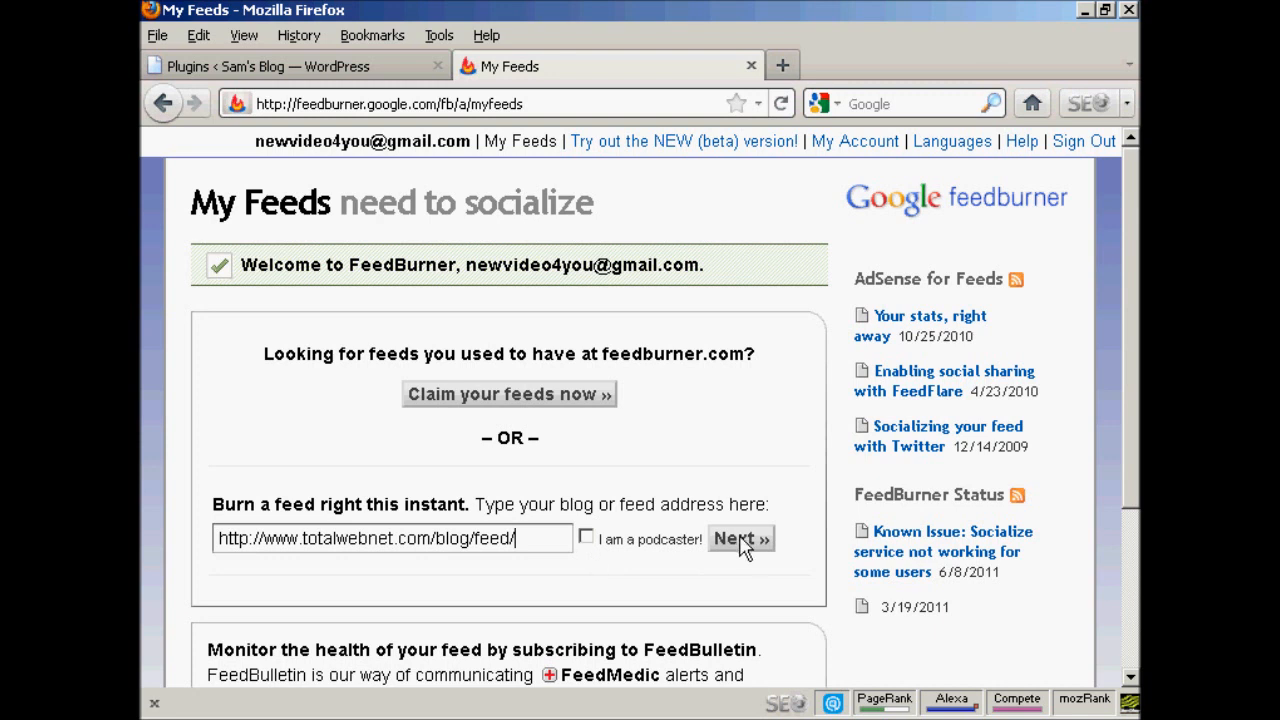
{"action": "left_click", "coordinate": [740, 538]}
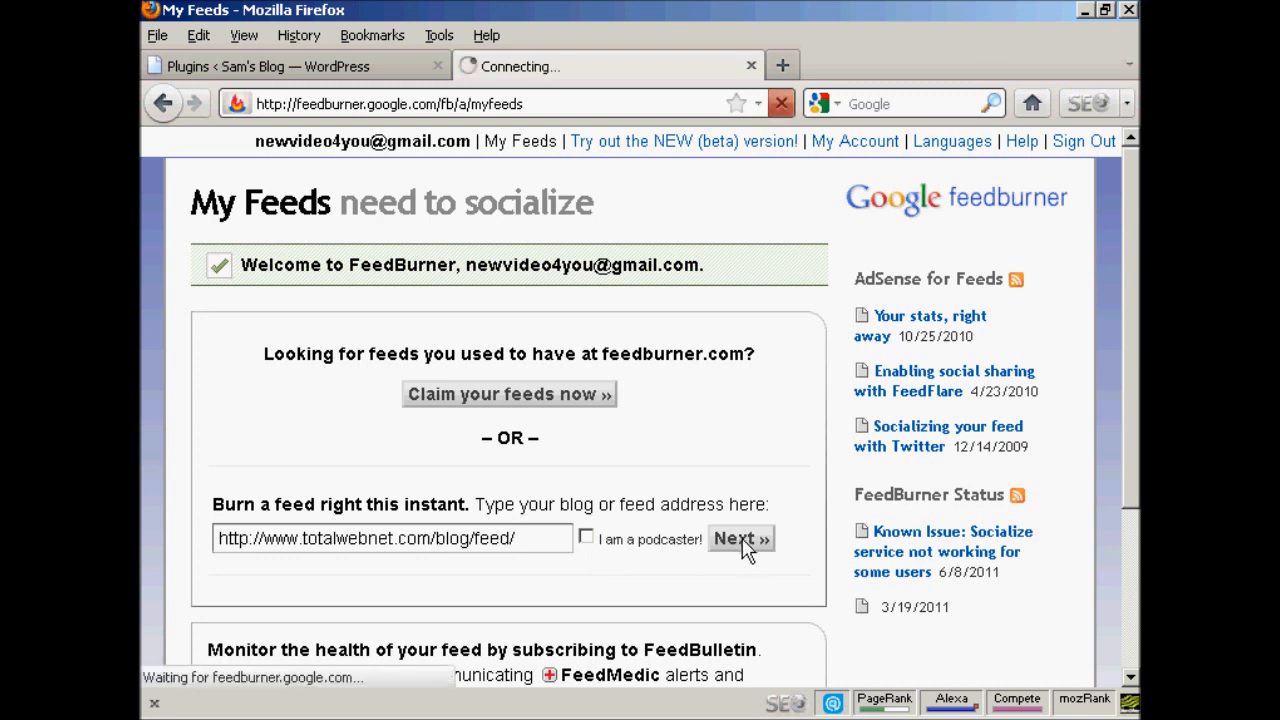
{"action": "left_click", "coordinate": [740, 538]}
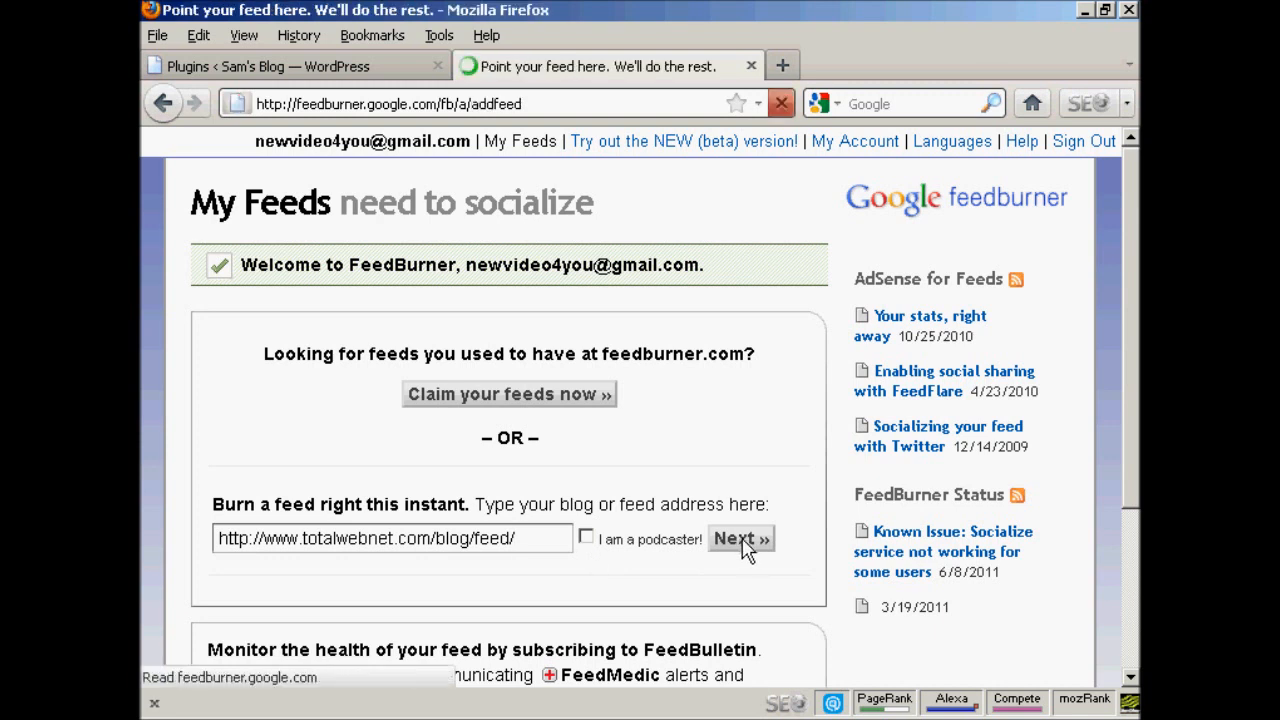
- Accept the prefilled feed title Sam's Blog and feed address totalwebnet/bnoH
{"action": "left_click", "coordinate": [740, 538]}
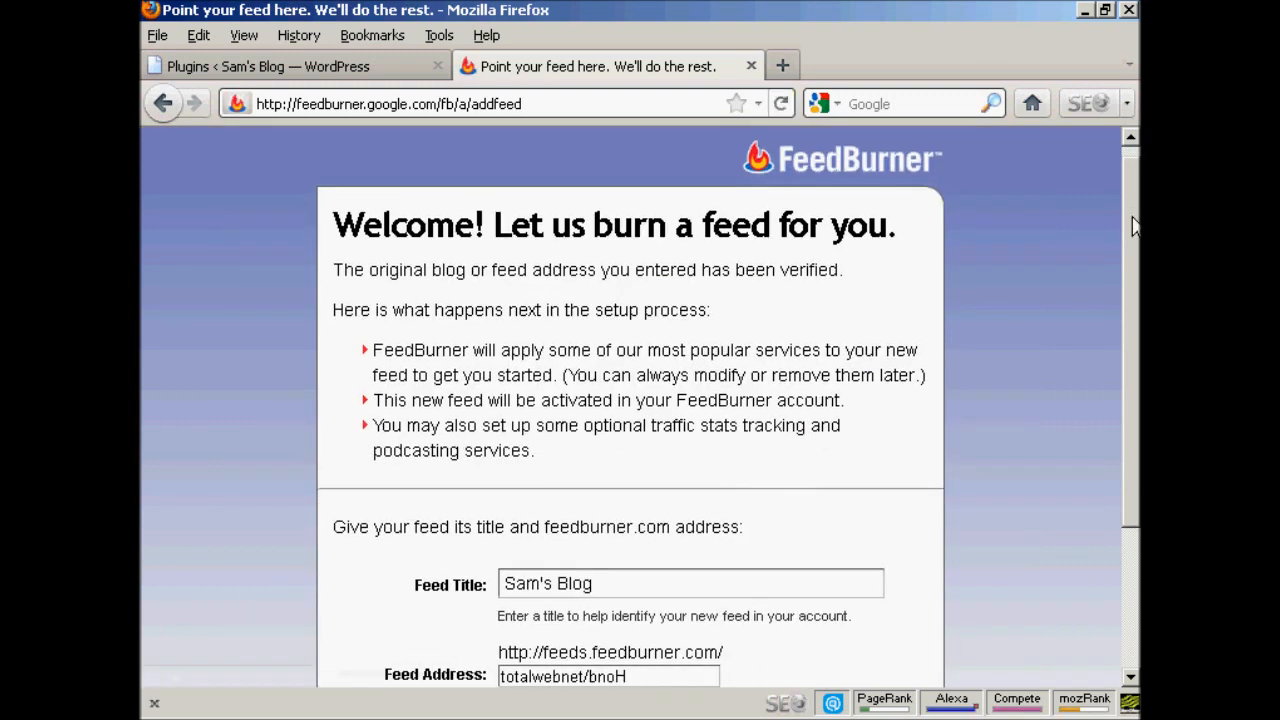
{"action": "scroll", "scroll_direction": "down", "scroll_amount": 3}
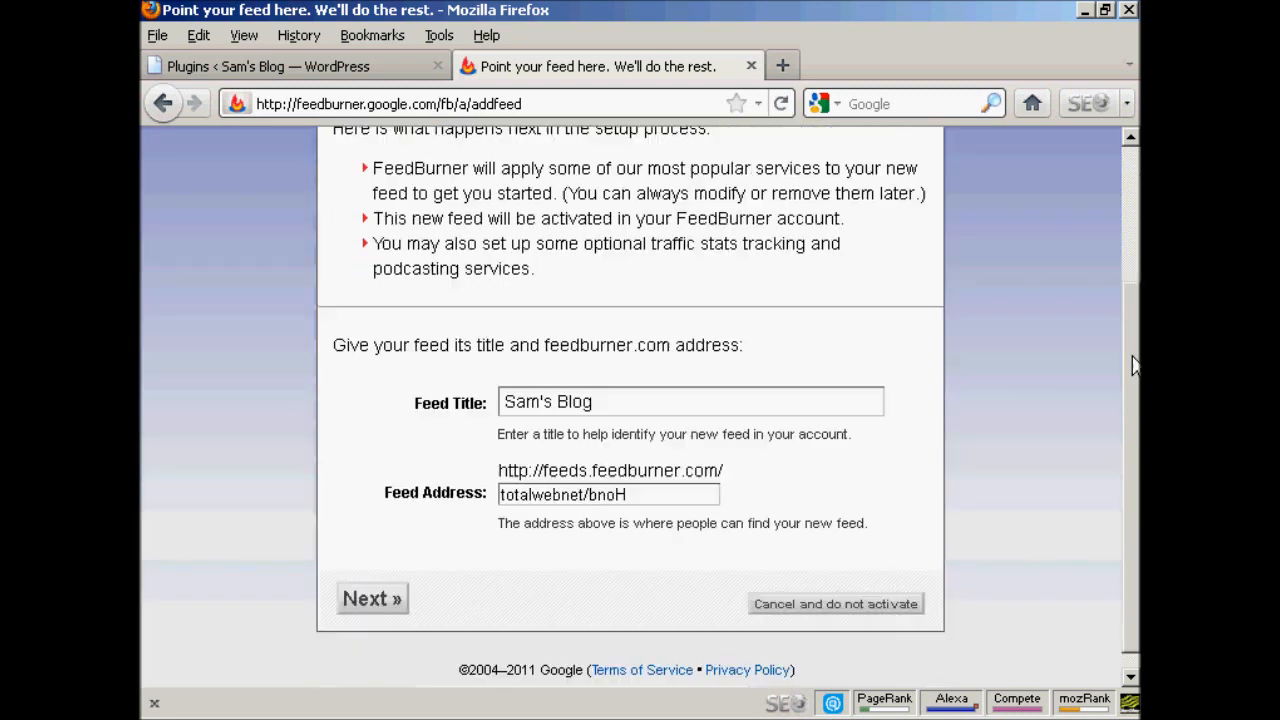
{"action": "scroll", "scroll_direction": "down", "scroll_amount": 3}
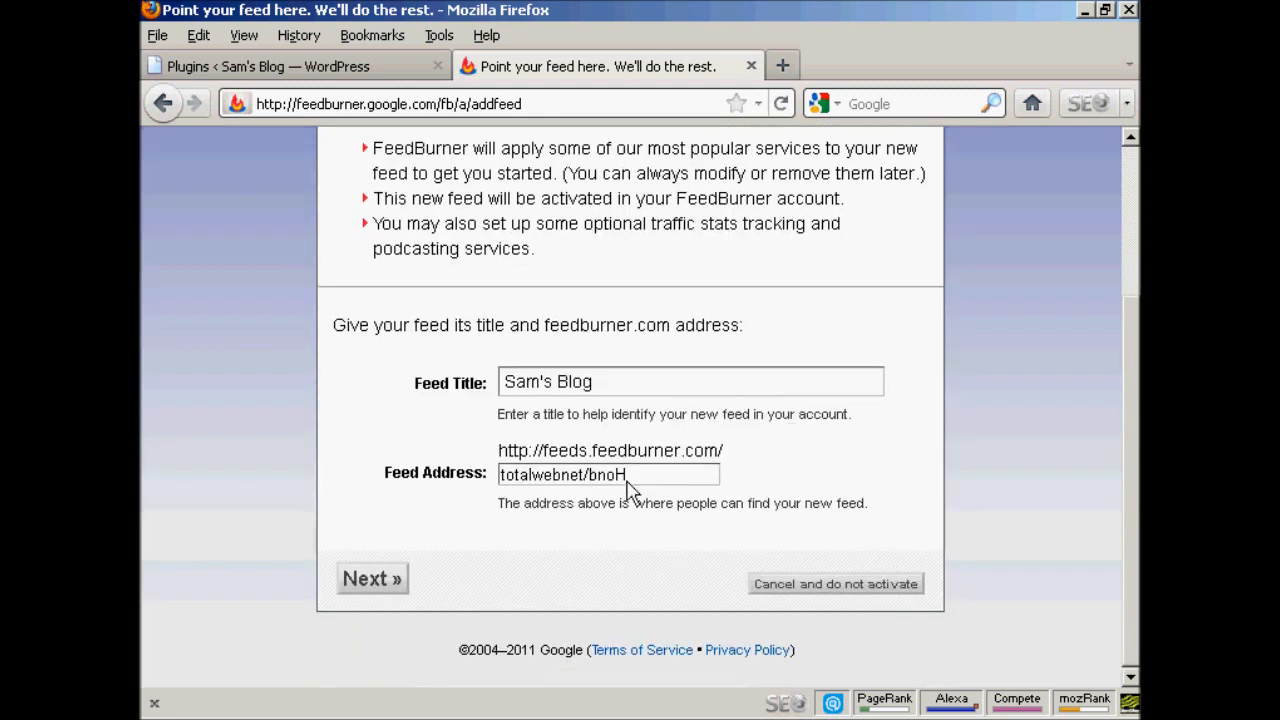
{"action": "mouse_move", "coordinate": [467, 500]}
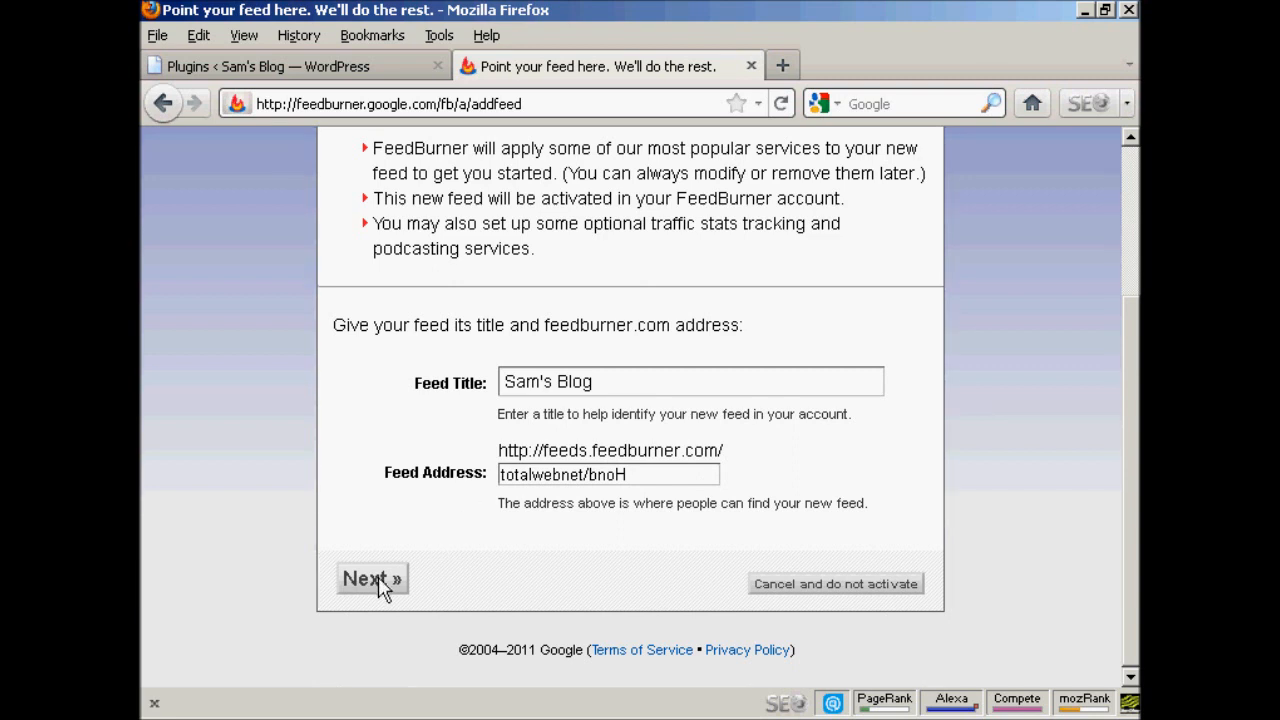
{"action": "left_click", "coordinate": [371, 579]}
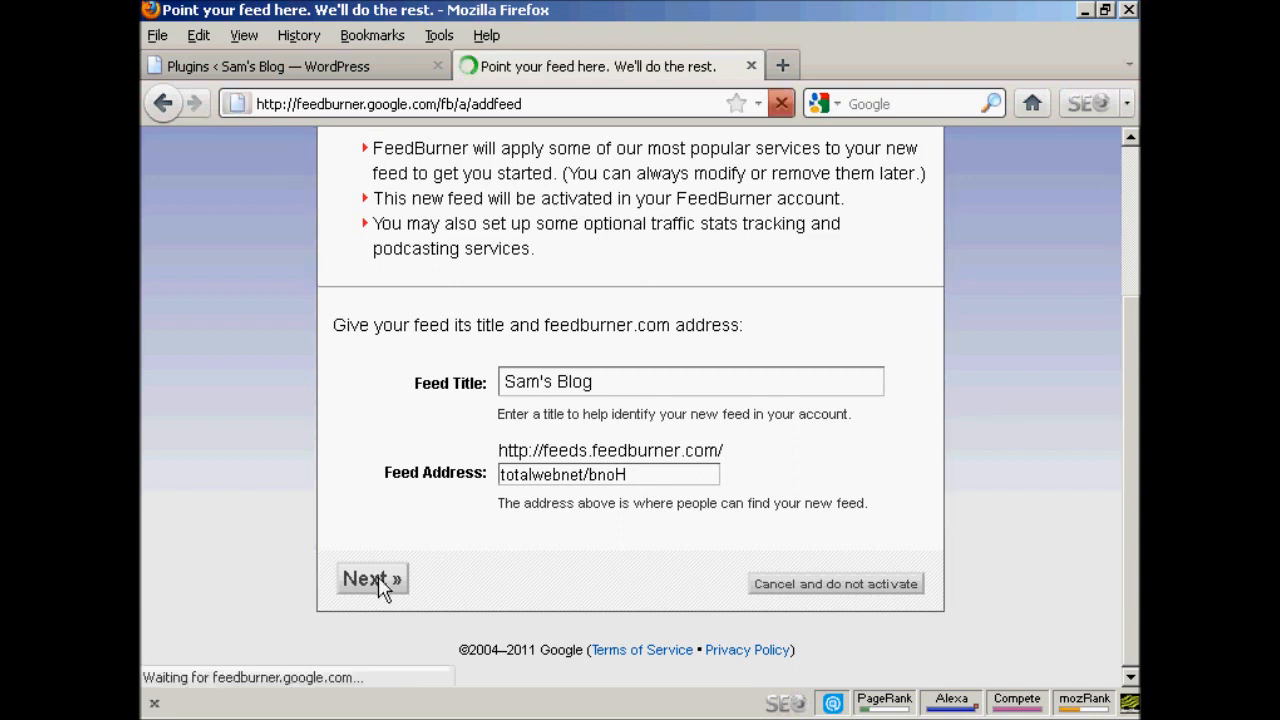
- Copy the new feed link feeds.feedburner.com/totalwebnet/bnoH and continue to Step 2
{"action": "left_click", "coordinate": [371, 578]}
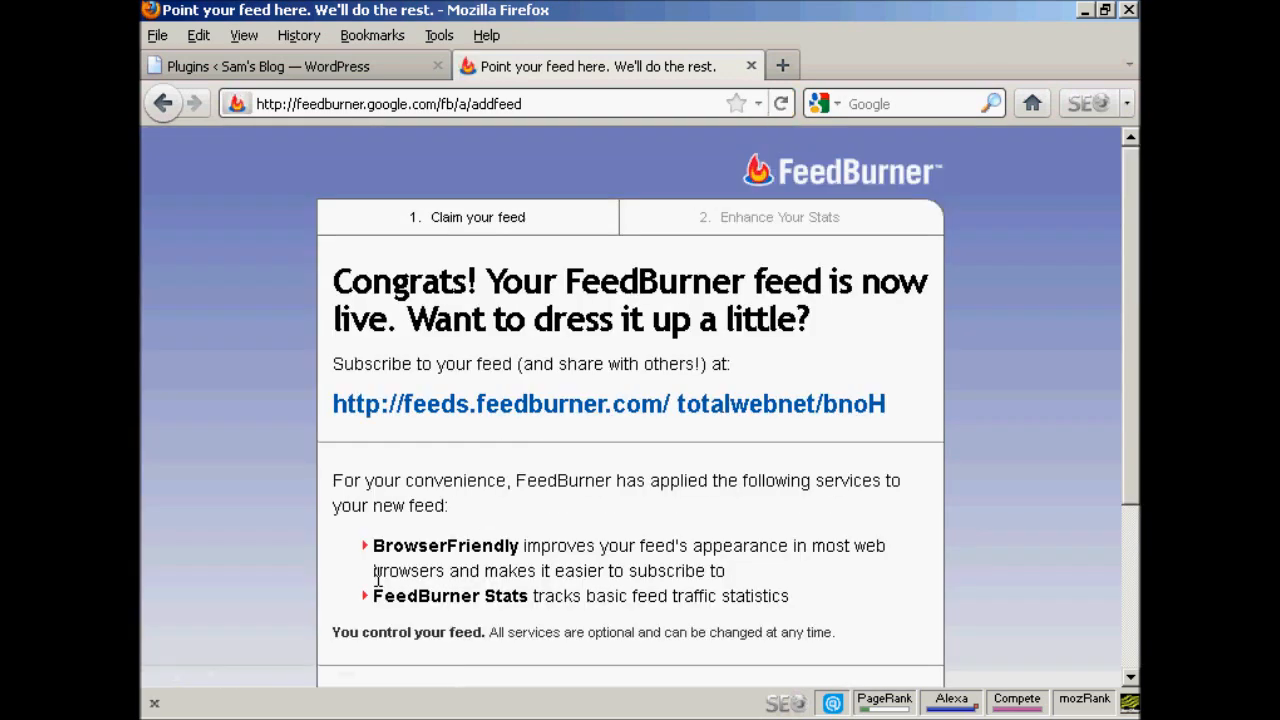
{"action": "mouse_move", "coordinate": [895, 467]}
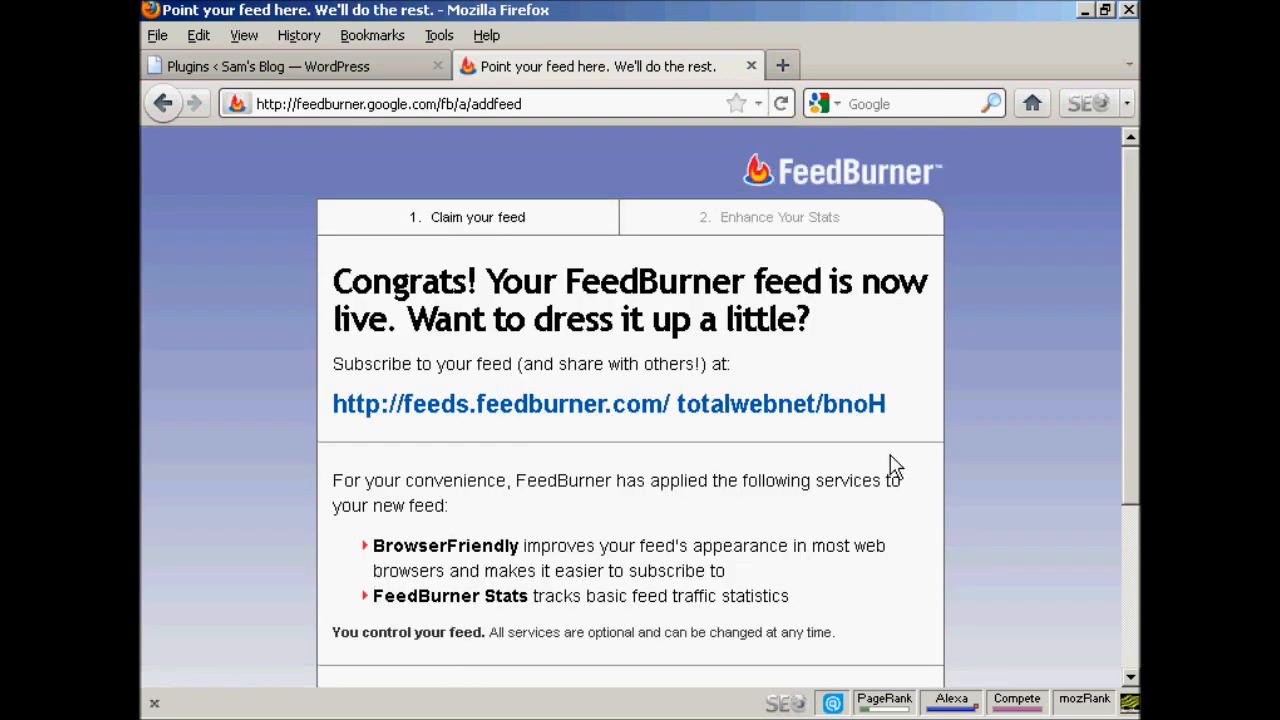
{"action": "mouse_move", "coordinate": [1133, 231]}
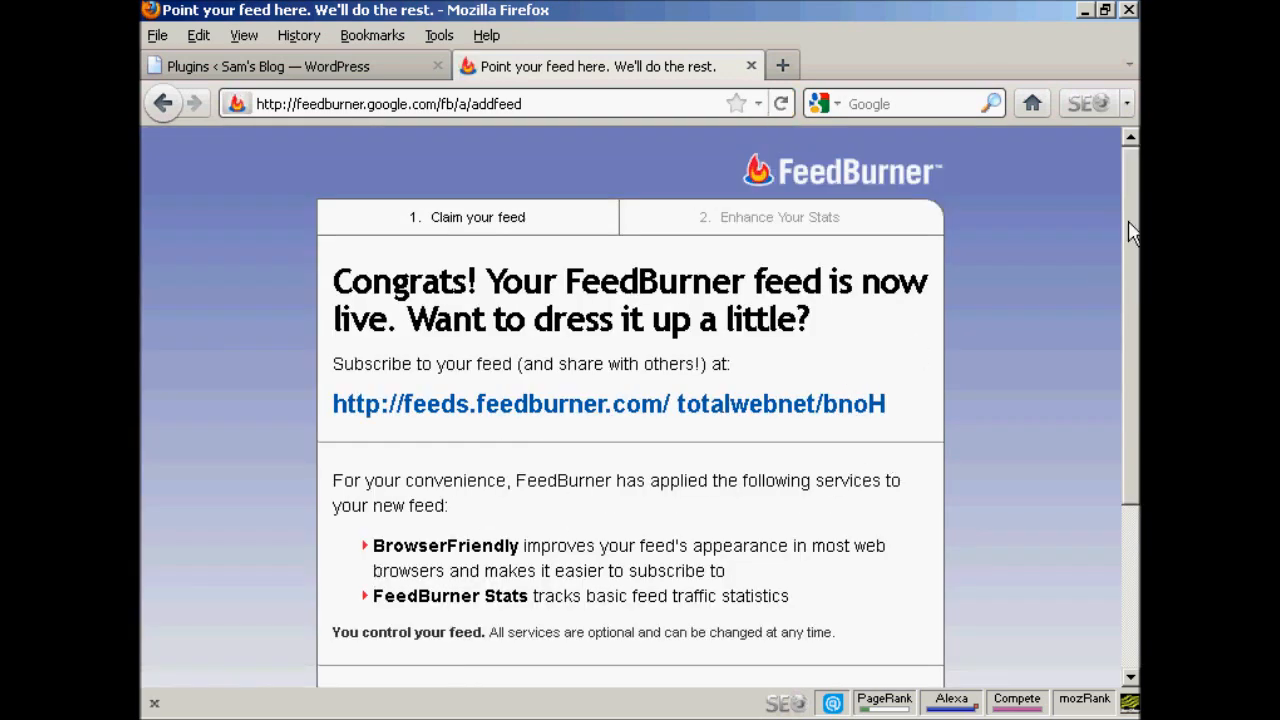
{"action": "scroll", "scroll_direction": "down", "scroll_amount": 3}
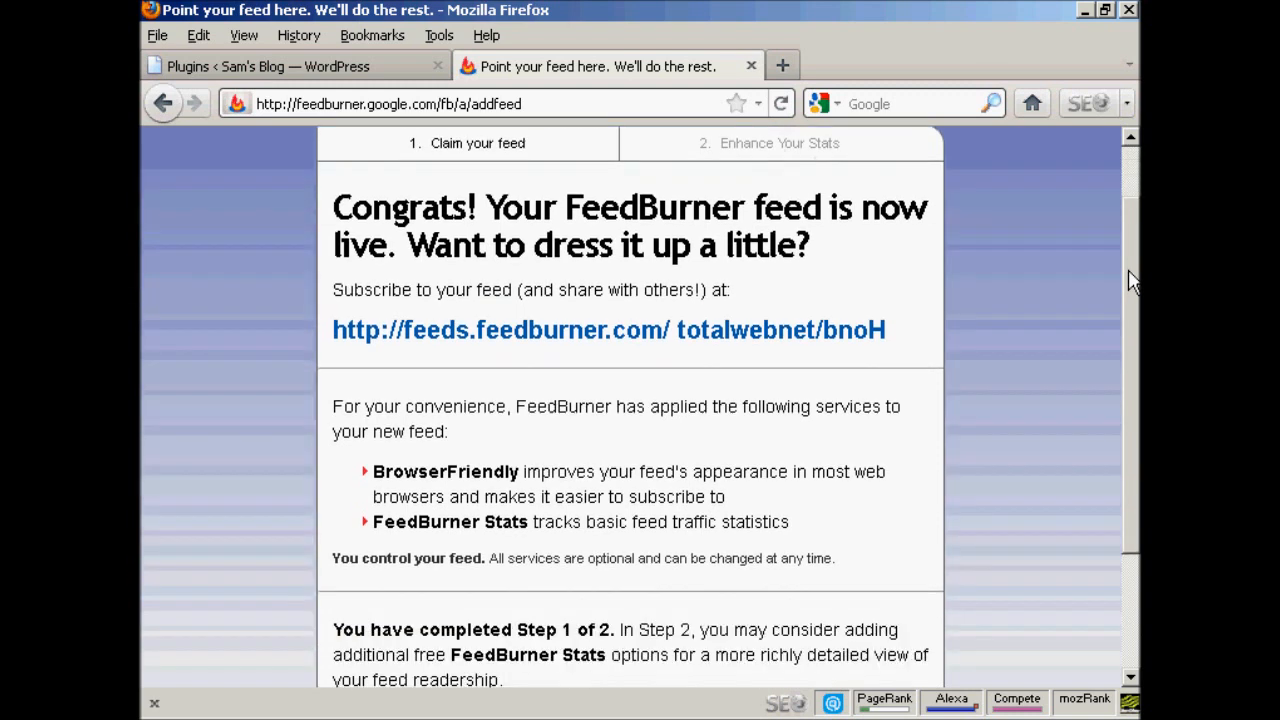
{"action": "right_click", "coordinate": [790, 330]}
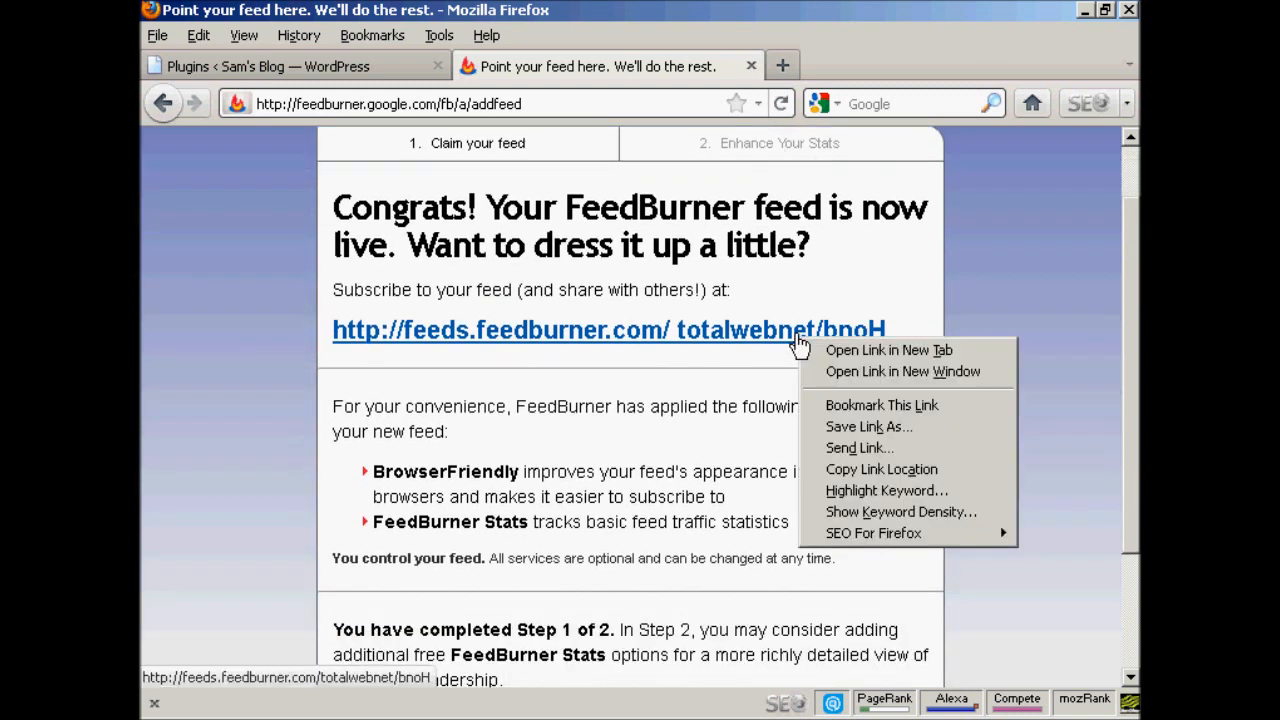
{"action": "mouse_move", "coordinate": [881, 469]}
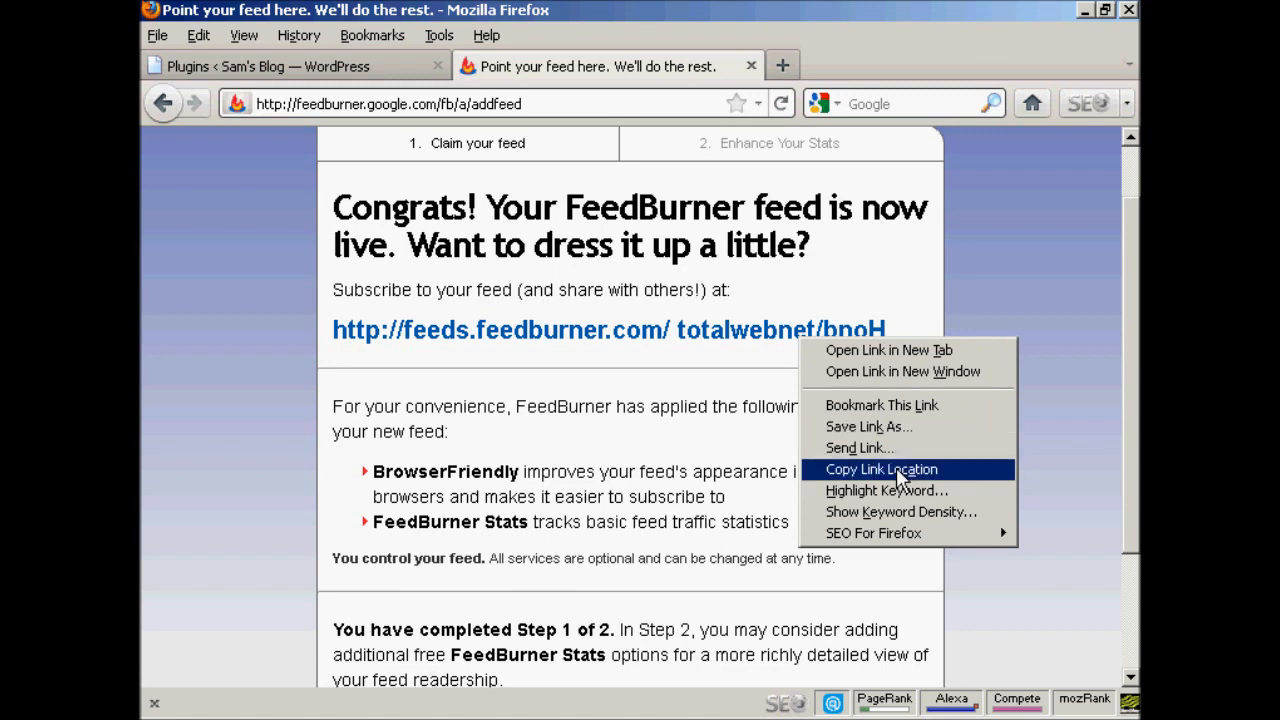
{"action": "left_click", "coordinate": [881, 469]}
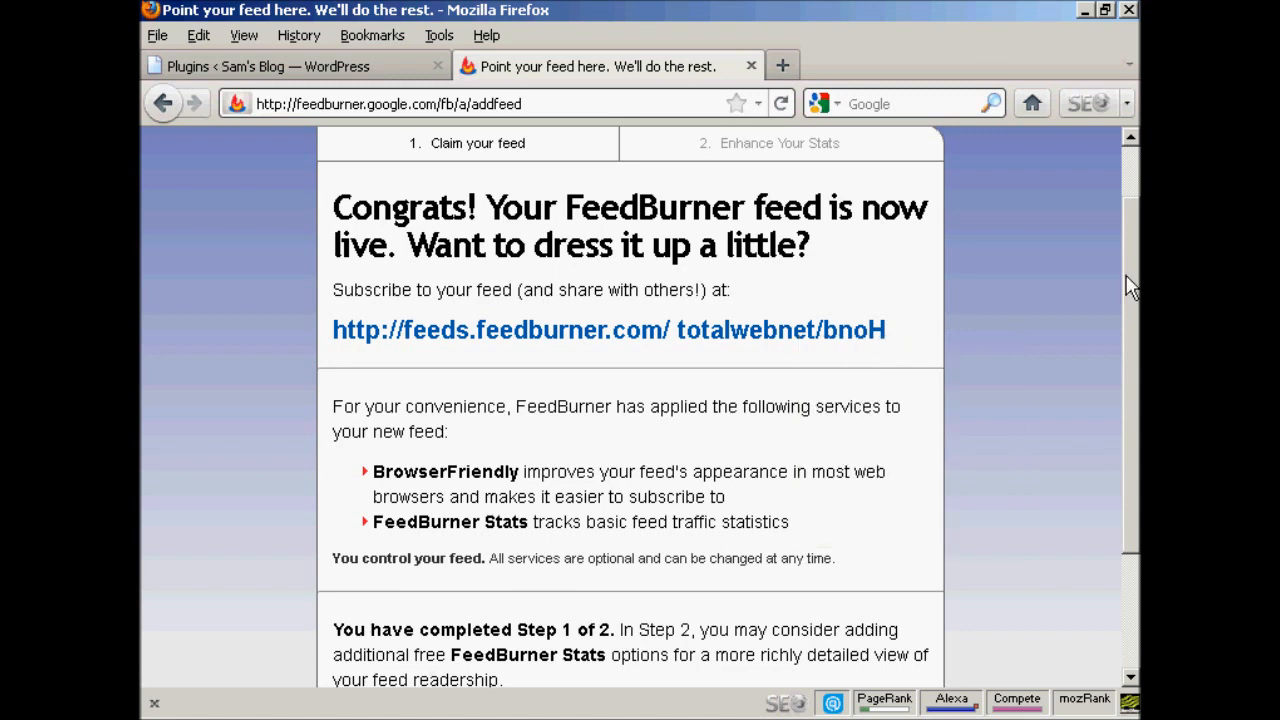
{"action": "scroll", "scroll_direction": "down", "scroll_amount": 3}
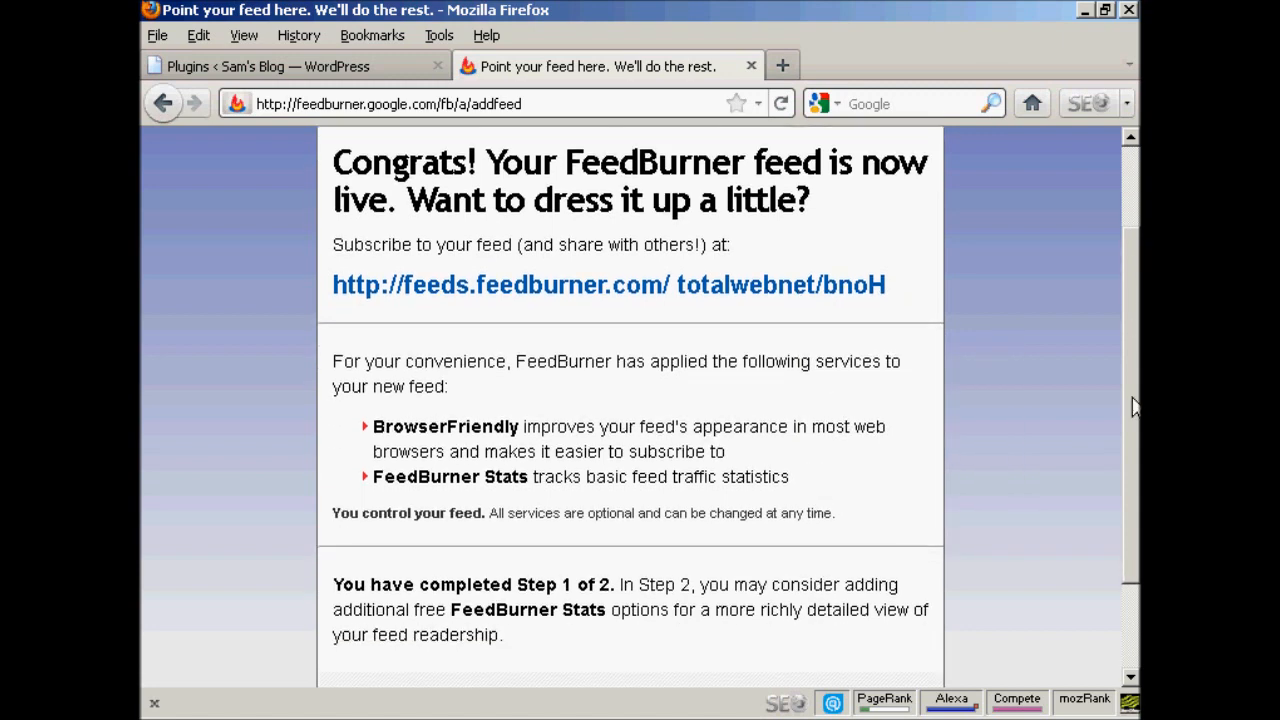
{"action": "scroll", "scroll_direction": "down", "scroll_amount": 3}
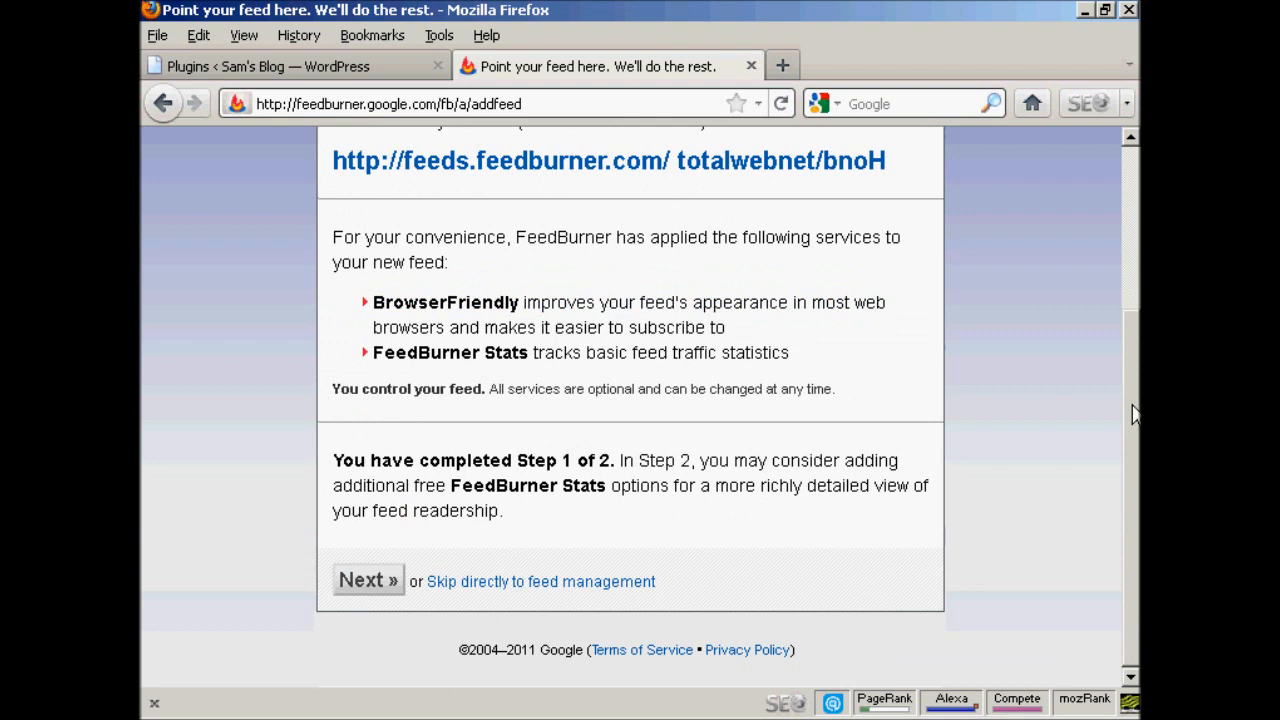
{"action": "mouse_move", "coordinate": [754, 525]}
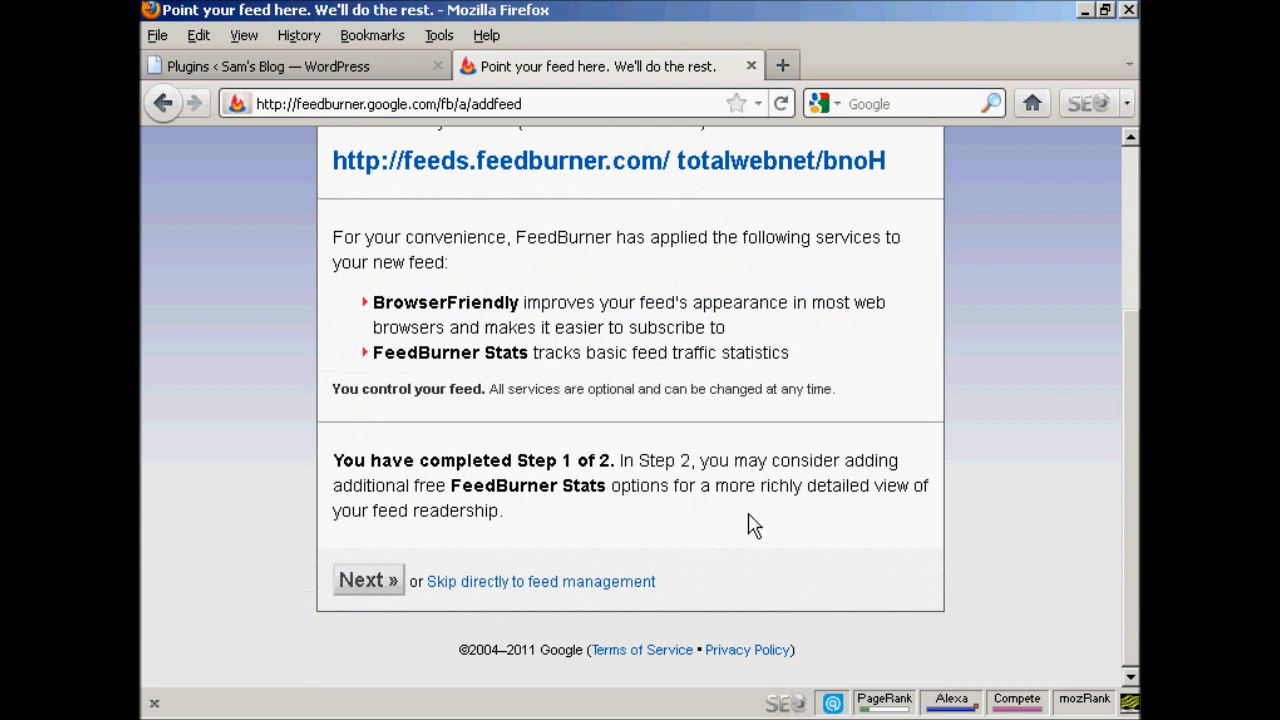
{"action": "mouse_move", "coordinate": [575, 524]}
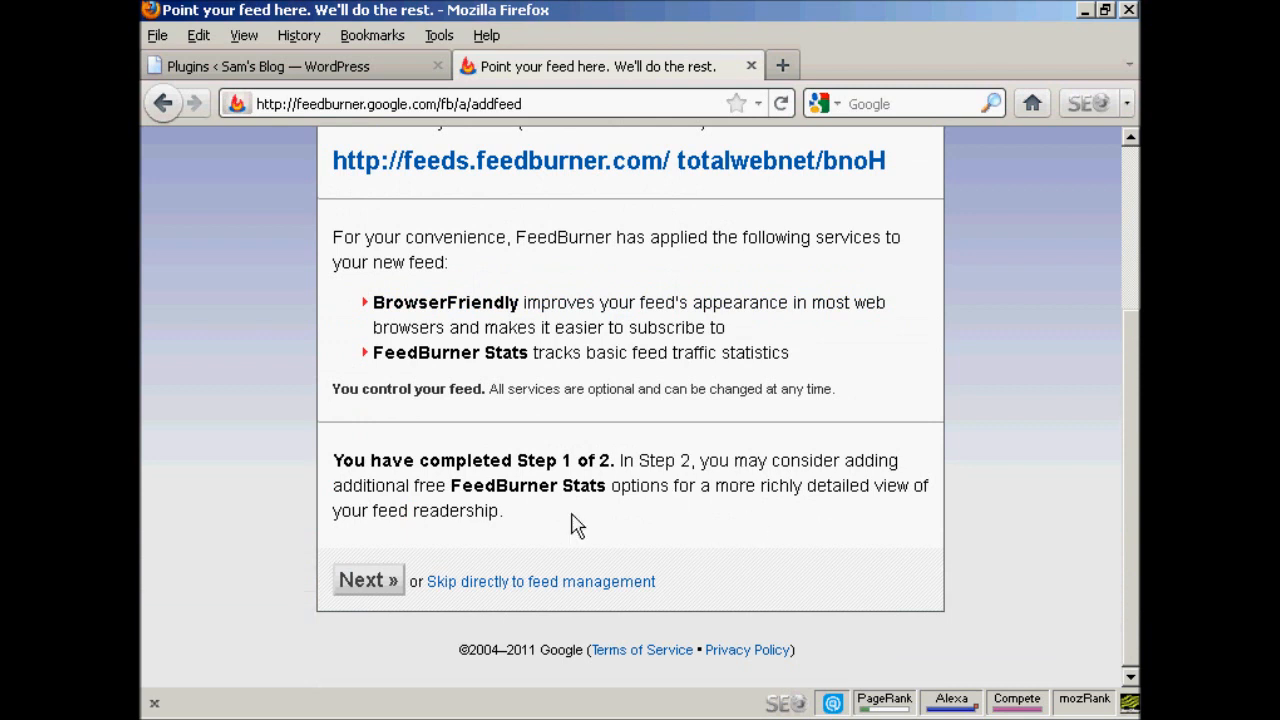
{"action": "left_click", "coordinate": [367, 580]}
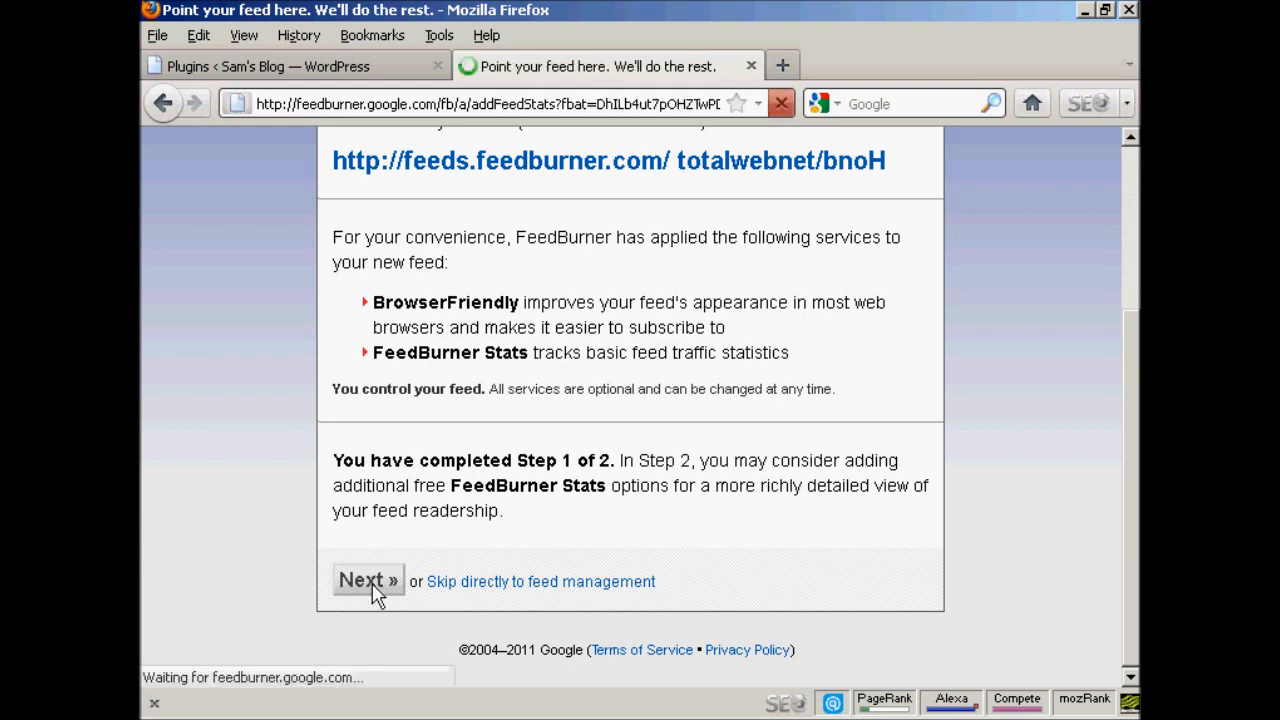
- Turn on Clickthroughs and Item enclosure downloads tracking and submit the stats options
{"action": "left_click", "coordinate": [367, 581]}
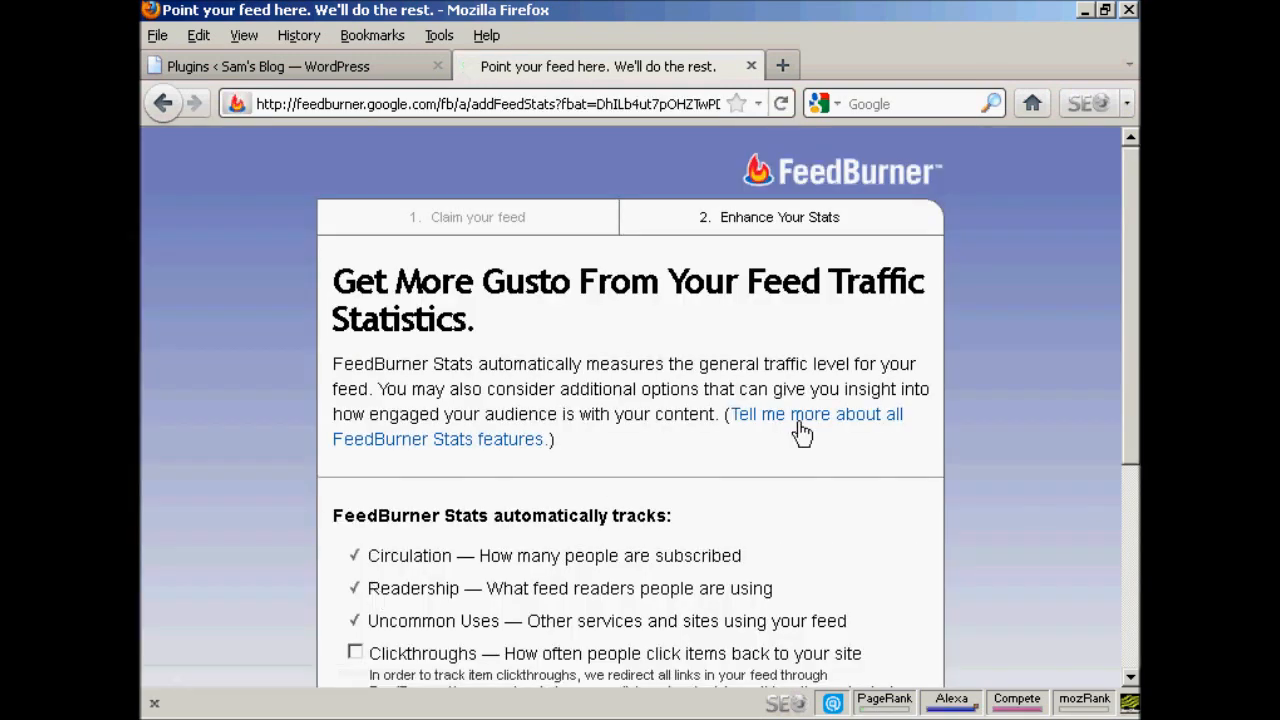
{"action": "scroll", "scroll_direction": "down", "scroll_amount": 3}
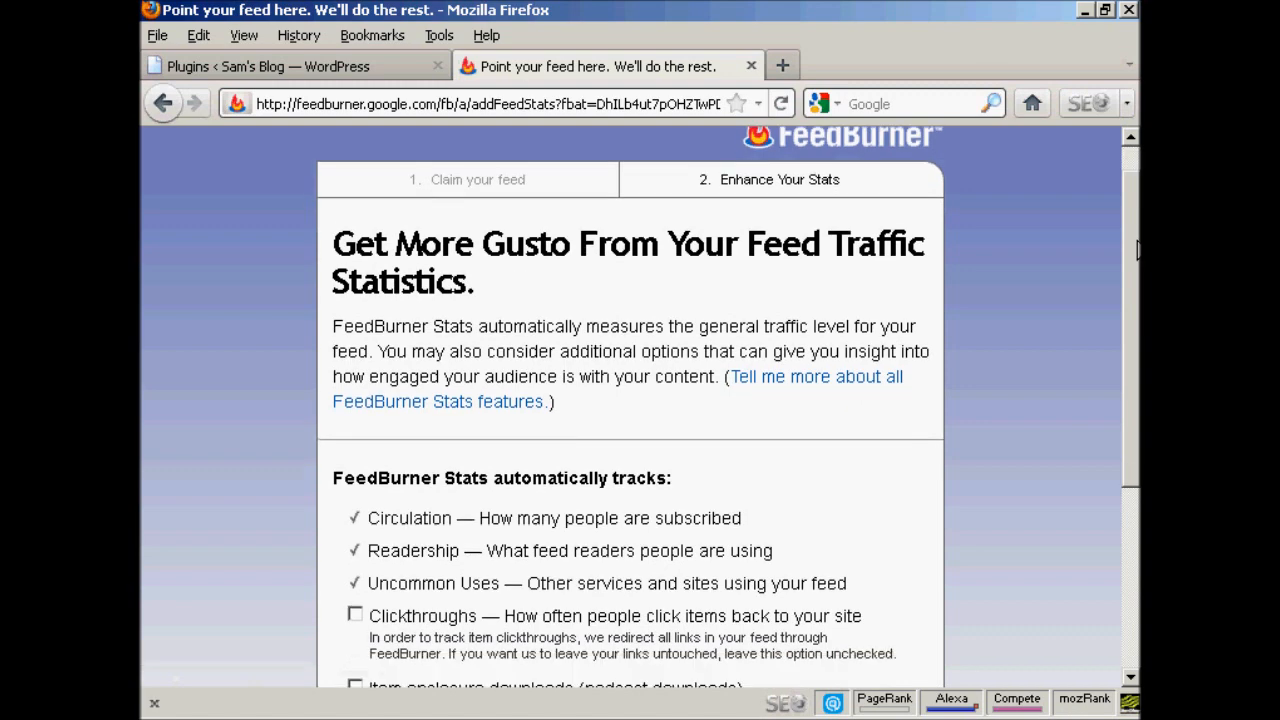
{"action": "scroll", "scroll_direction": "down", "scroll_amount": 3}
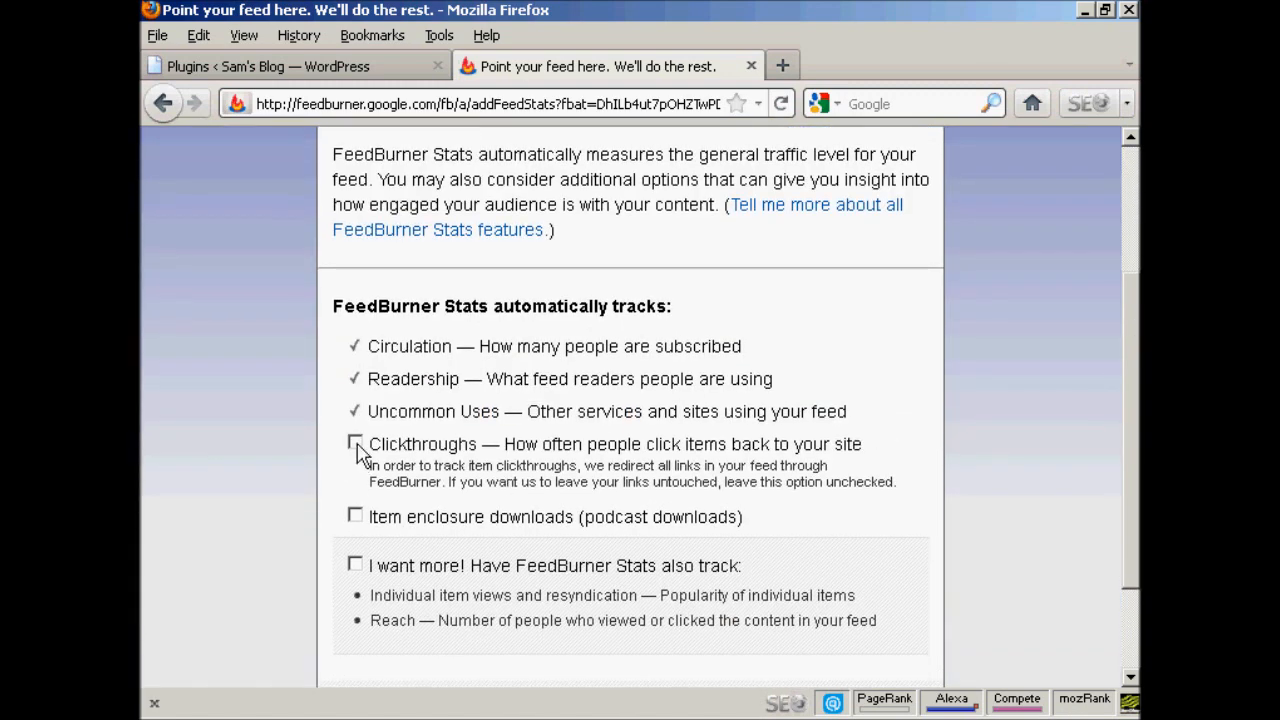
{"action": "left_click", "coordinate": [355, 443]}
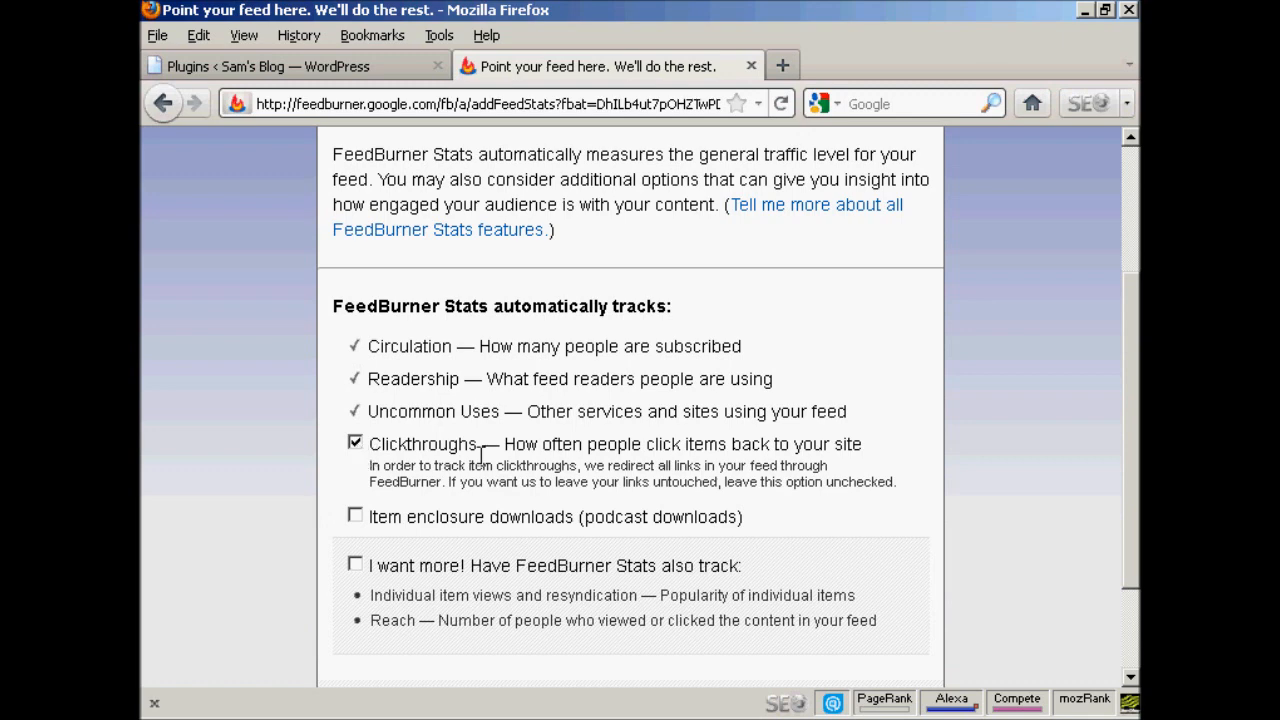
{"action": "mouse_move", "coordinate": [792, 460]}
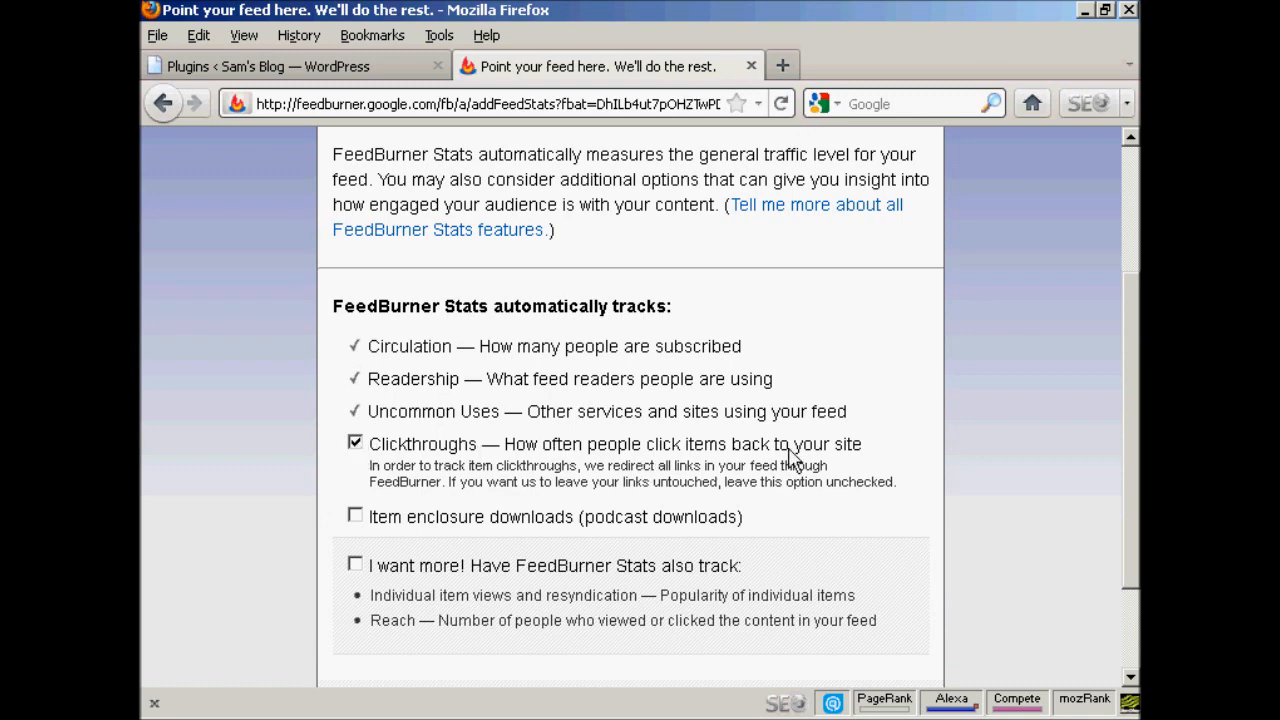
{"action": "mouse_move", "coordinate": [667, 510]}
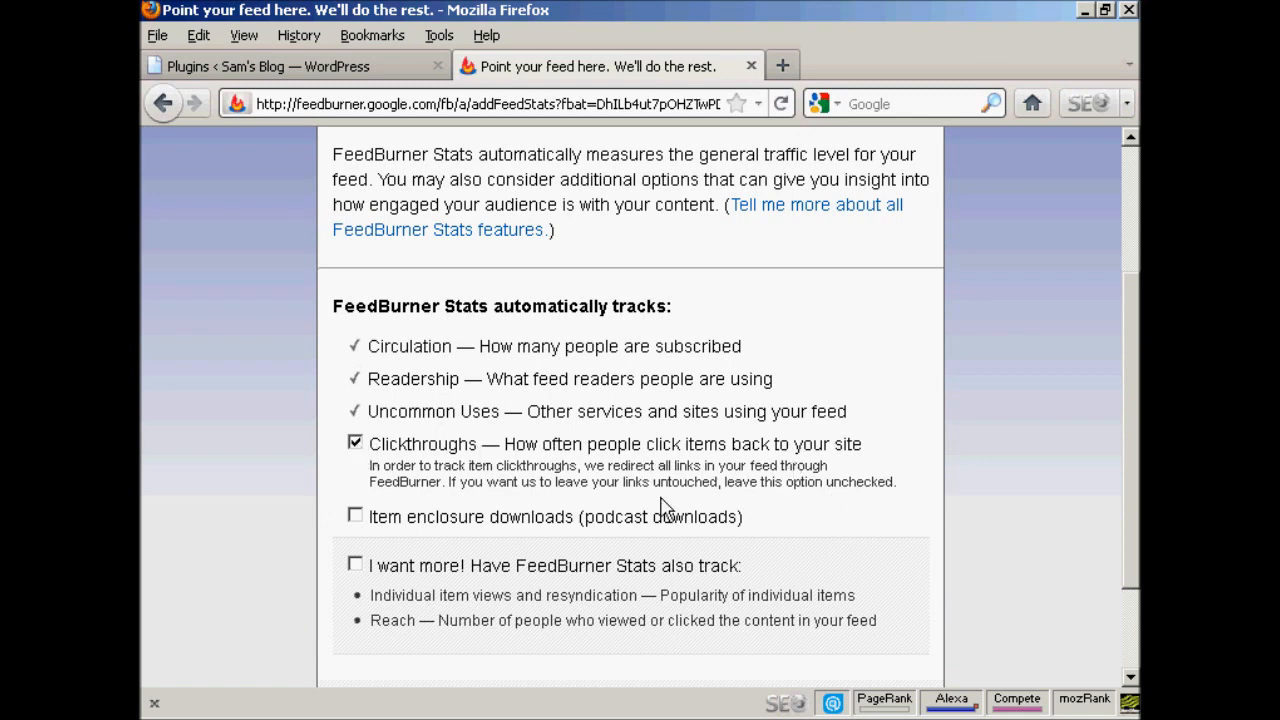
{"action": "scroll", "scroll_direction": "down", "scroll_amount": 3}
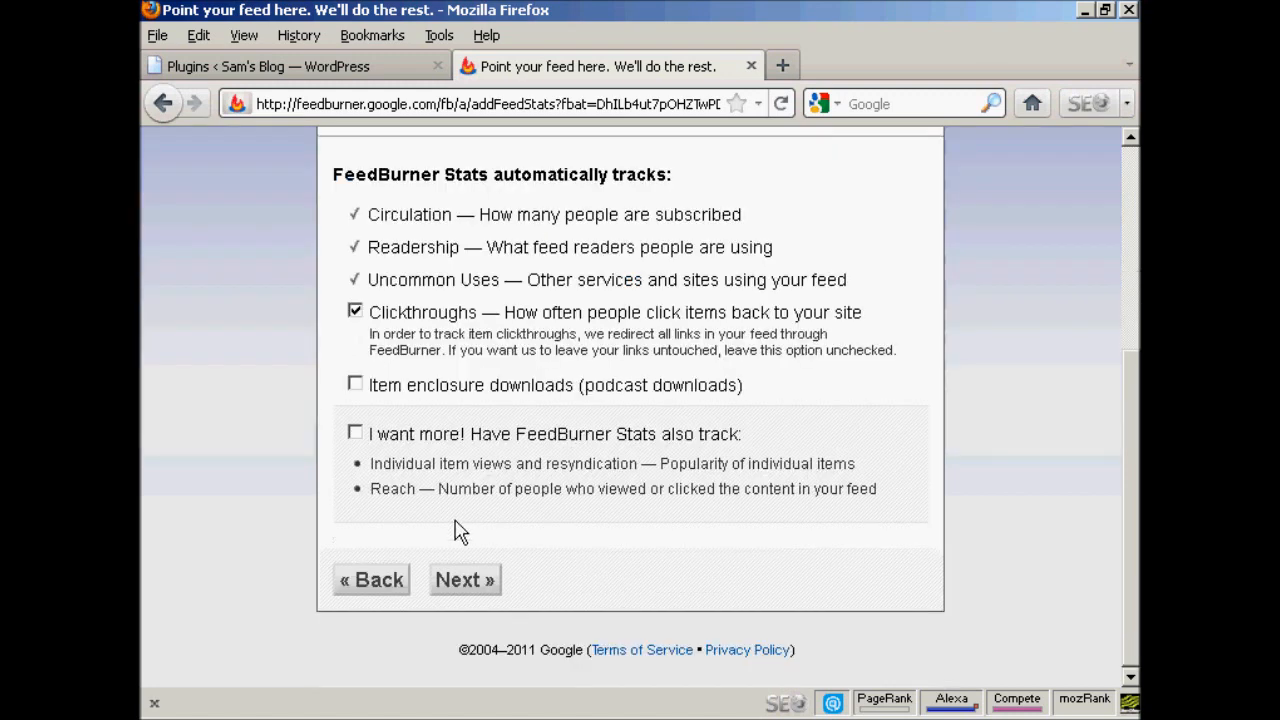
{"action": "mouse_move", "coordinate": [605, 397]}
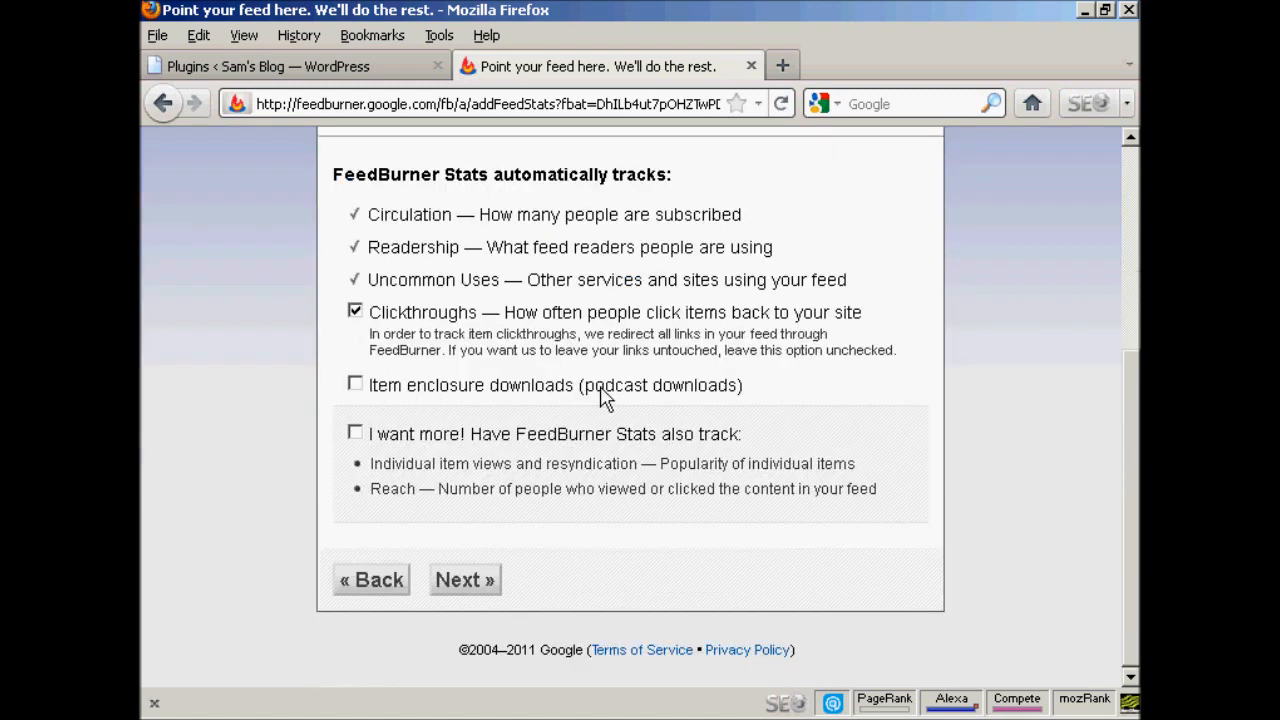
{"action": "left_click", "coordinate": [355, 385]}
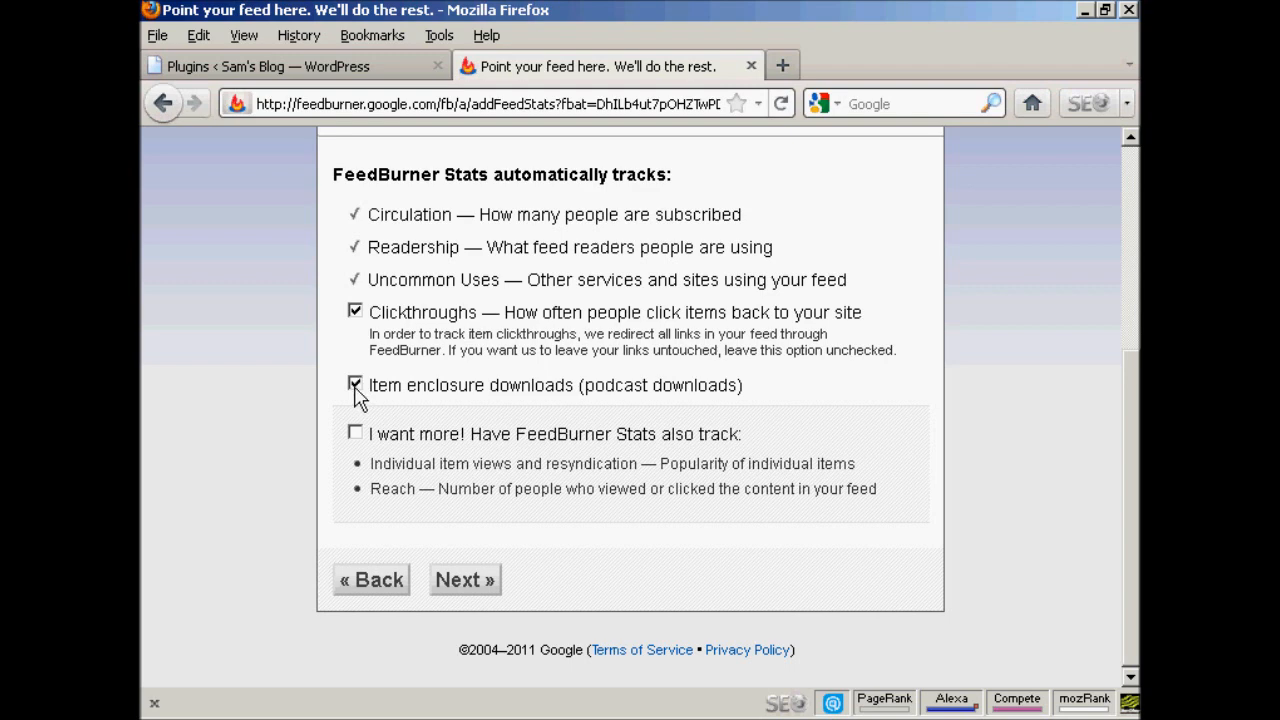
{"action": "left_click", "coordinate": [355, 385]}
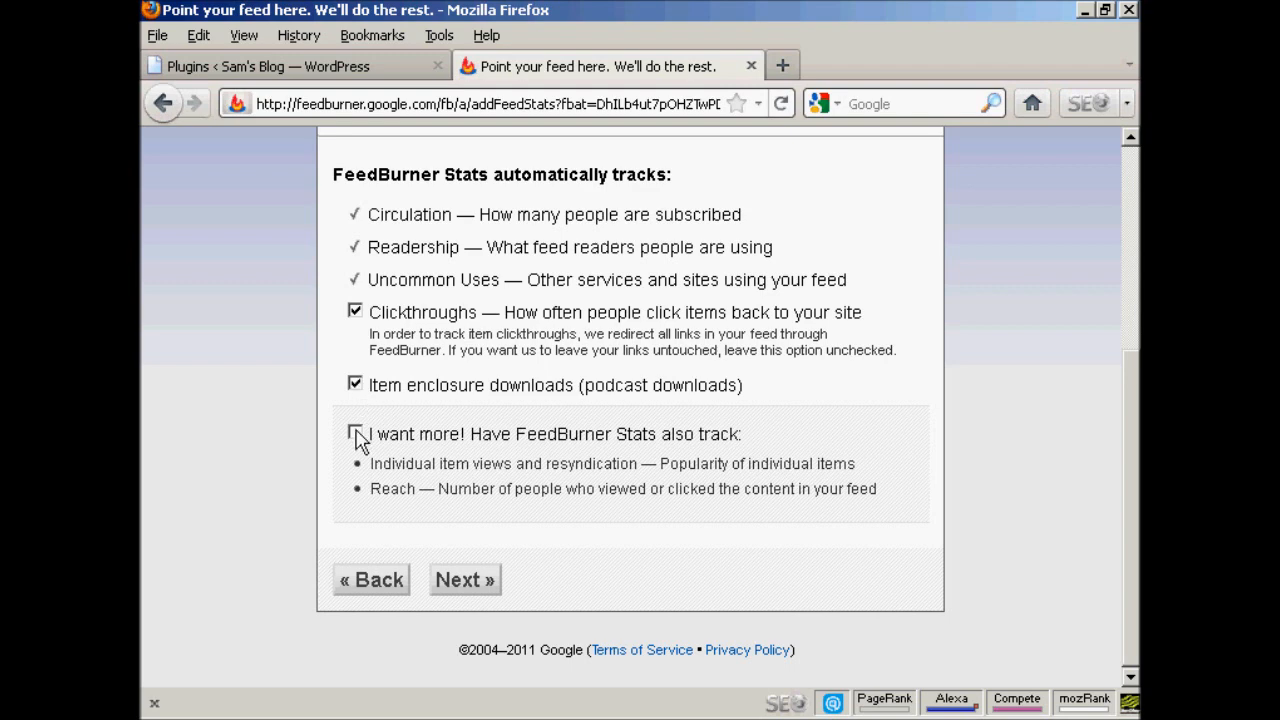
{"action": "left_click", "coordinate": [464, 580]}
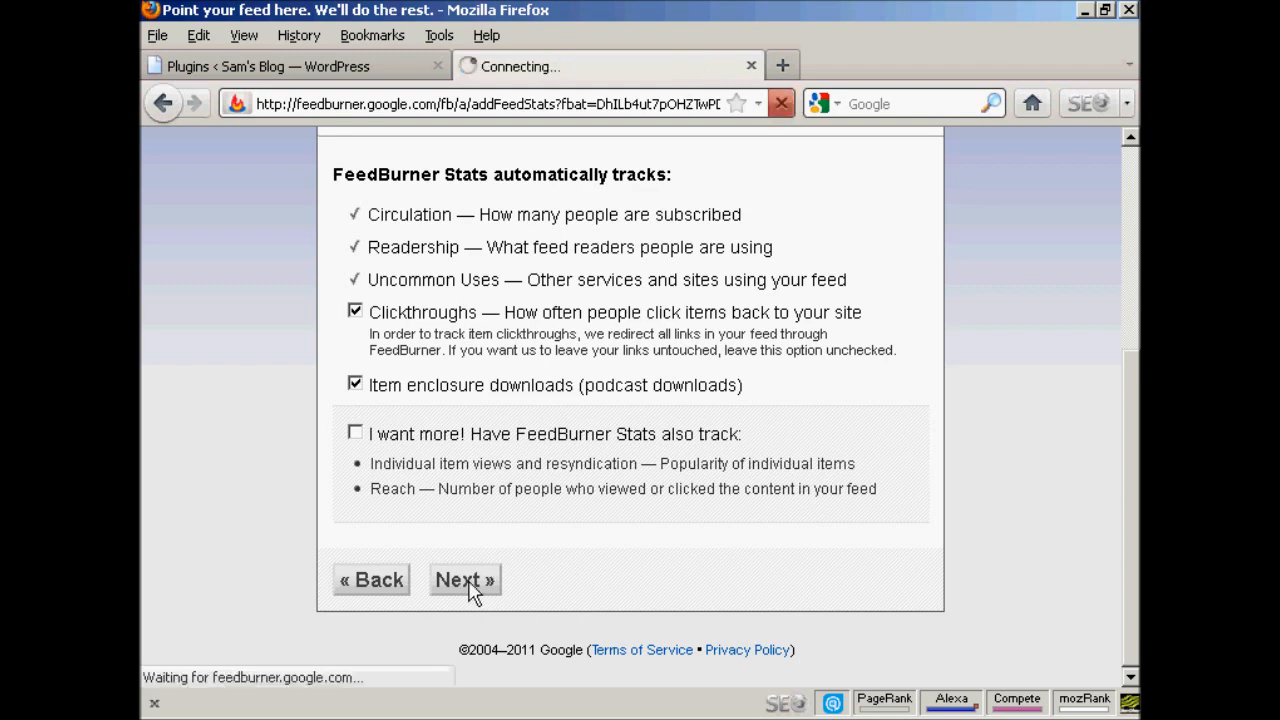
{"action": "left_click", "coordinate": [464, 580]}
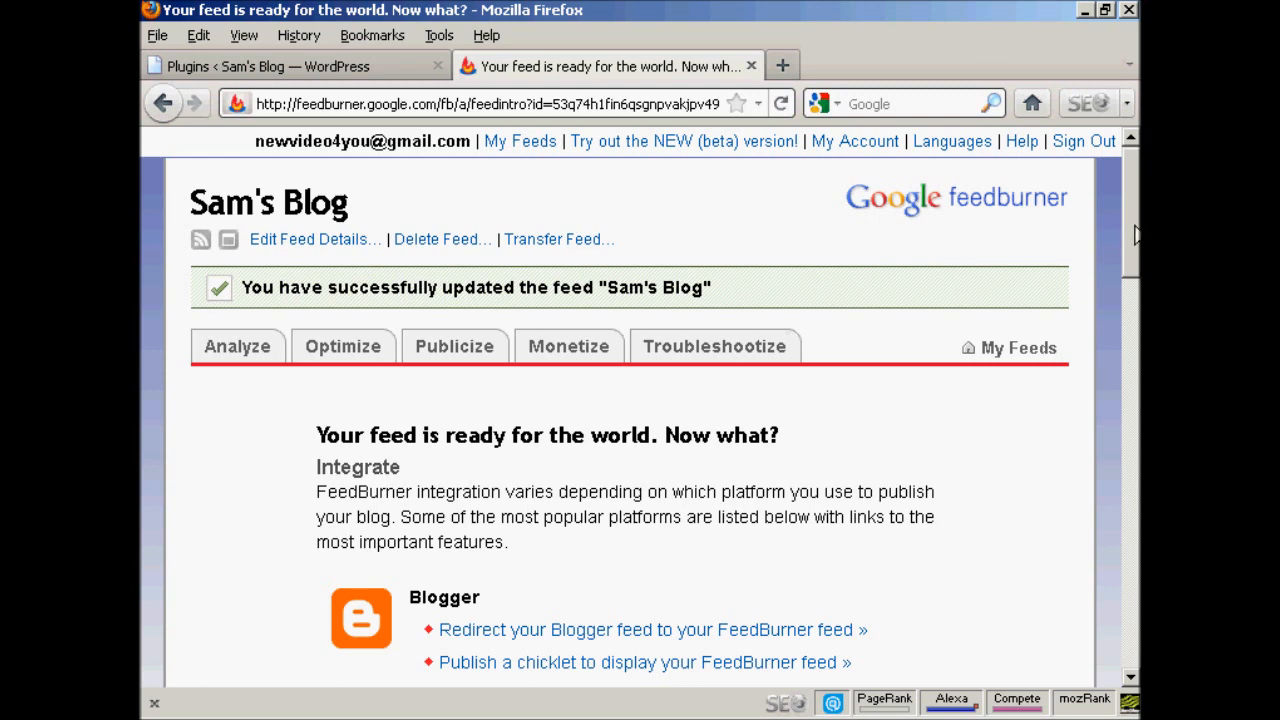
{"action": "mouse_move", "coordinate": [890, 244]}
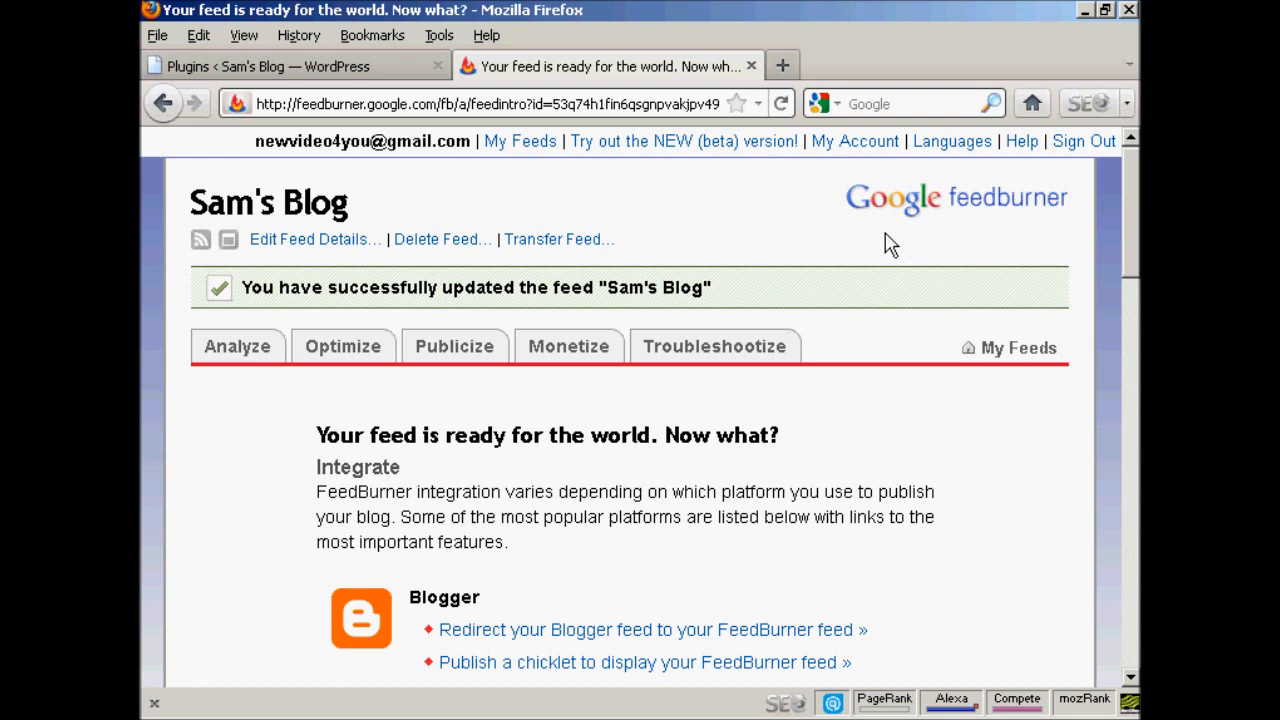
{"action": "mouse_move", "coordinate": [673, 229]}
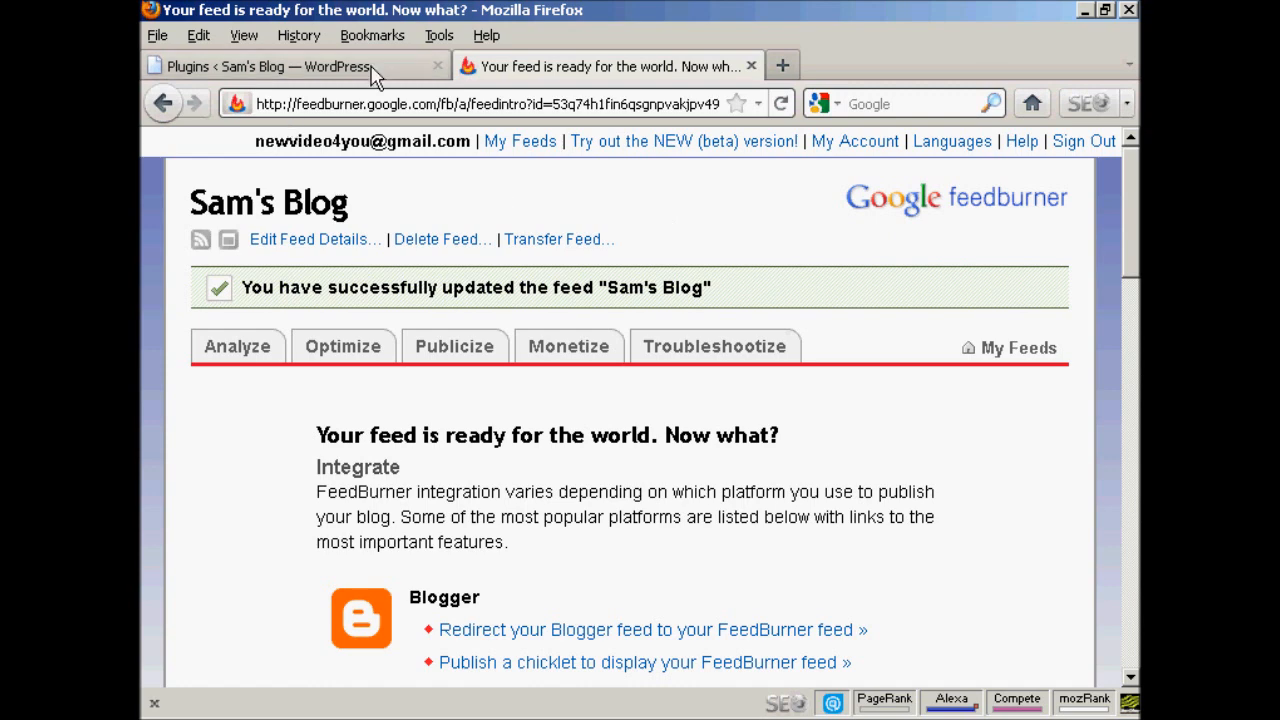
{"action": "mouse_move", "coordinate": [358, 78]}
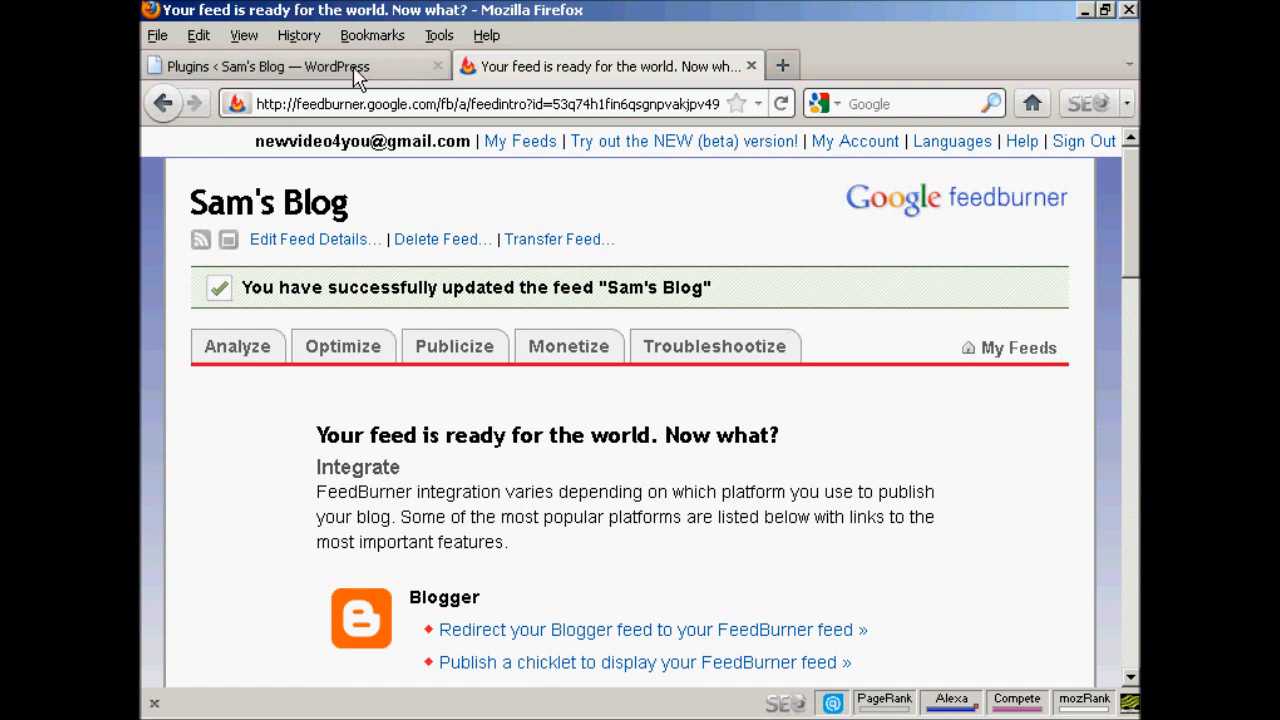
- Switch back to the blog's WordPress Plugins browser tab
{"action": "left_click", "coordinate": [290, 66]}
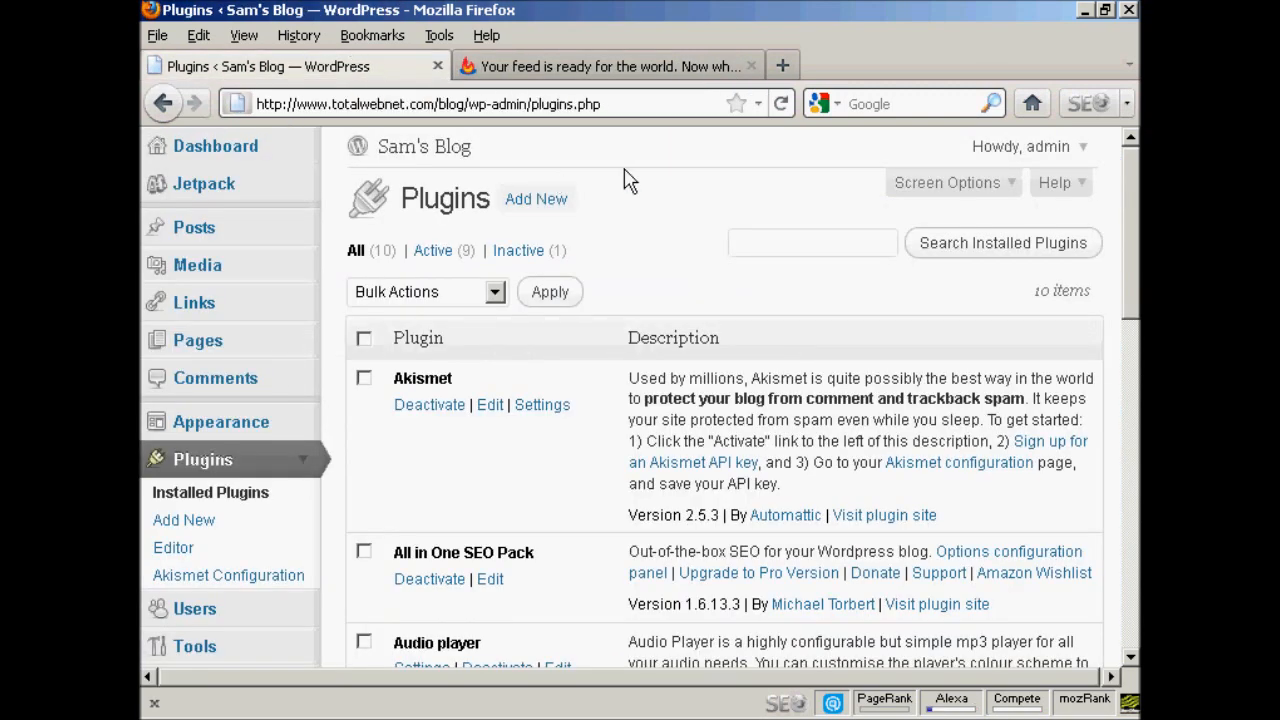
- Search Add New plugins for 'FD feedburner', finding FD Feedburner Plugin 1.45
{"action": "left_click", "coordinate": [536, 199]}
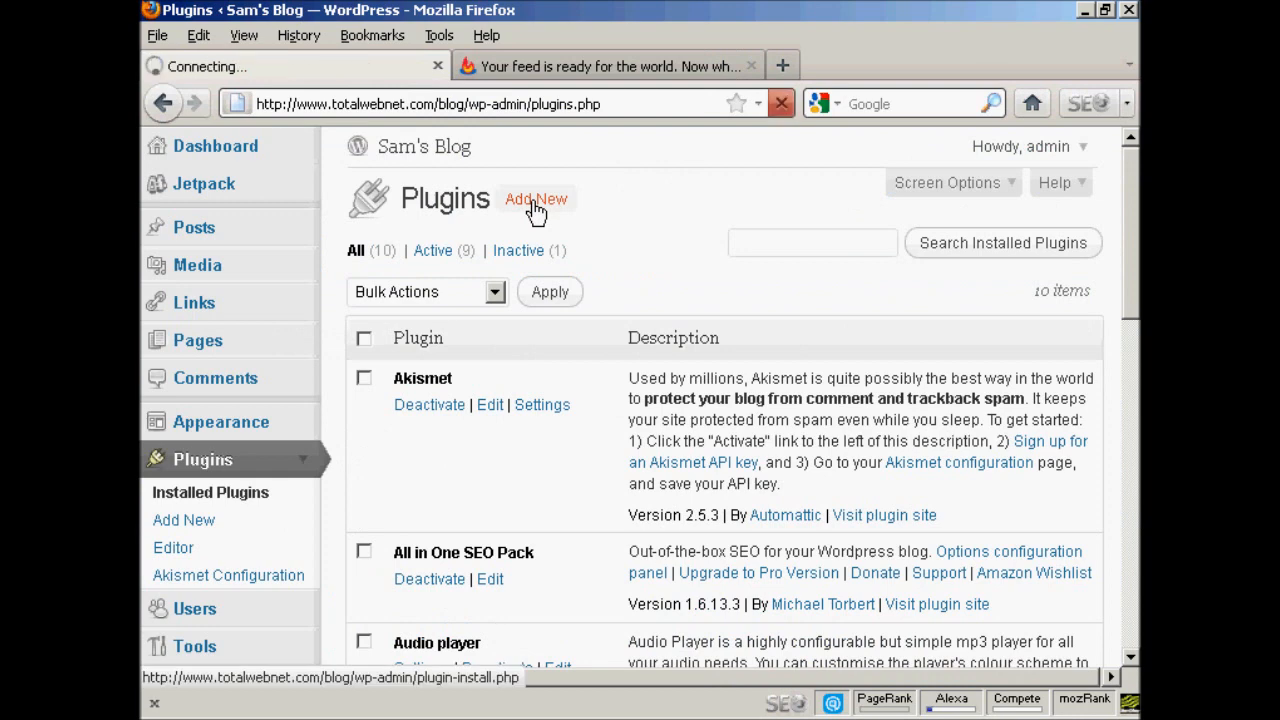
{"action": "left_click", "coordinate": [536, 199]}
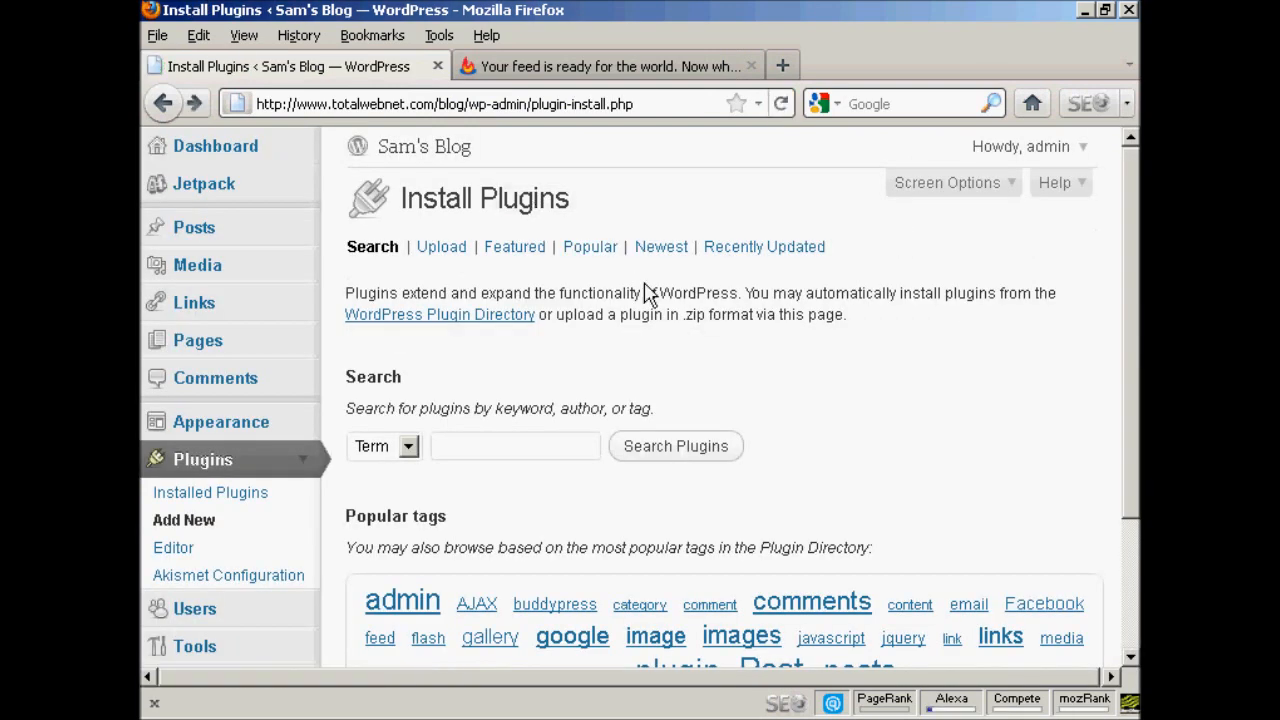
{"action": "mouse_move", "coordinate": [645, 285]}
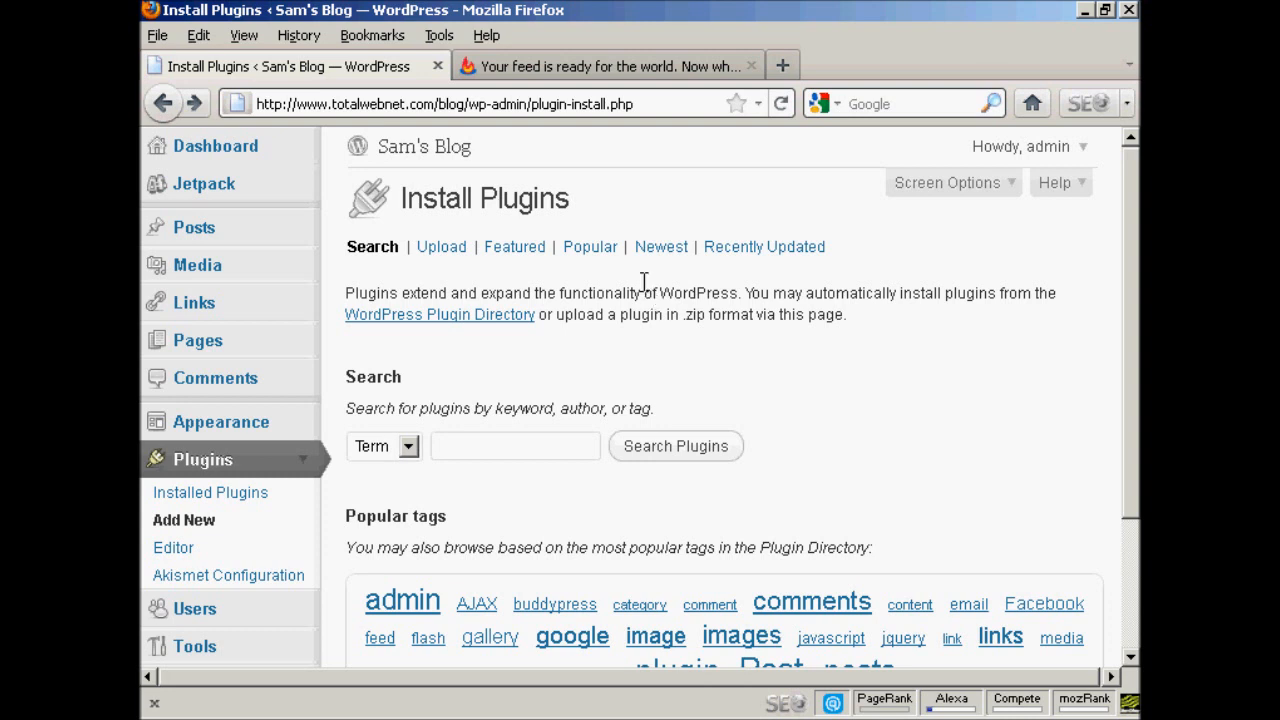
{"action": "left_click", "coordinate": [515, 446]}
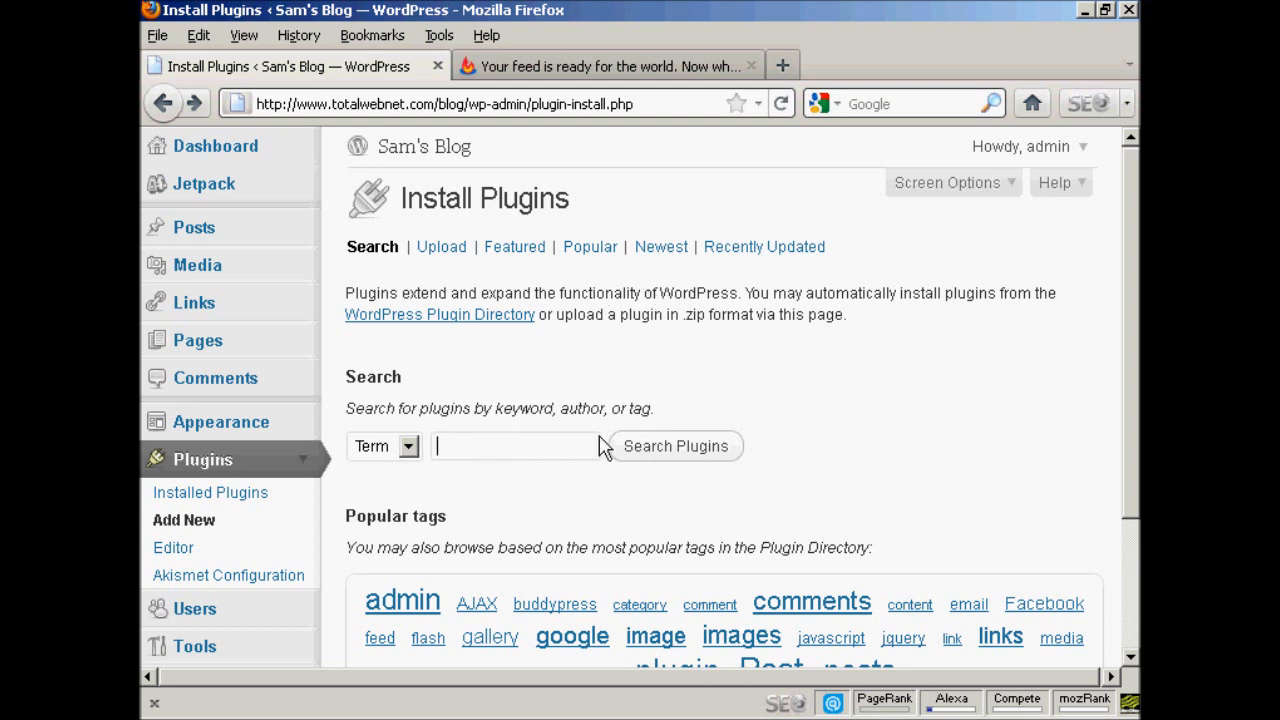
{"action": "mouse_move", "coordinate": [818, 428]}
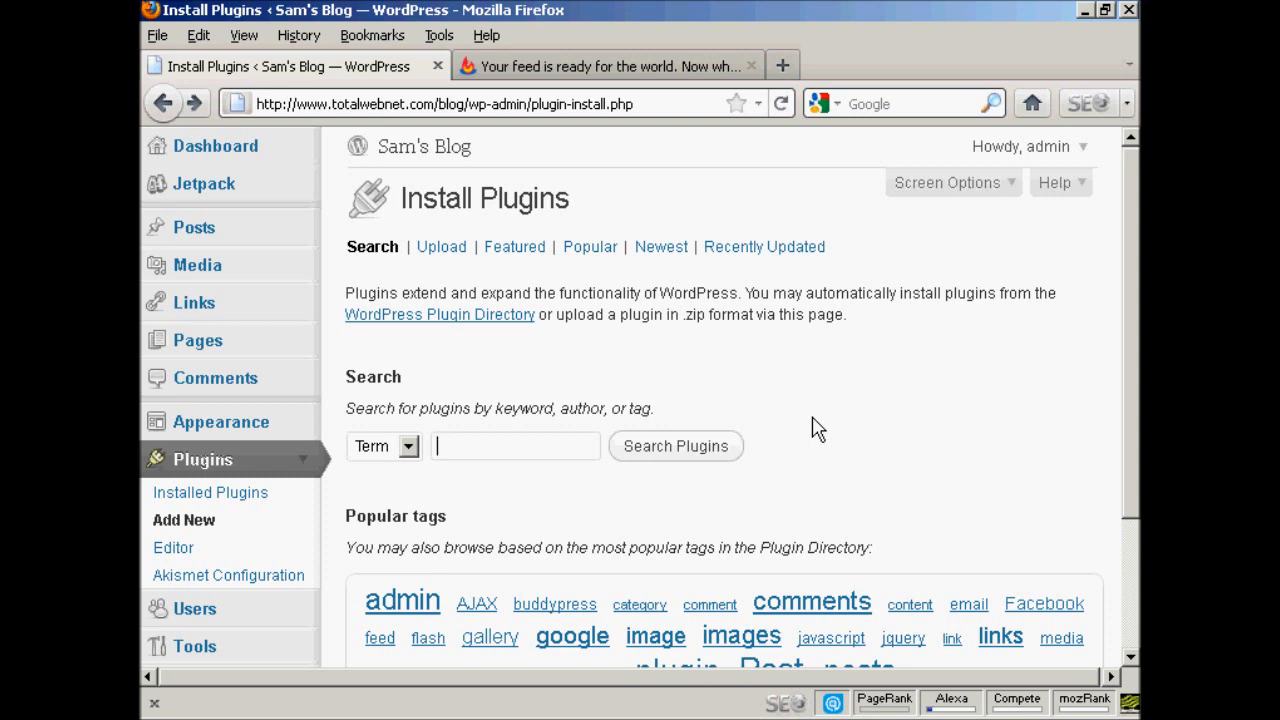
{"action": "type", "text": "FD"}
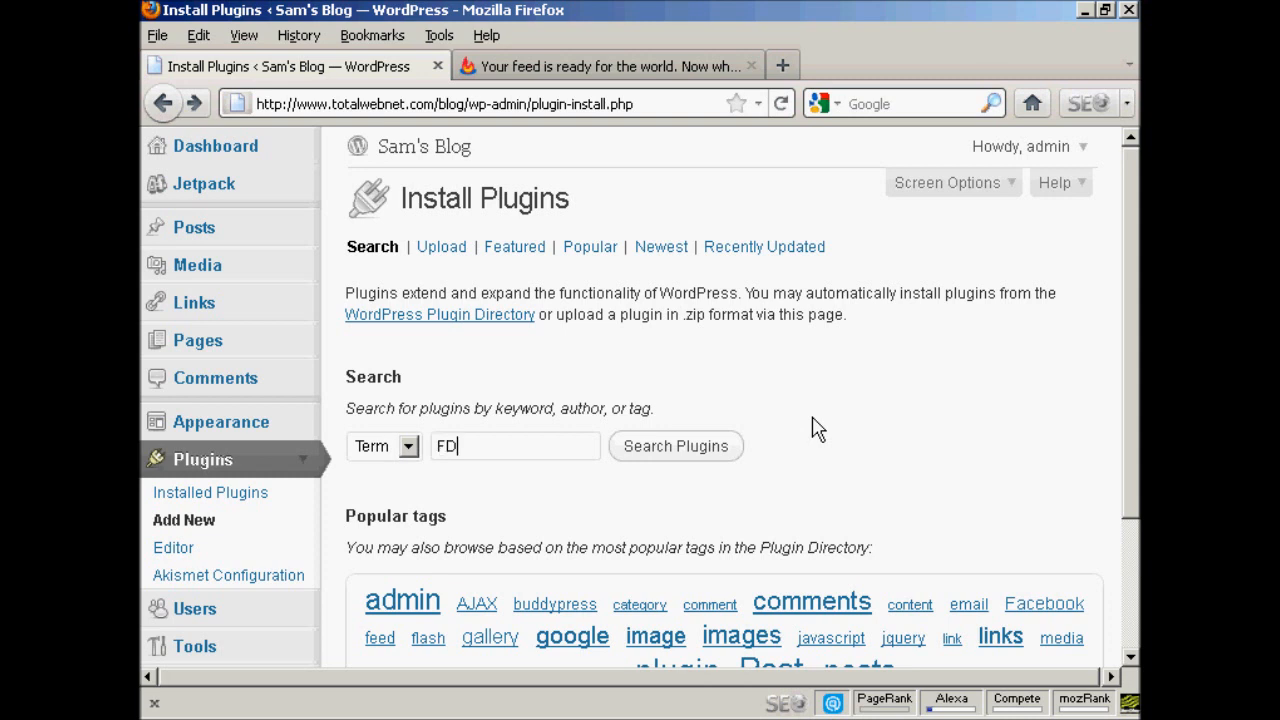
{"action": "type", "text": "feedb"}
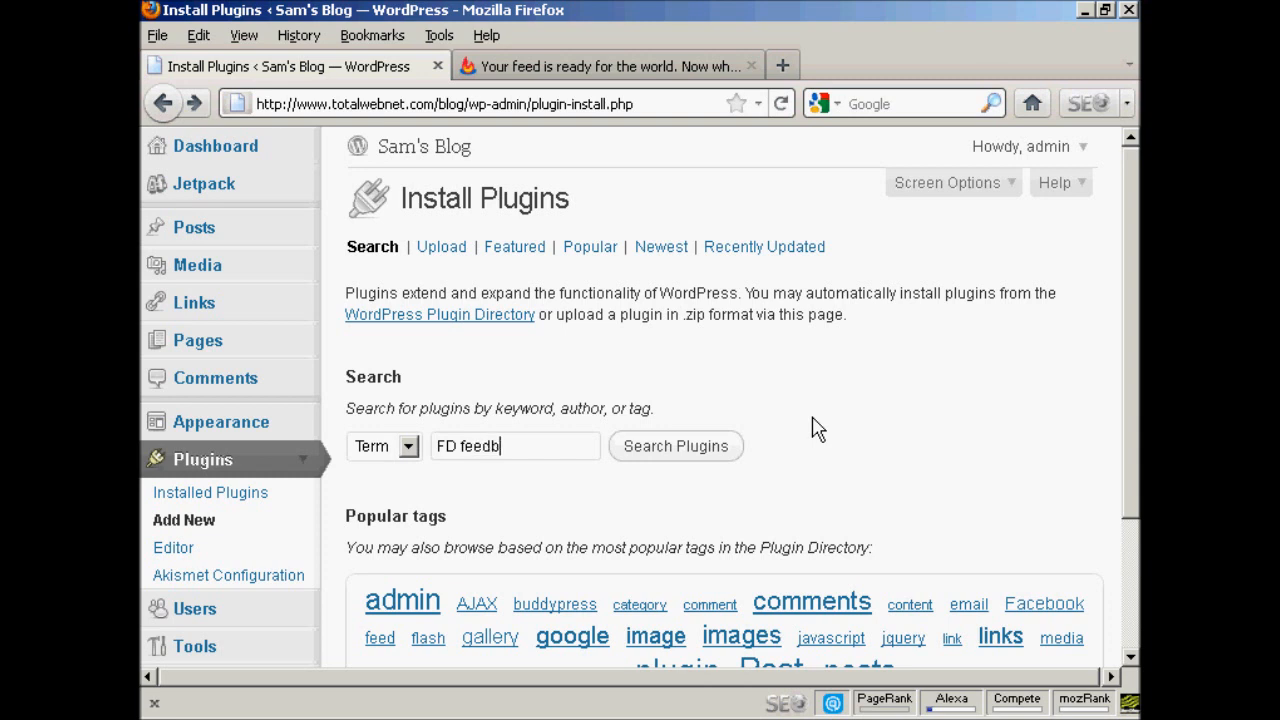
{"action": "type", "text": "urner"}
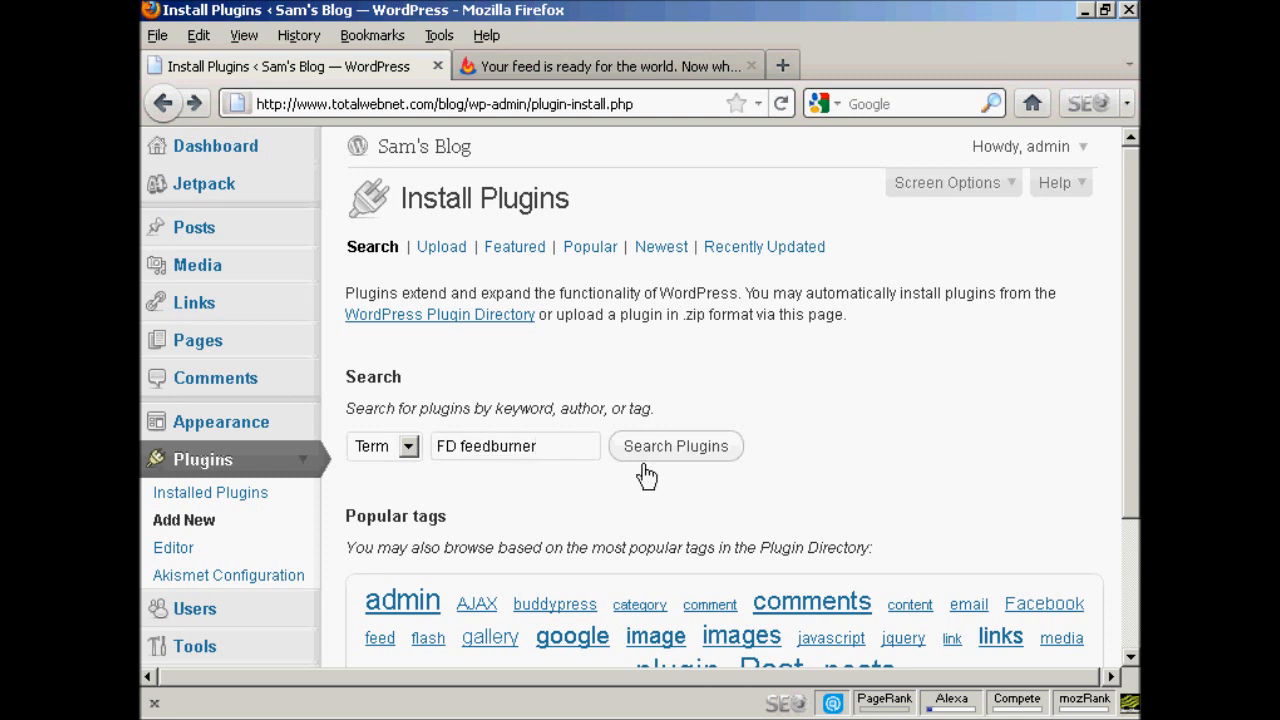
{"action": "left_click", "coordinate": [675, 446]}
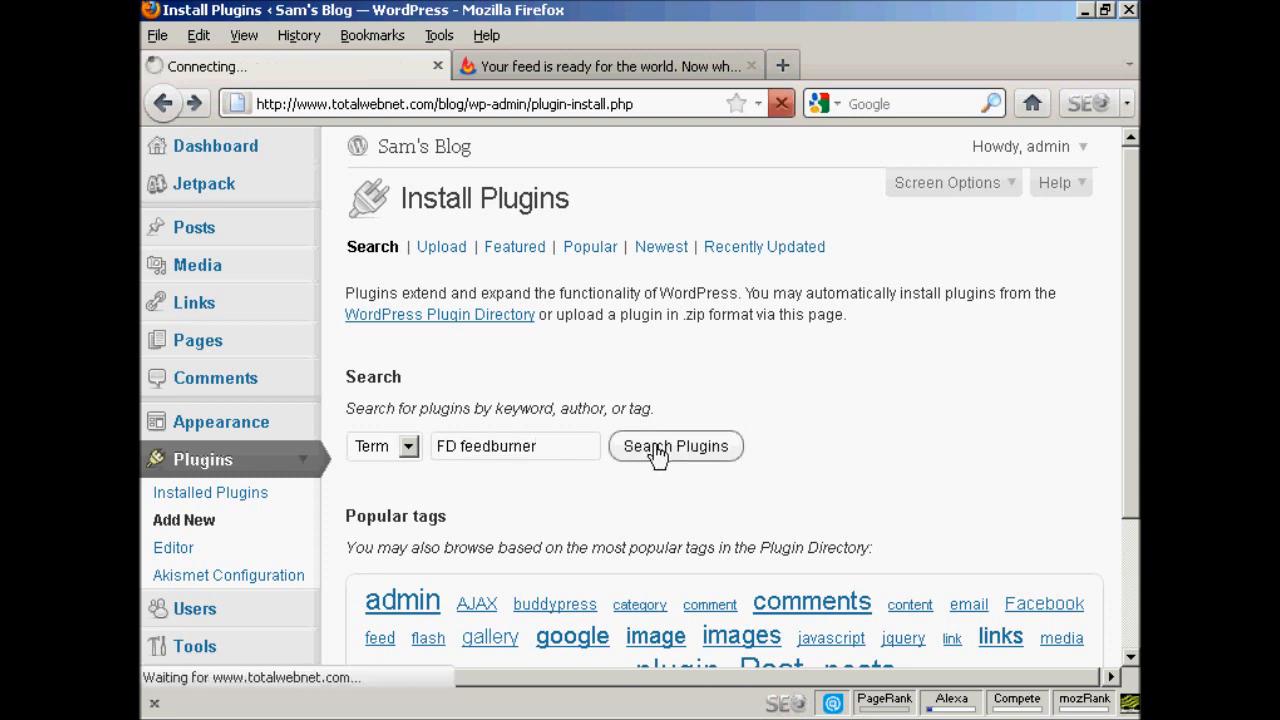
{"action": "left_click", "coordinate": [675, 446]}
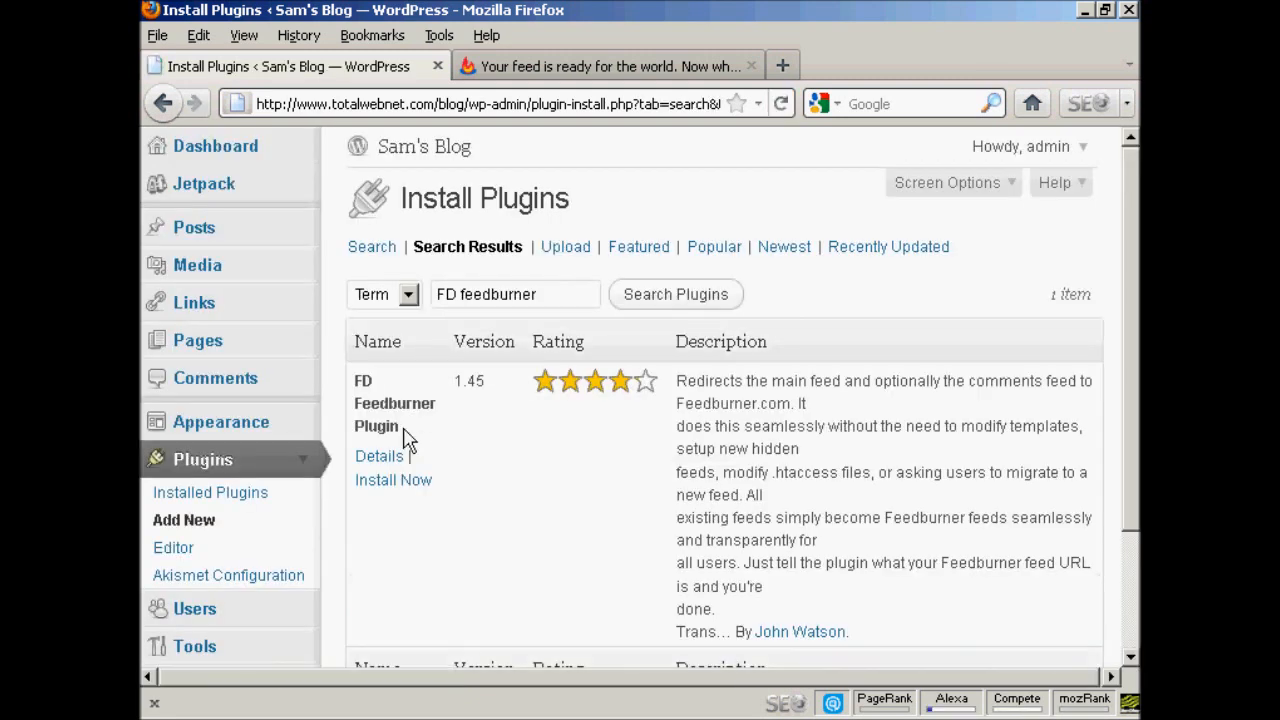
{"action": "mouse_move", "coordinate": [535, 505]}
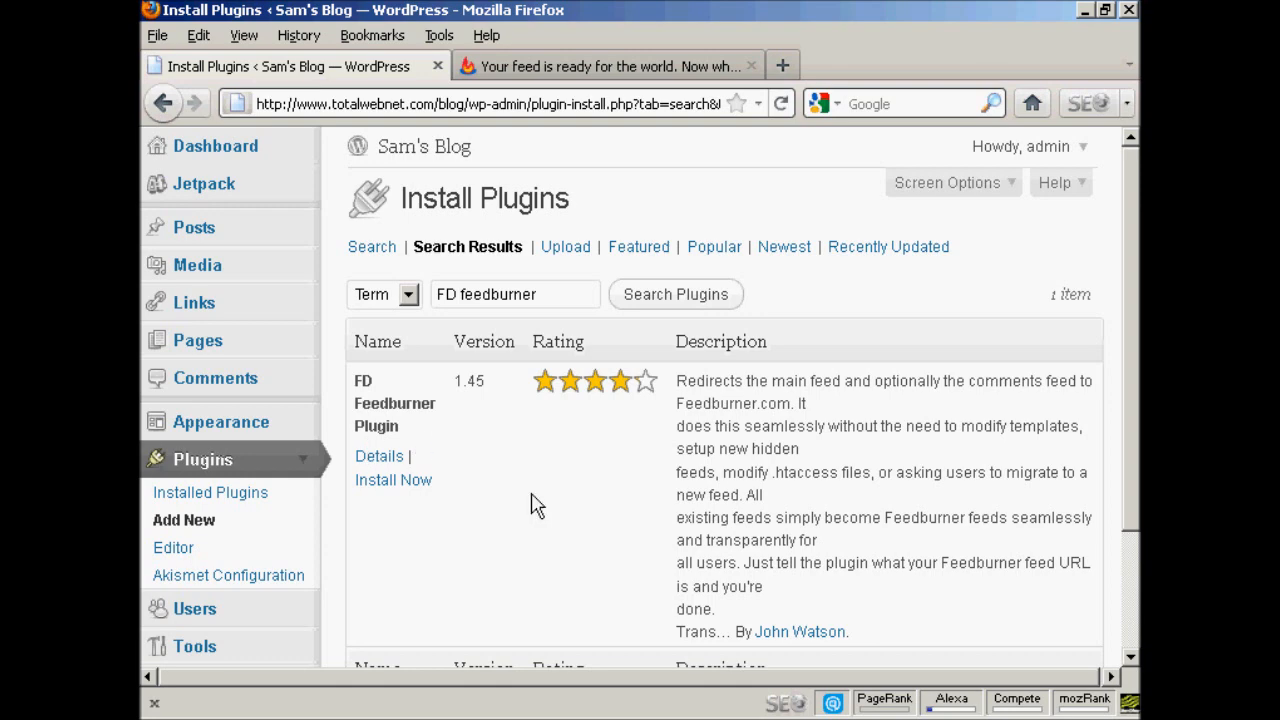
{"action": "mouse_move", "coordinate": [393, 479]}
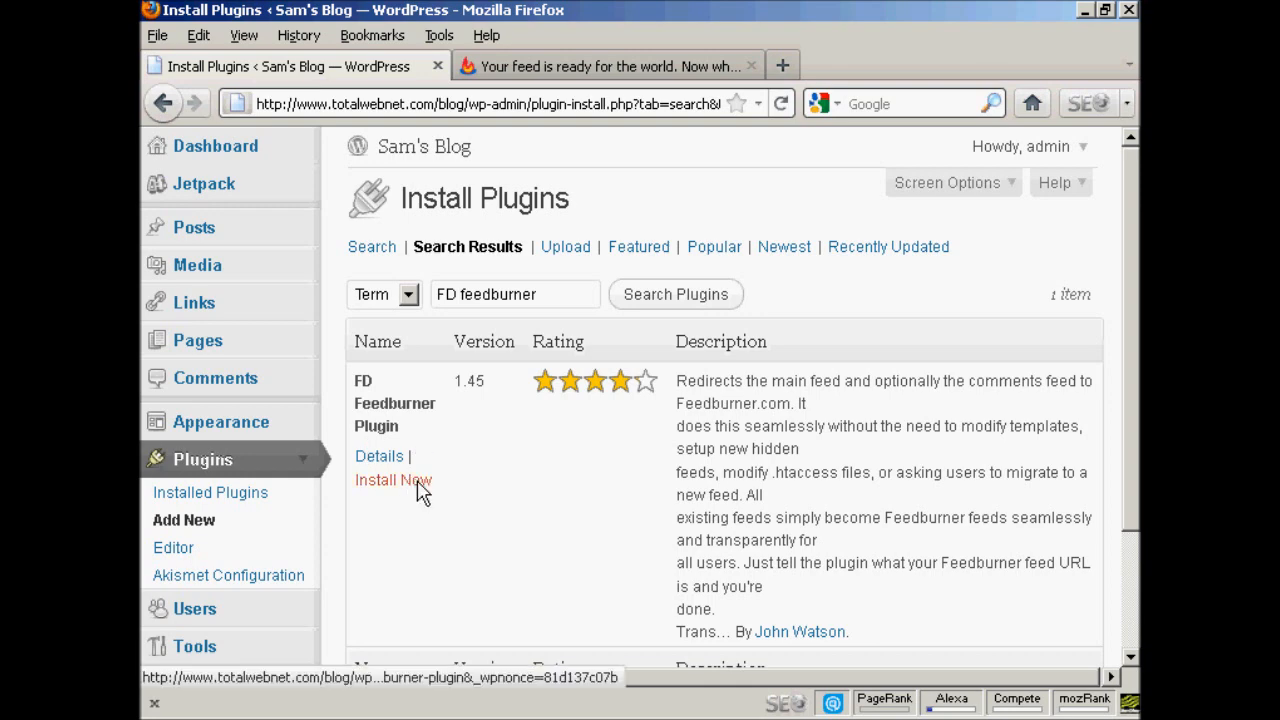
- Install FD Feedburner Plugin 1.45 and activate it
{"action": "left_click", "coordinate": [393, 480]}
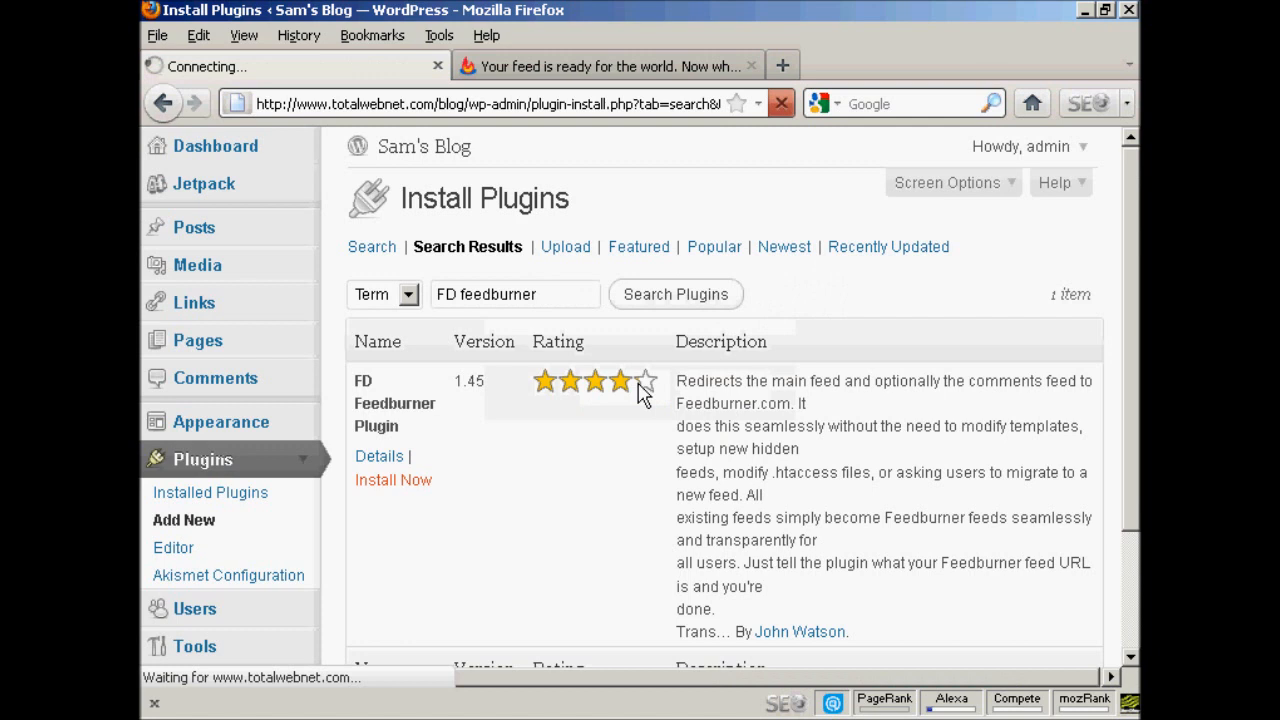
{"action": "left_click", "coordinate": [393, 480]}
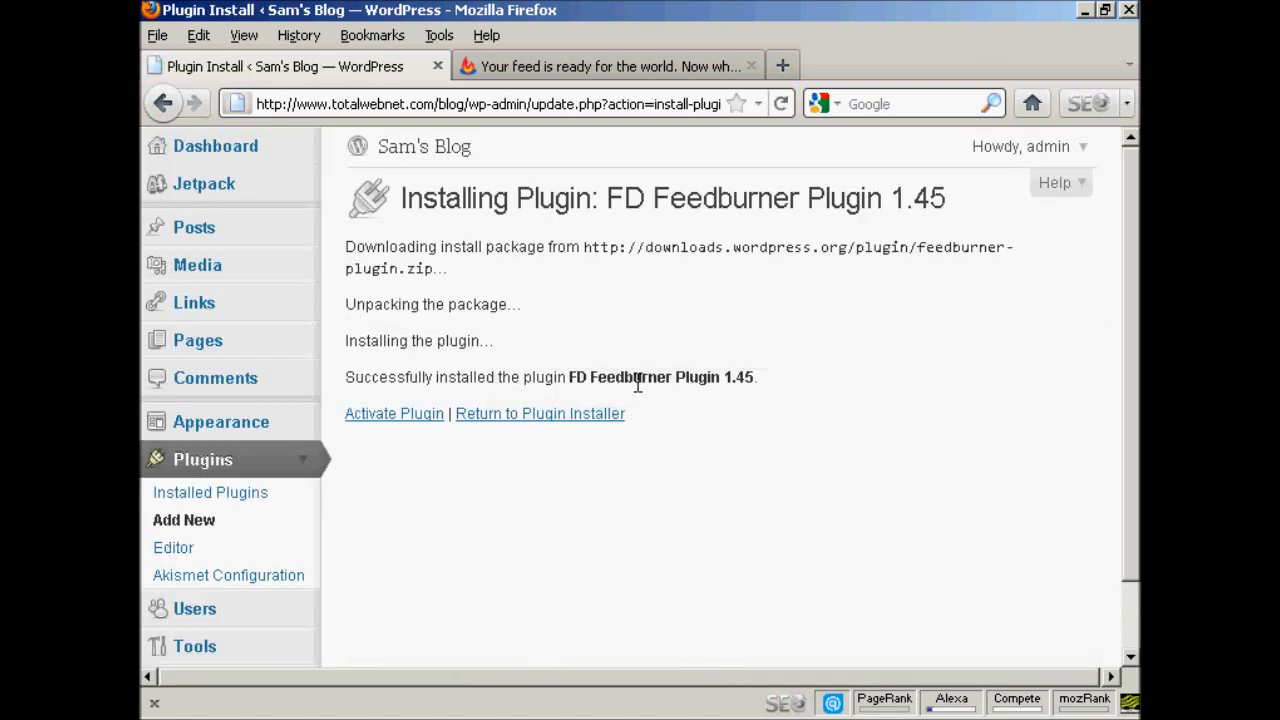
{"action": "mouse_move", "coordinate": [394, 413]}
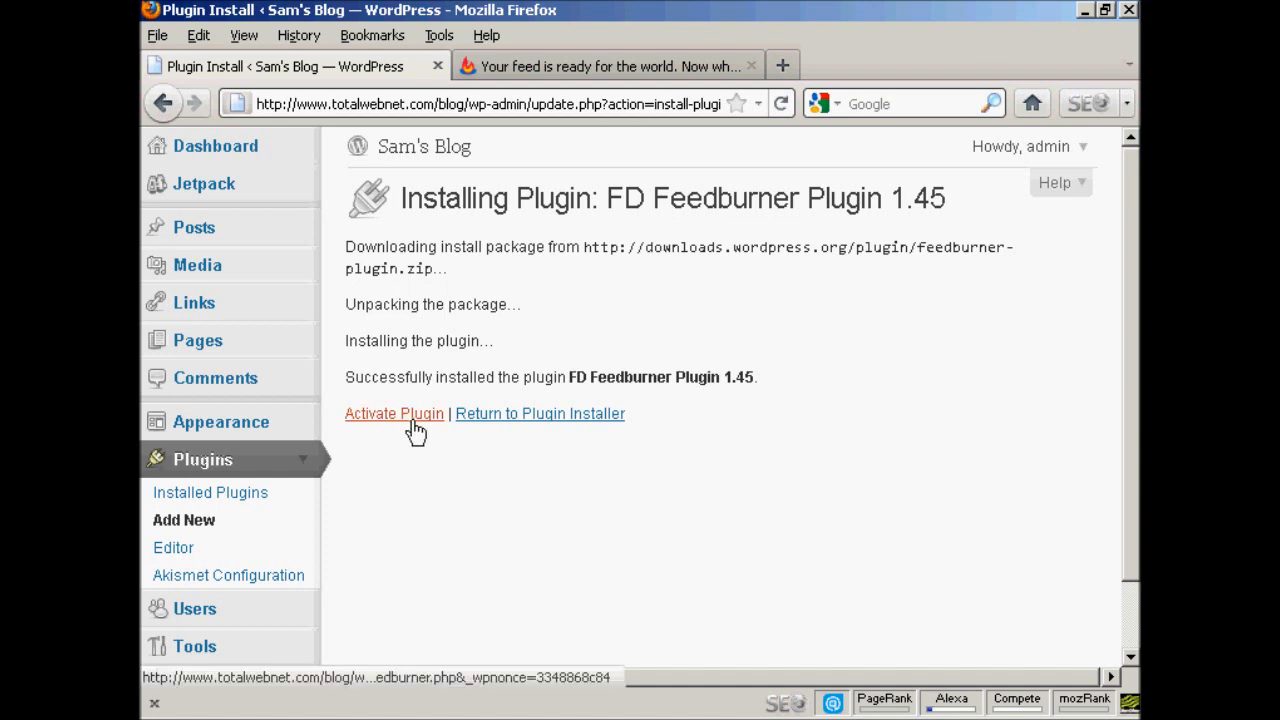
{"action": "left_click", "coordinate": [394, 413]}
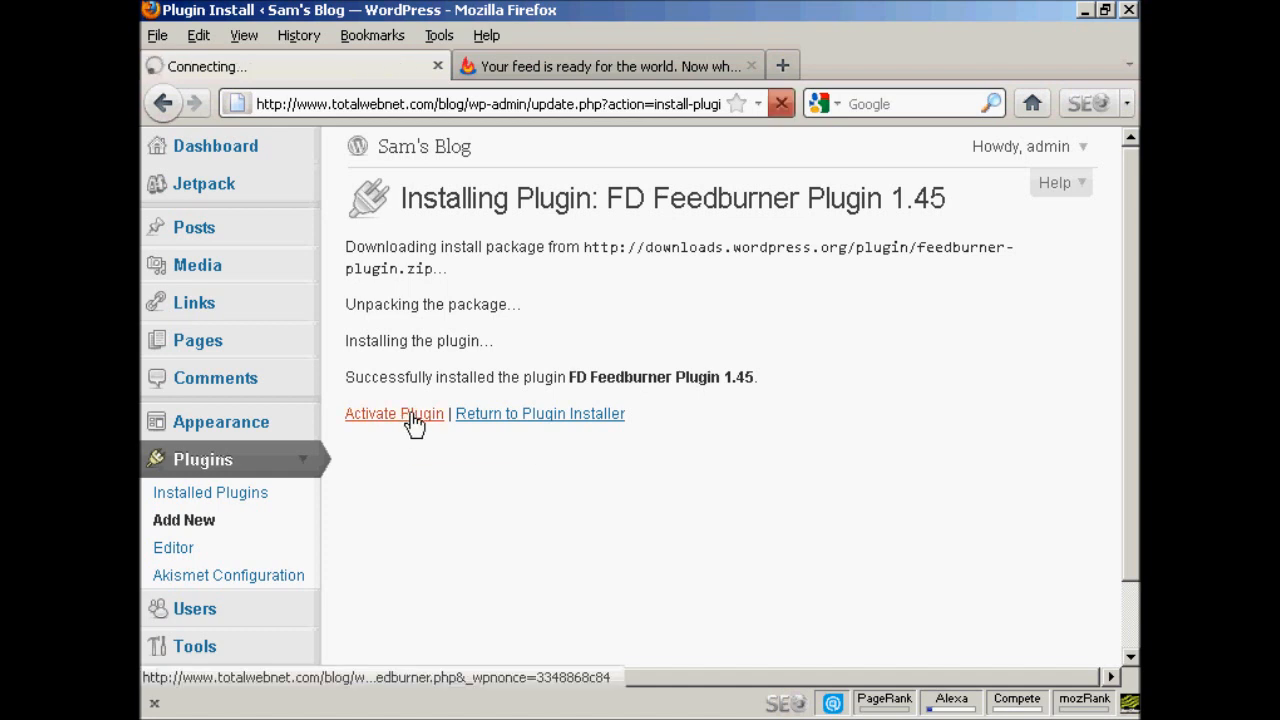
{"action": "left_click", "coordinate": [393, 413]}
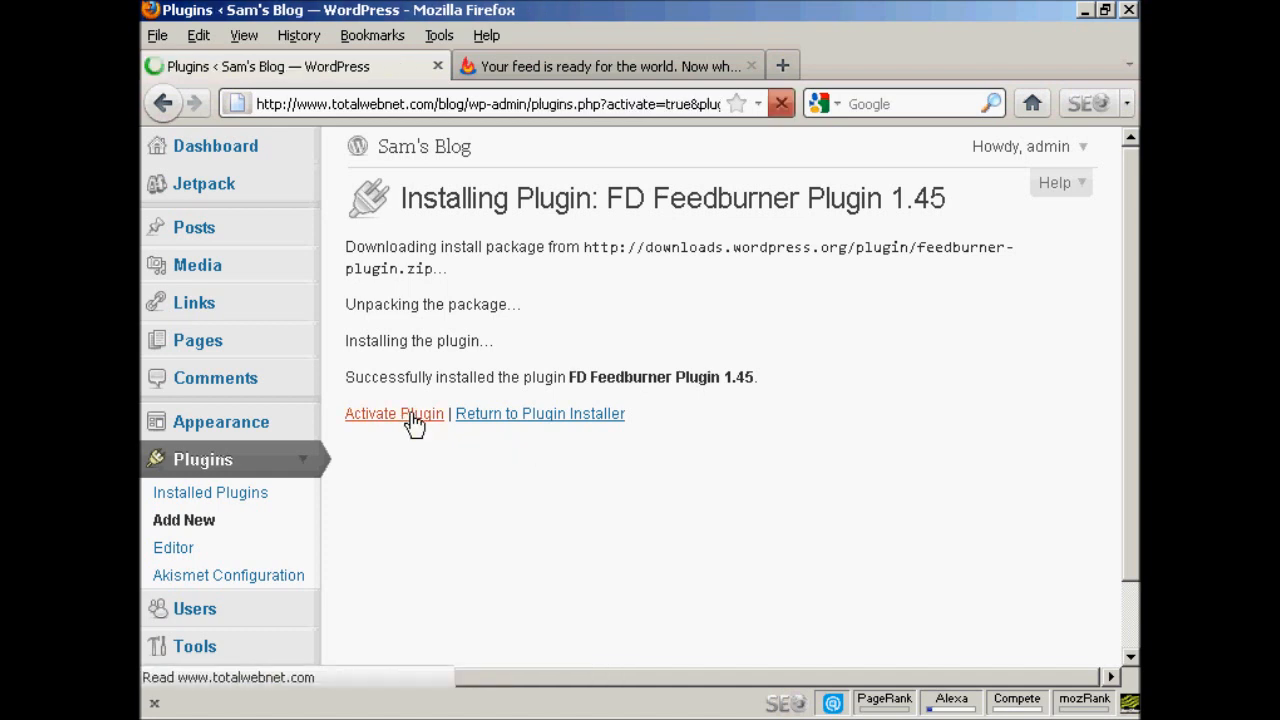
{"action": "left_click", "coordinate": [394, 413]}
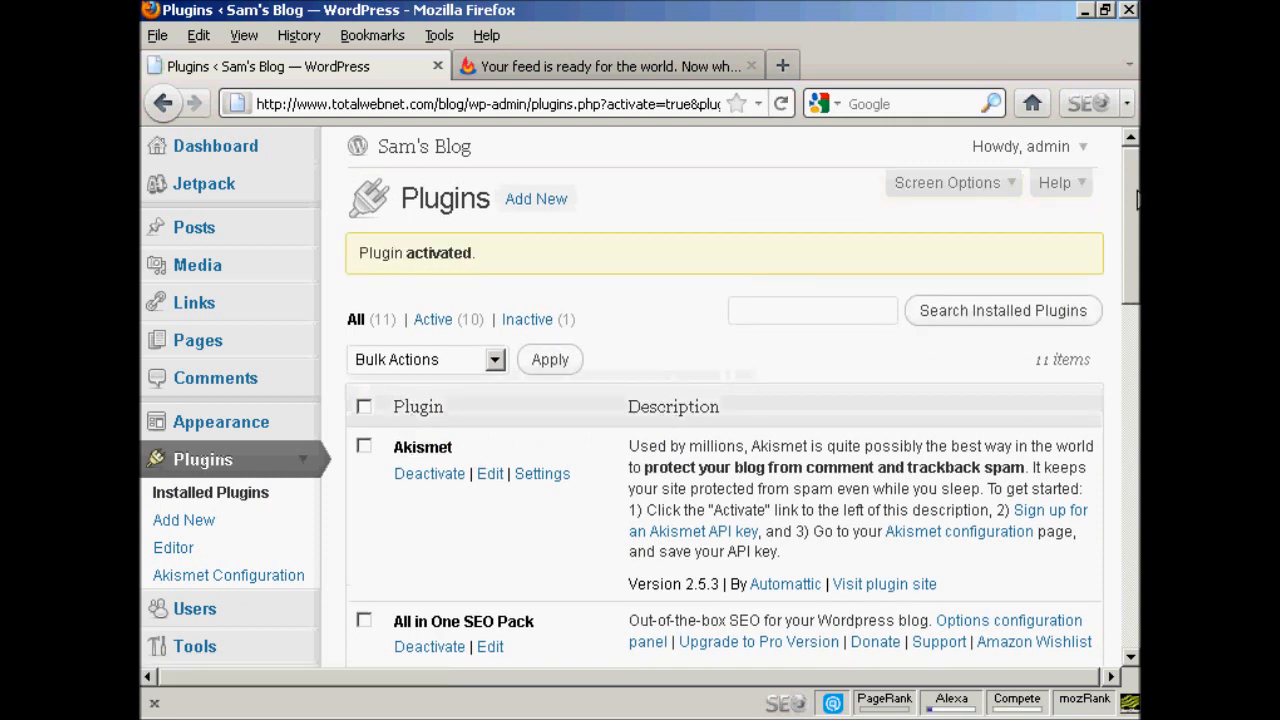
- Open the Feedburner configuration page from the Settings sidebar menu
{"action": "scroll", "scroll_direction": "down", "scroll_amount": 3}
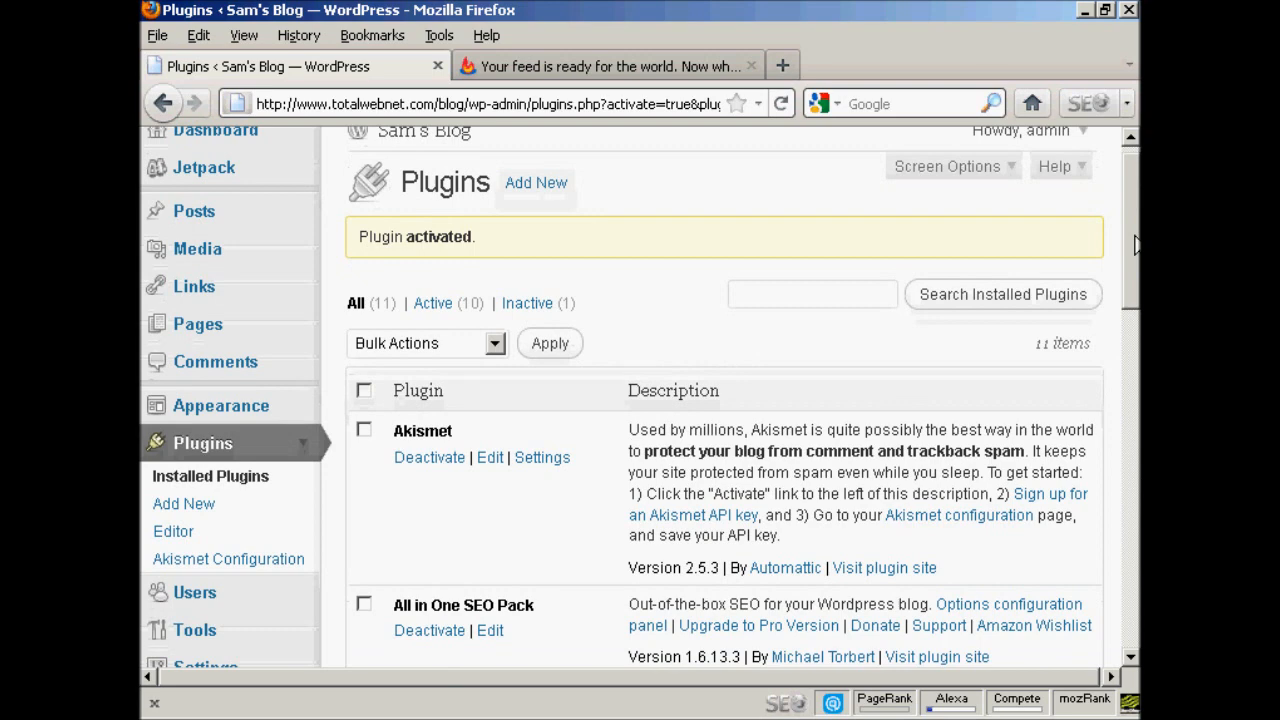
{"action": "scroll", "scroll_direction": "down", "scroll_amount": 3}
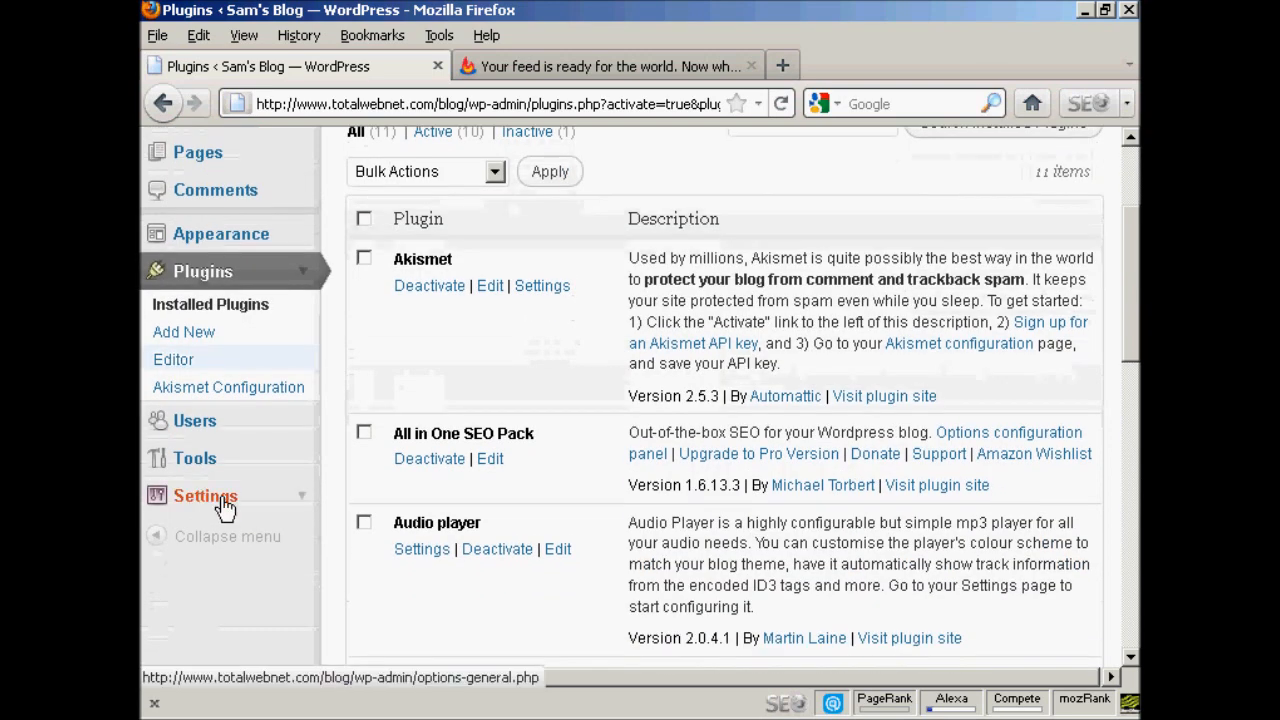
{"action": "left_click", "coordinate": [205, 496]}
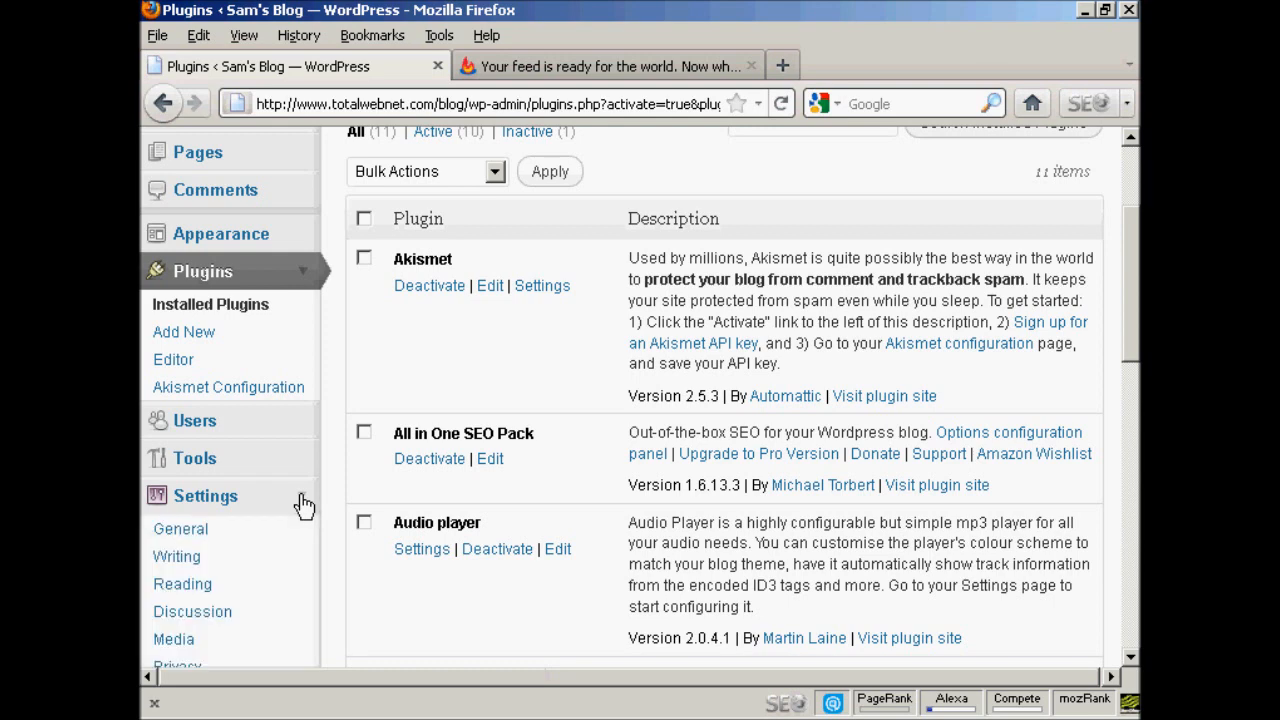
{"action": "scroll", "scroll_direction": "down", "scroll_amount": 3}
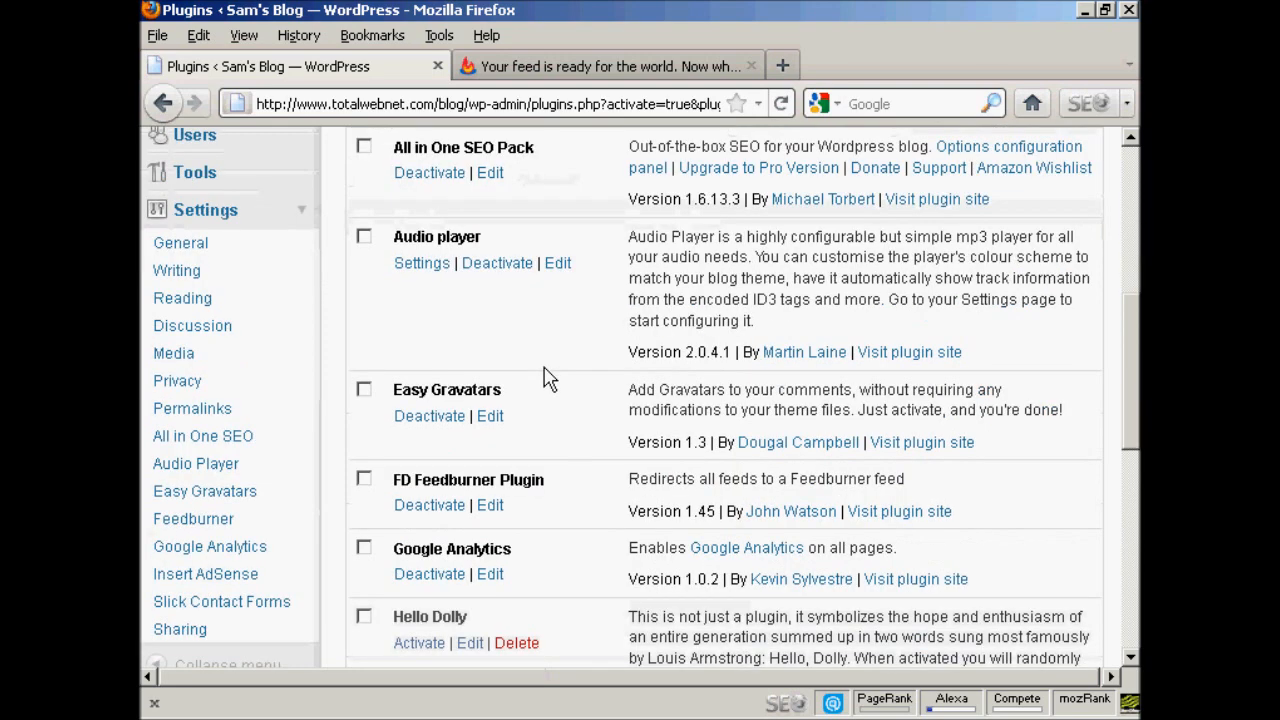
{"action": "left_click", "coordinate": [193, 518]}
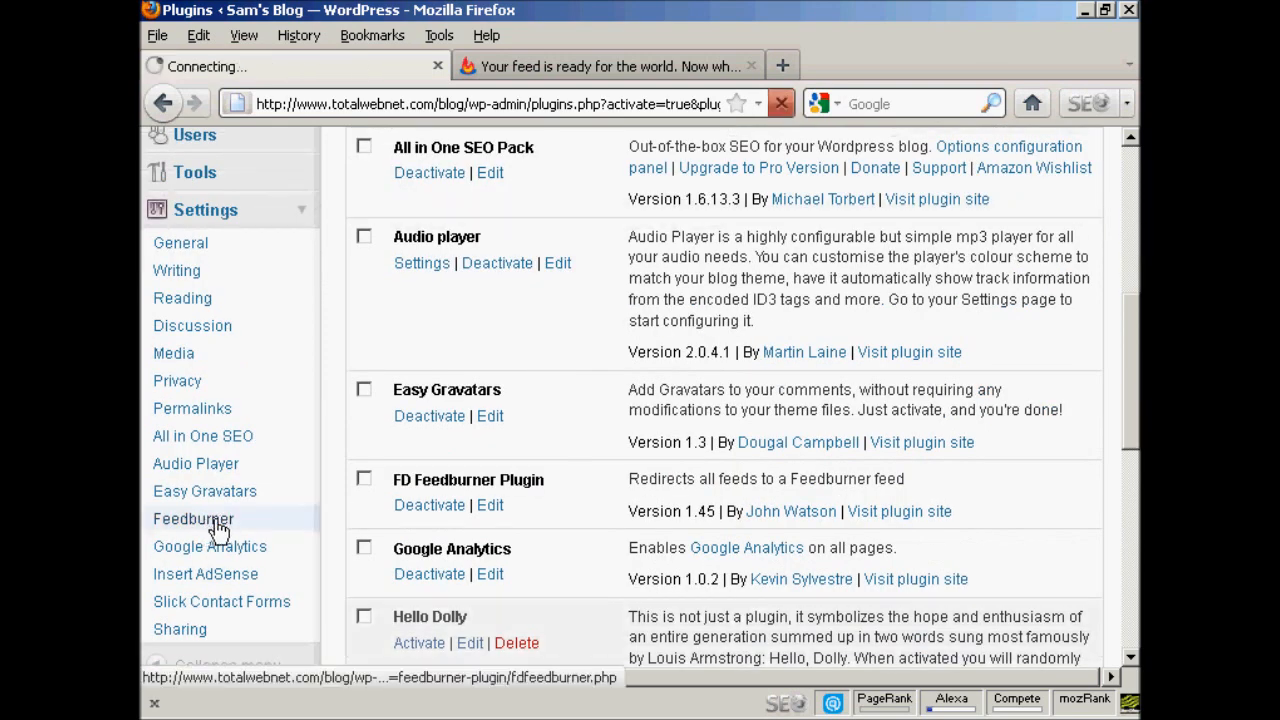
{"action": "left_click", "coordinate": [193, 518]}
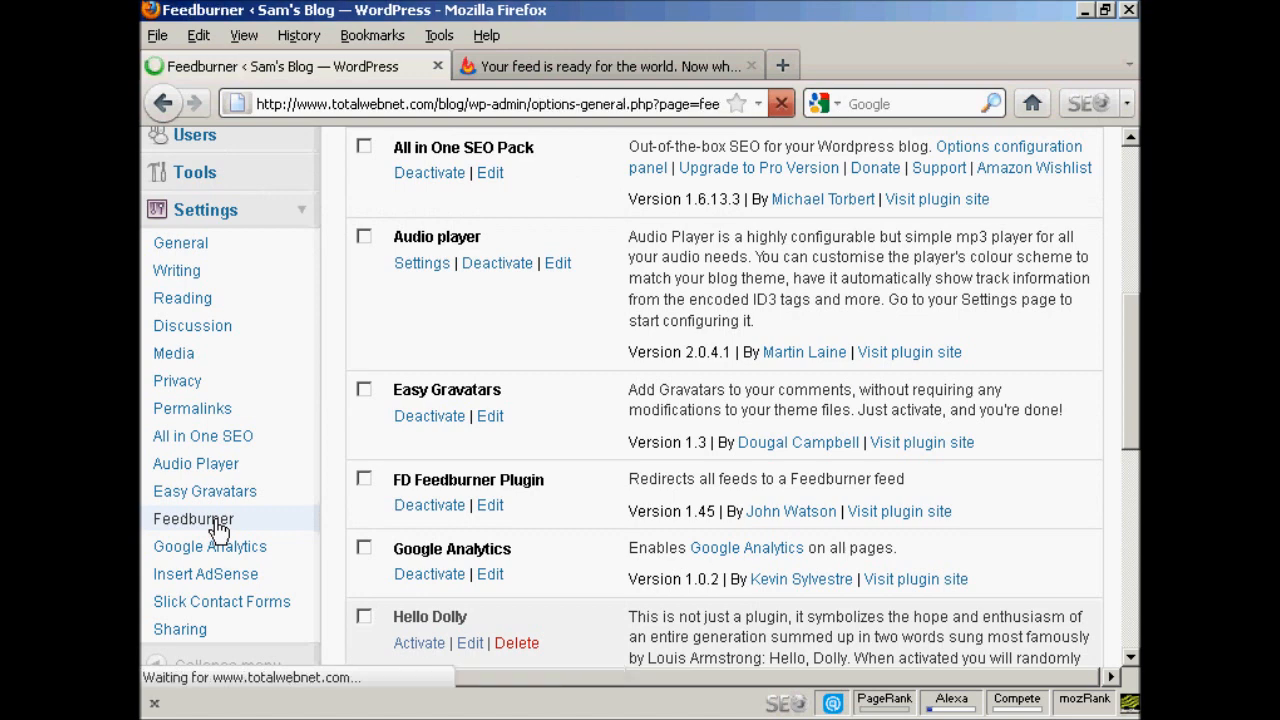
{"action": "left_click", "coordinate": [193, 518]}
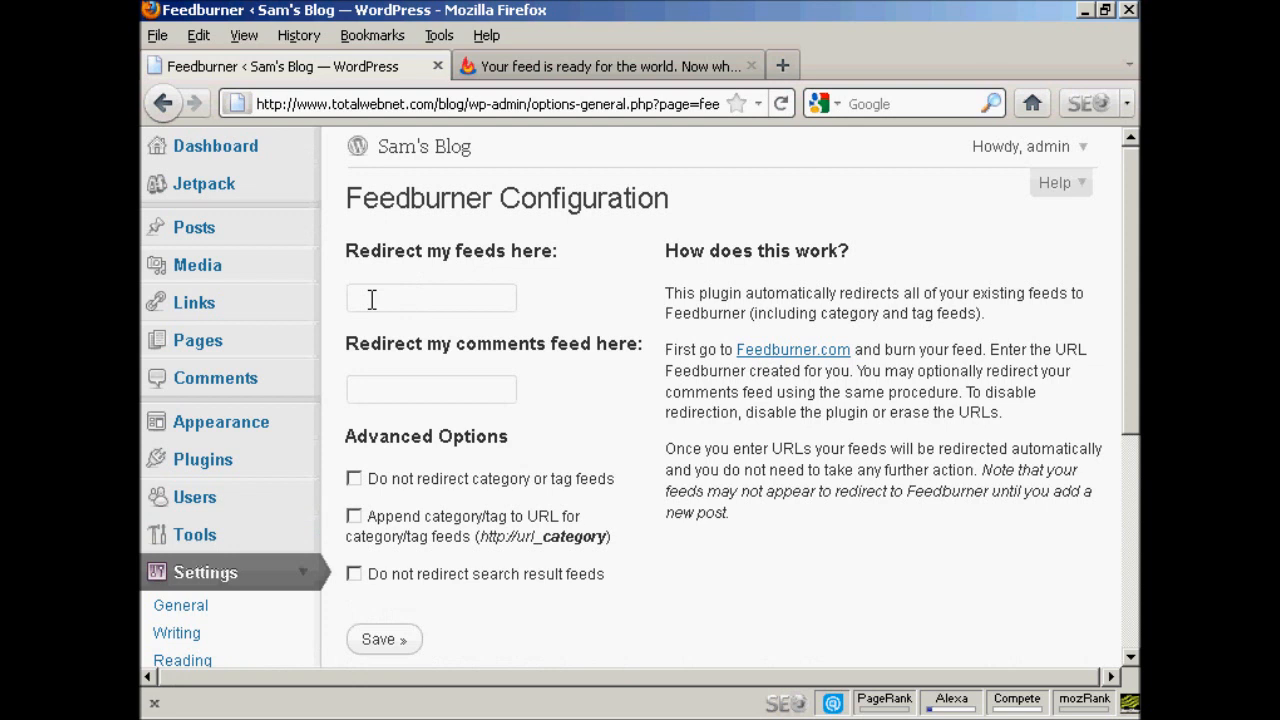
{"action": "mouse_move", "coordinate": [612, 295]}
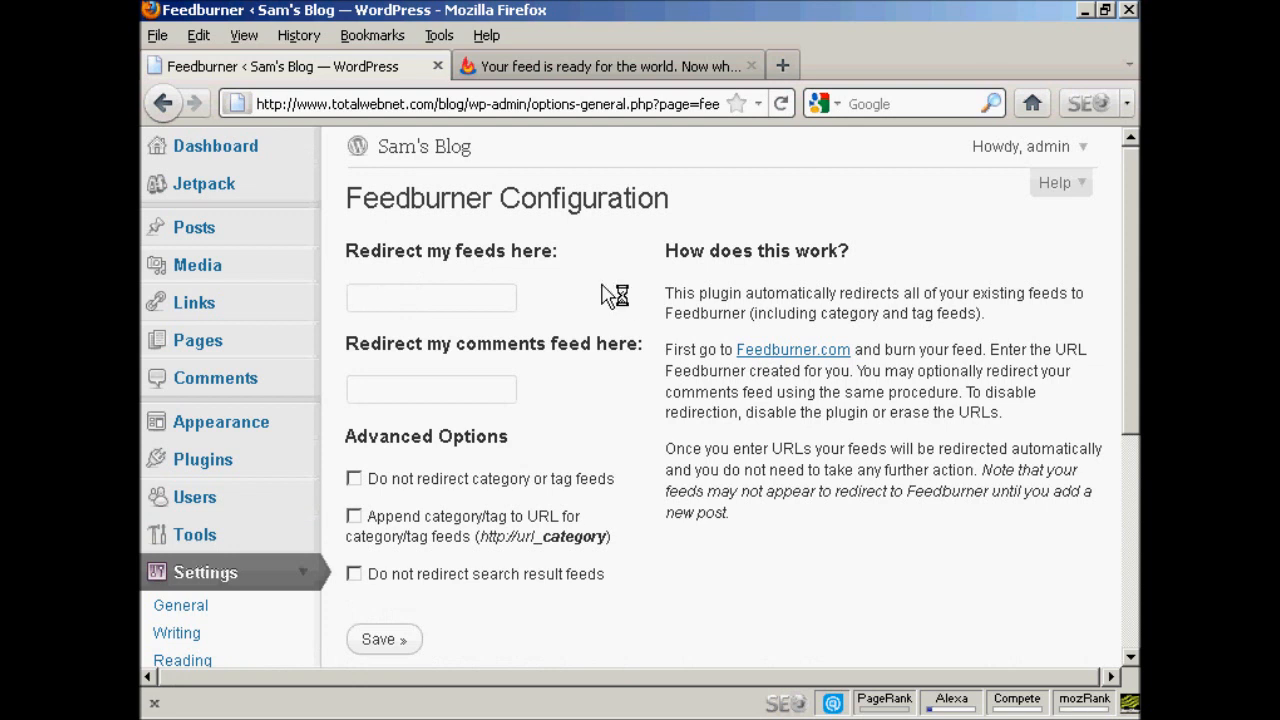
- Set the FeedBurner feed address as the feed redirect and save the configuration
{"action": "left_click", "coordinate": [431, 297]}
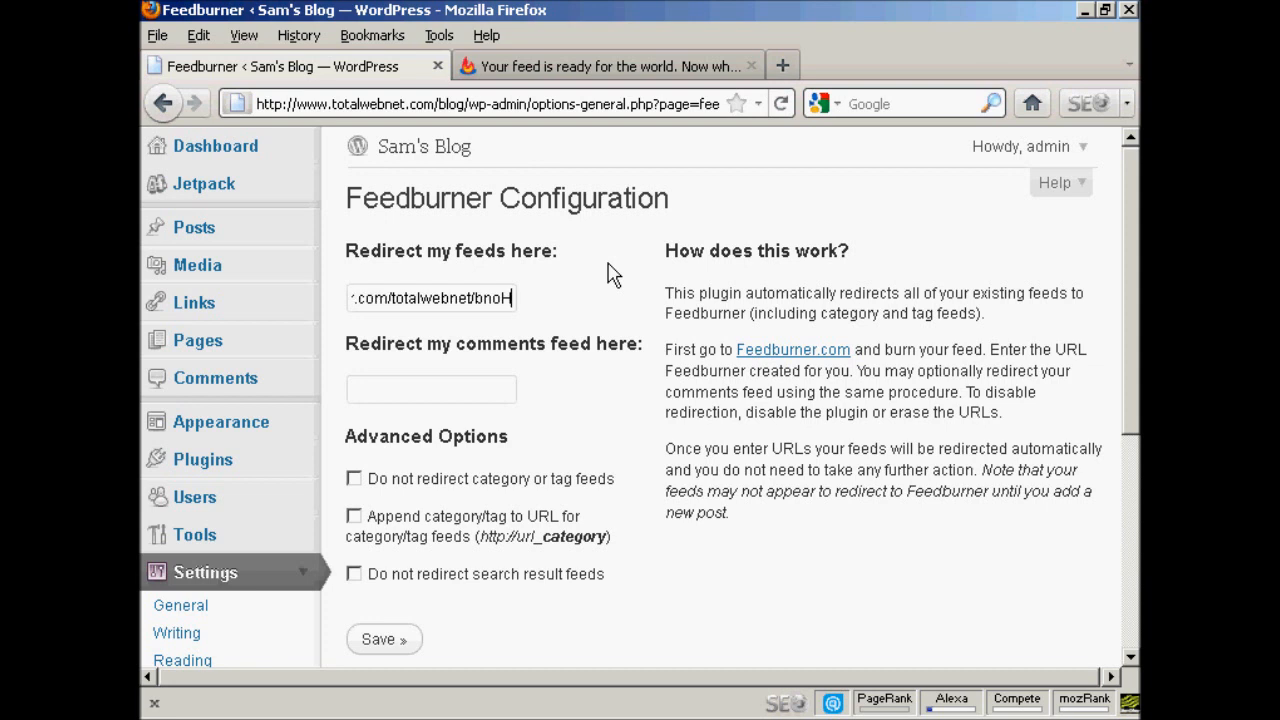
{"action": "mouse_move", "coordinate": [708, 490]}
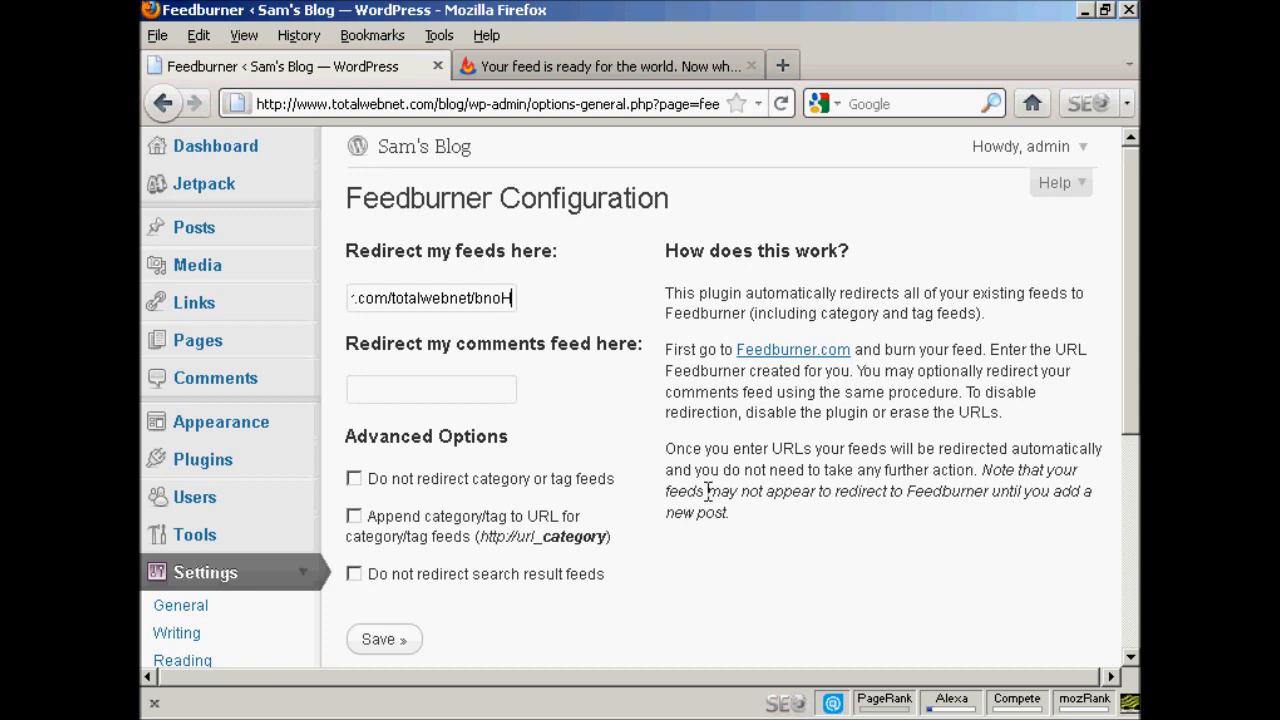
{"action": "mouse_move", "coordinate": [463, 461]}
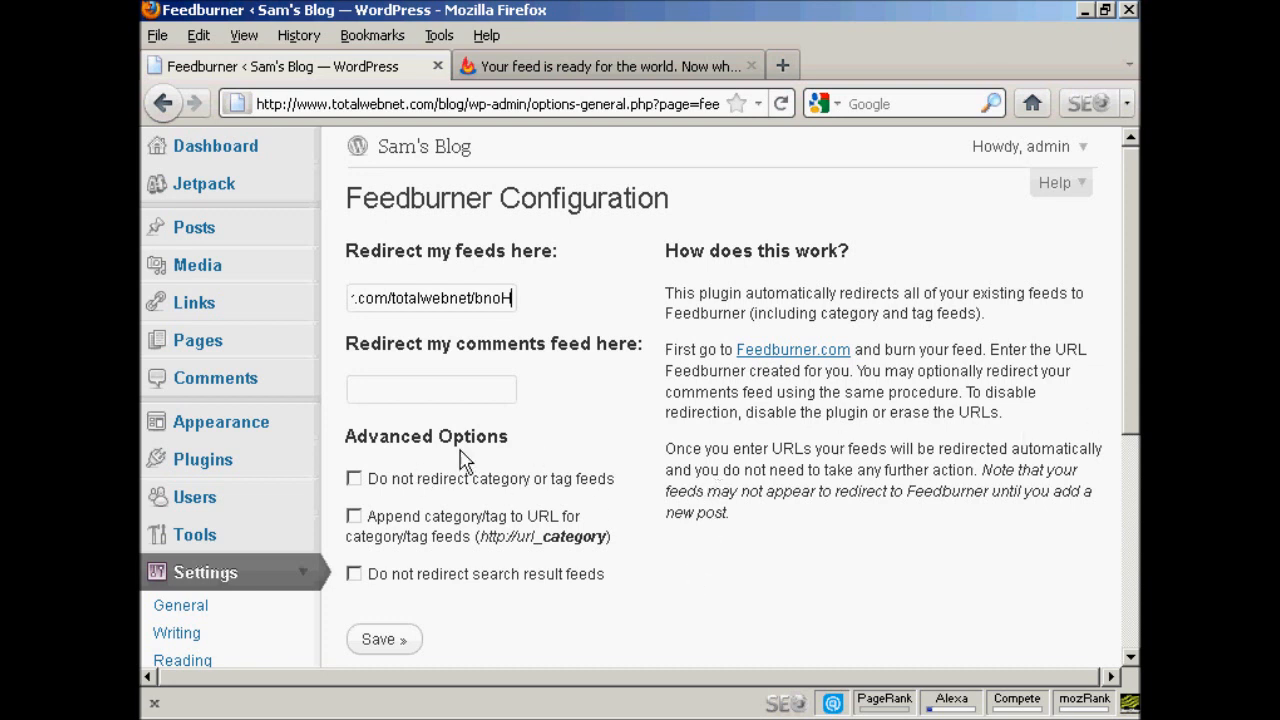
{"action": "mouse_move", "coordinate": [1118, 347]}
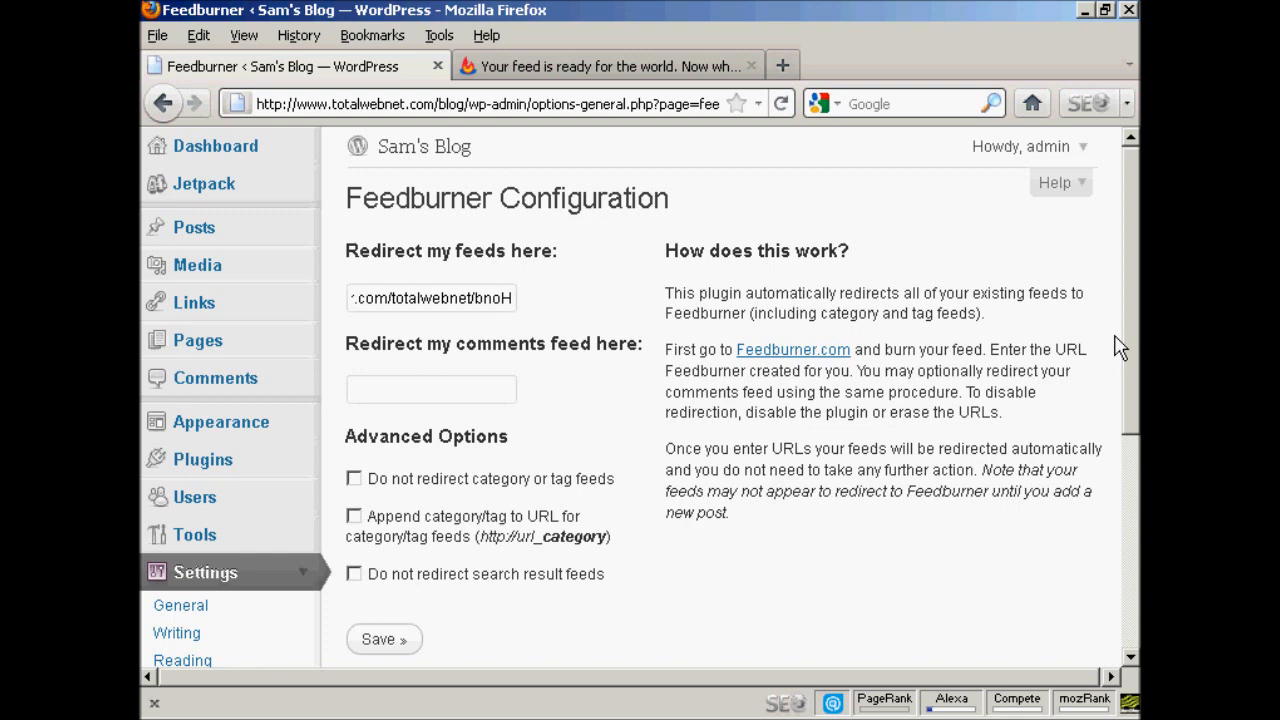
{"action": "scroll", "scroll_direction": "down", "scroll_amount": 3}
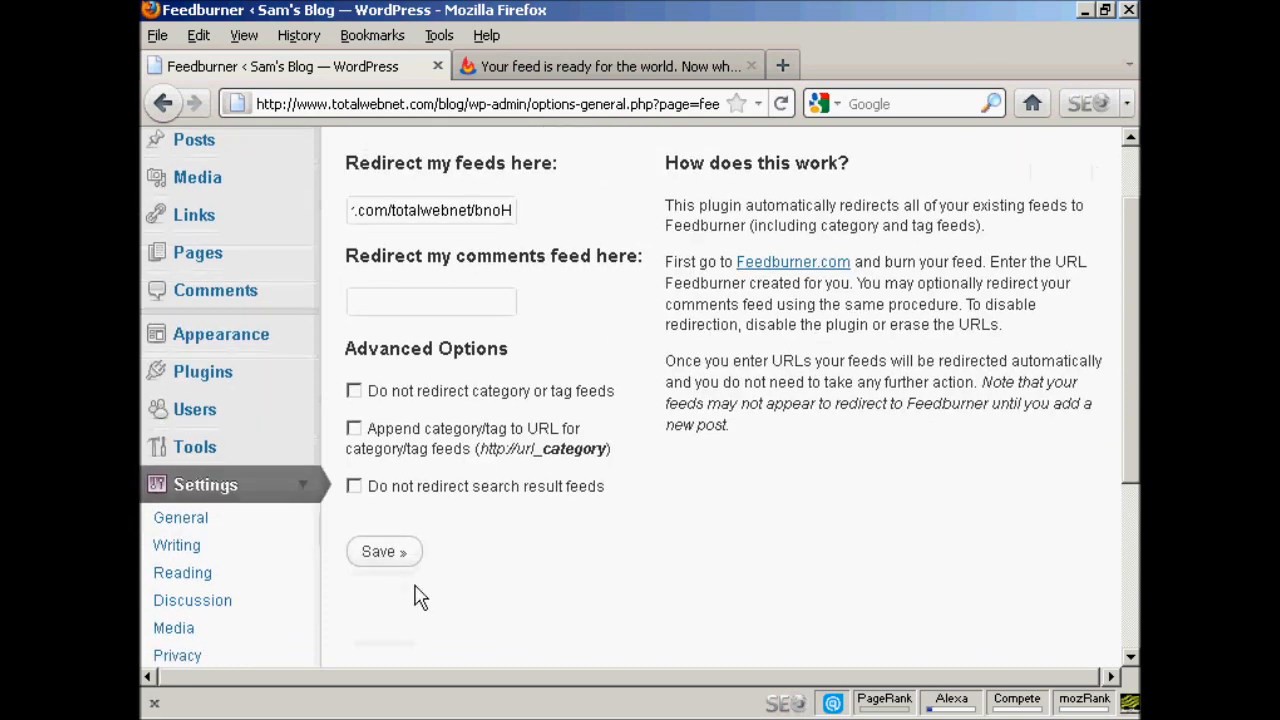
{"action": "left_click", "coordinate": [384, 551]}
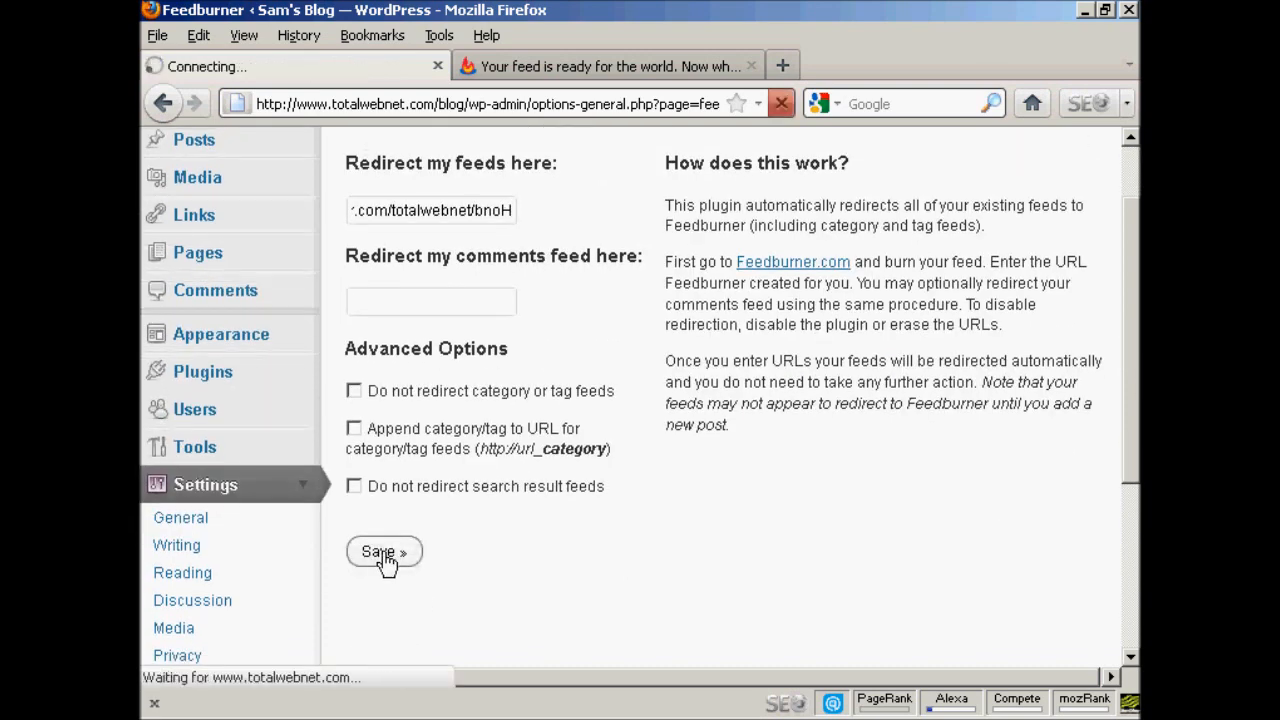
{"action": "left_click", "coordinate": [384, 552]}
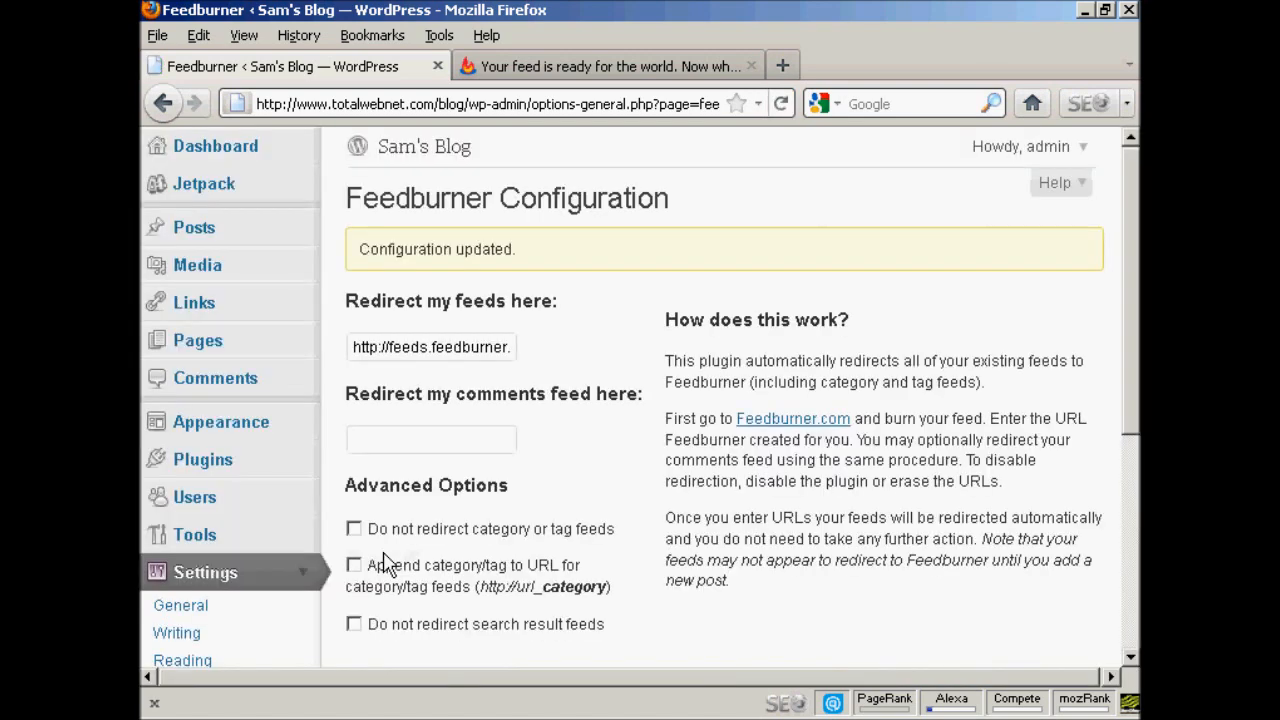
{"action": "mouse_move", "coordinate": [545, 527]}
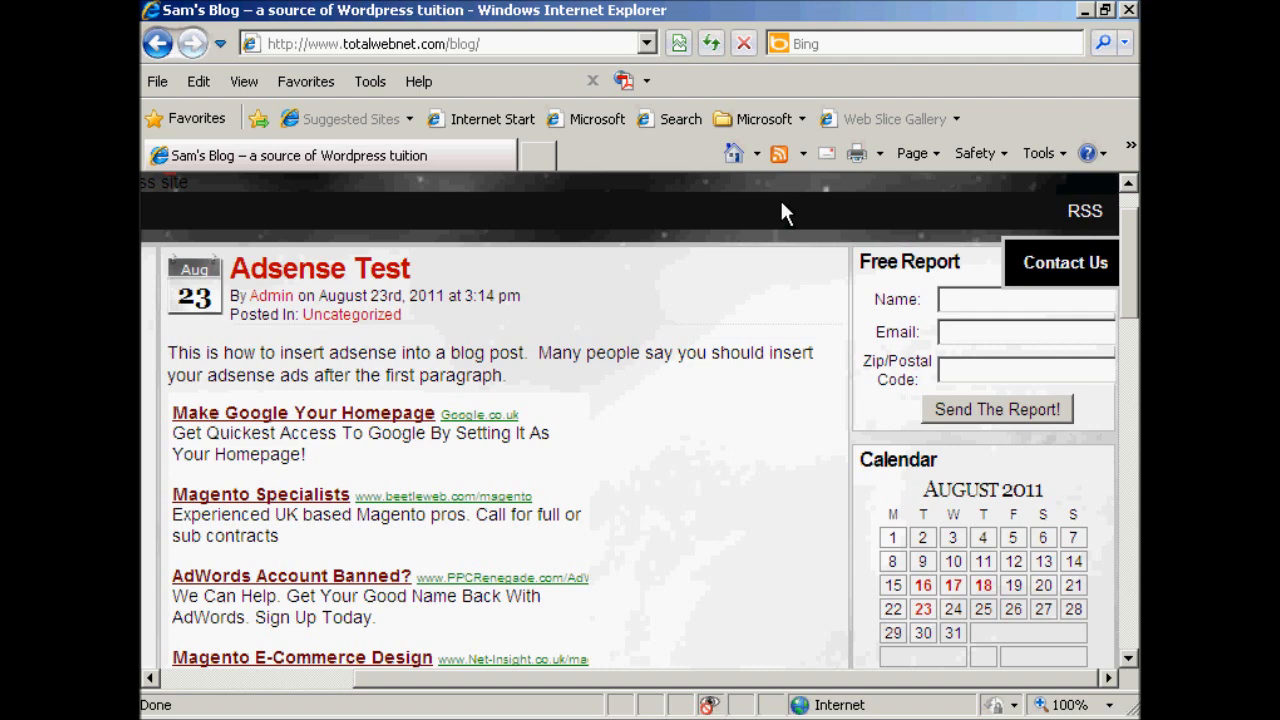
{"action": "mouse_move", "coordinate": [1084, 211]}
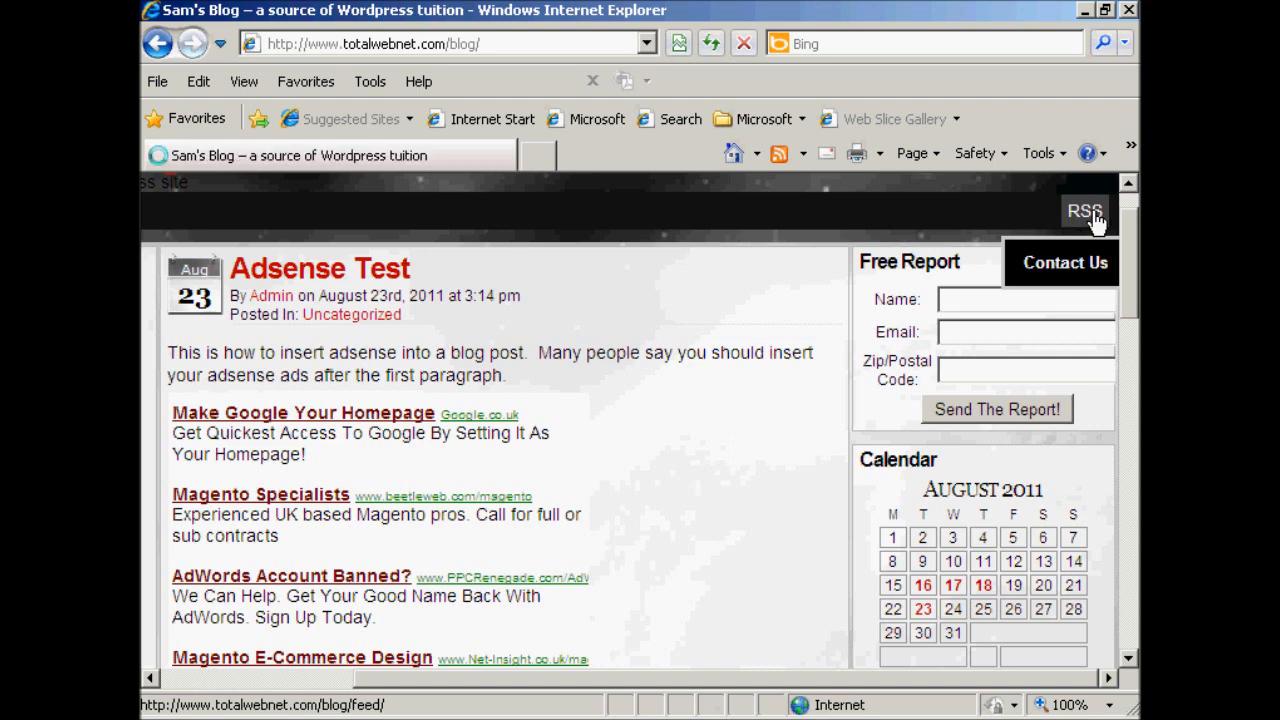
- Open the blog's RSS feed link to check the redirect
{"action": "left_click", "coordinate": [1084, 210]}
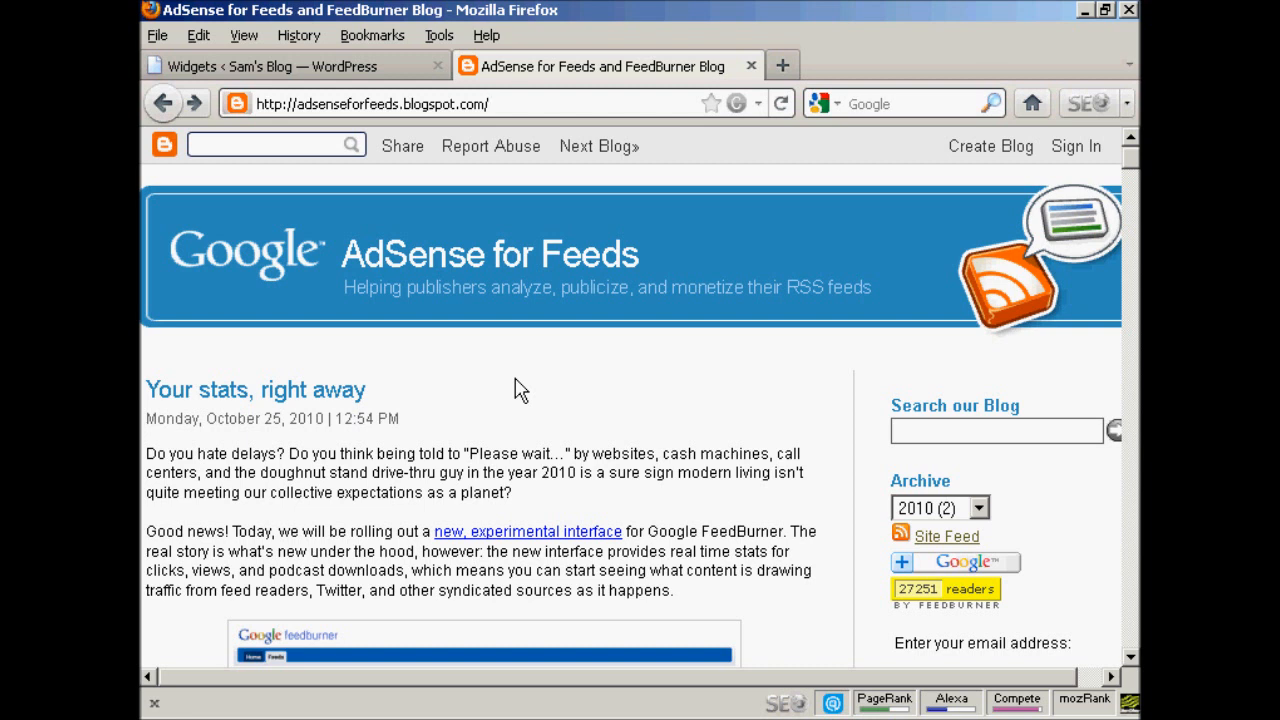
{"action": "mouse_move", "coordinate": [288, 306]}
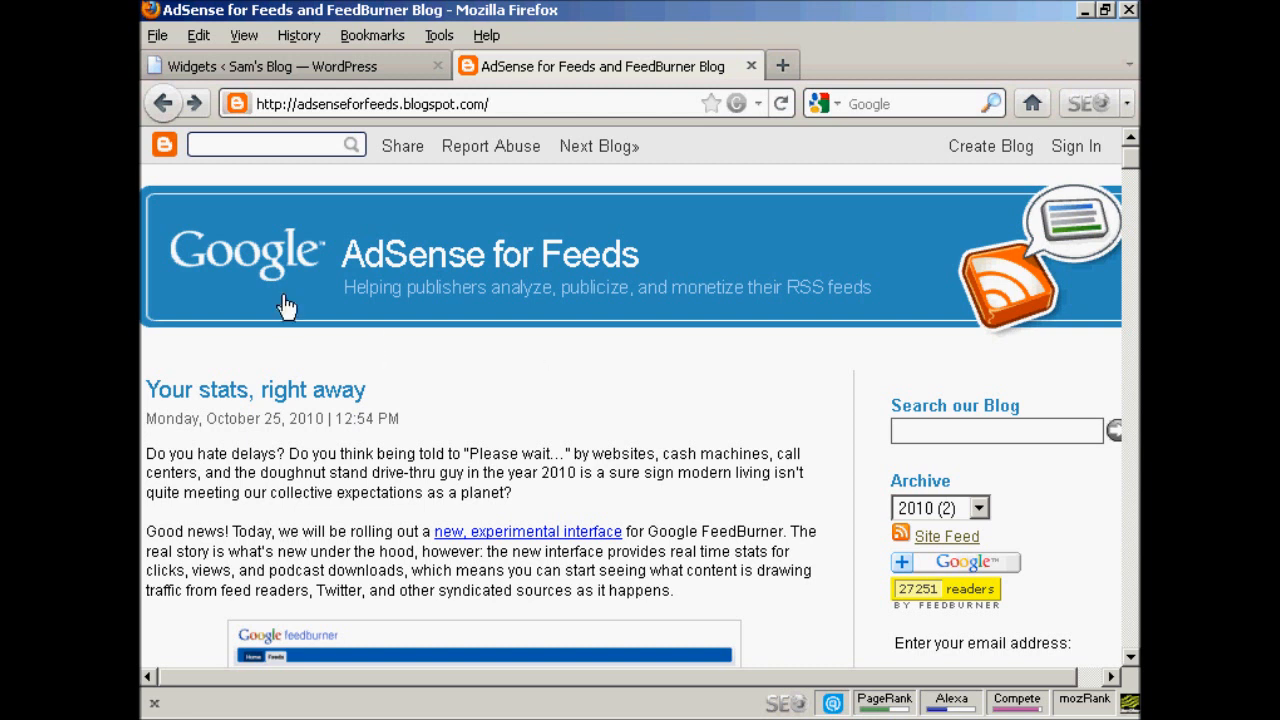
{"action": "mouse_move", "coordinate": [716, 350]}
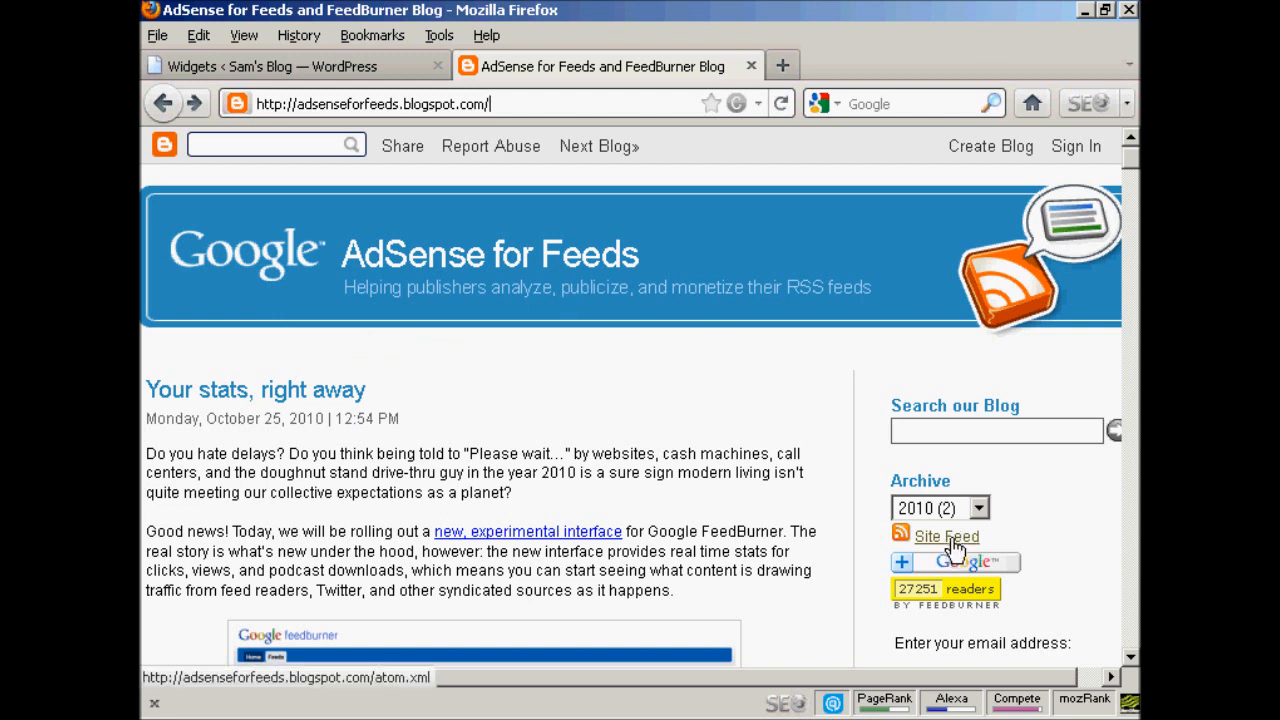
- Open the blog's site feed, then return to the WordPress Widgets page
{"action": "left_click", "coordinate": [946, 537]}
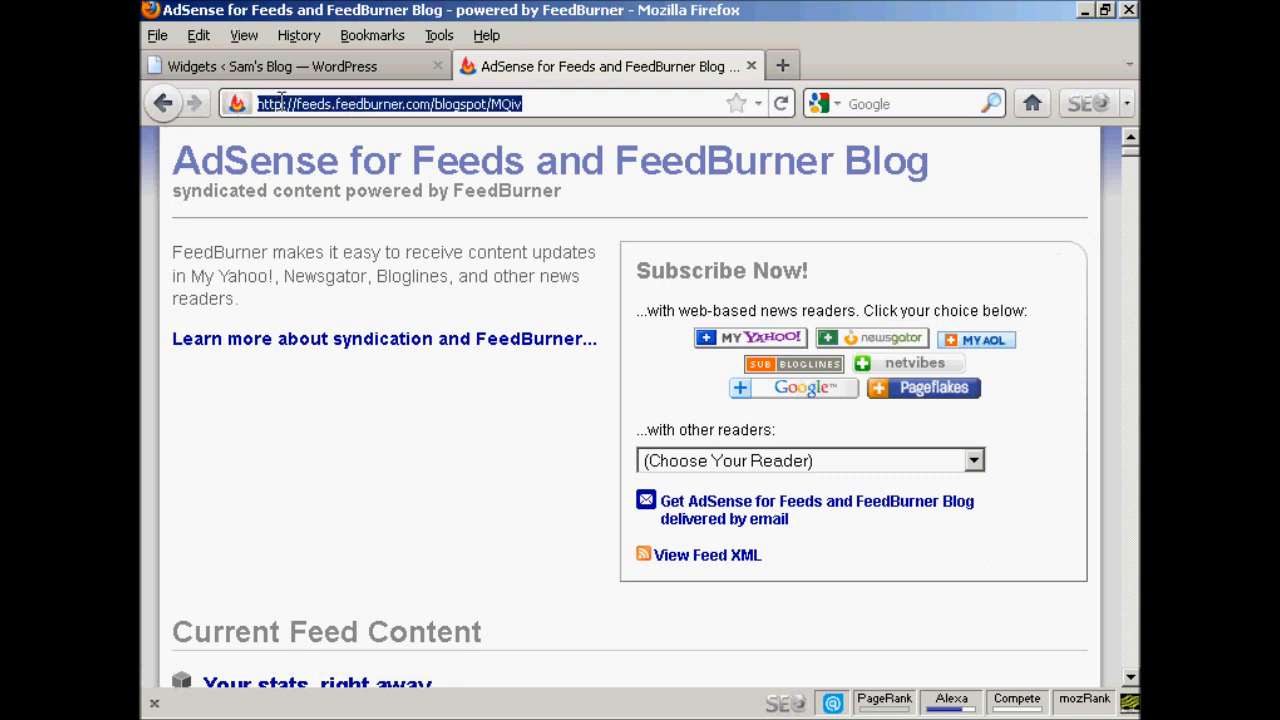
{"action": "mouse_move", "coordinate": [345, 185]}
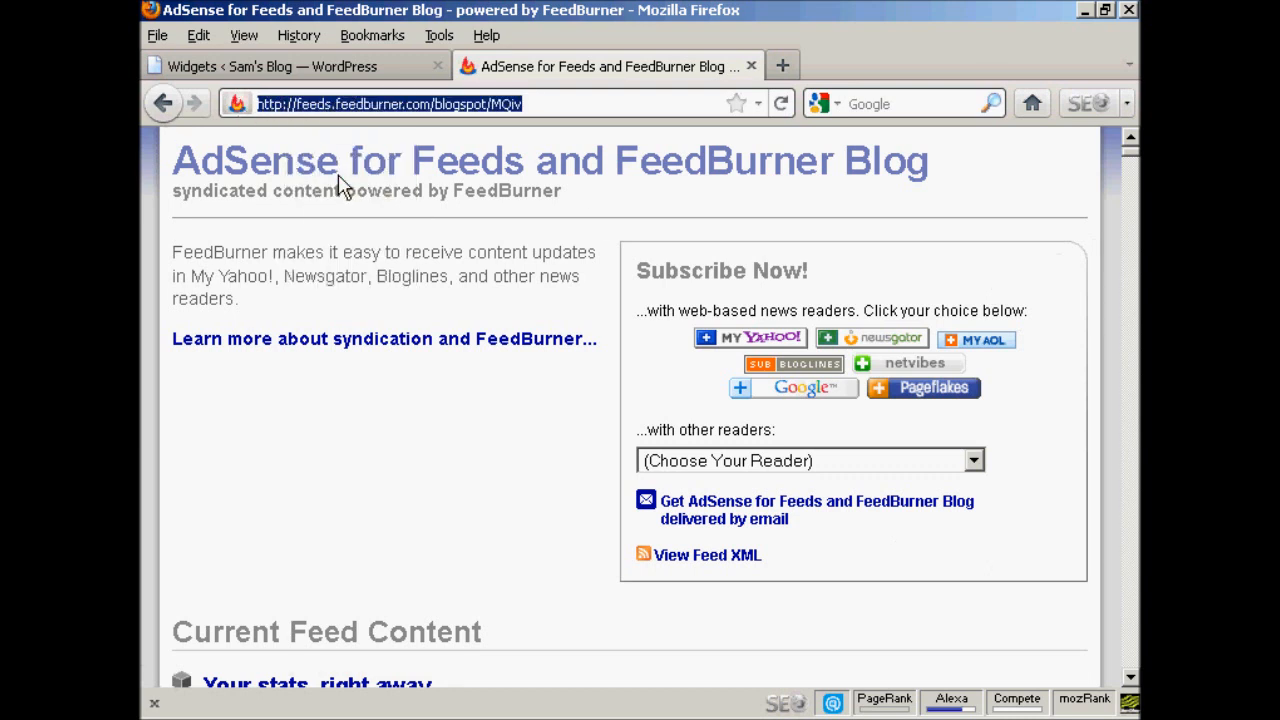
{"action": "left_click", "coordinate": [290, 66]}
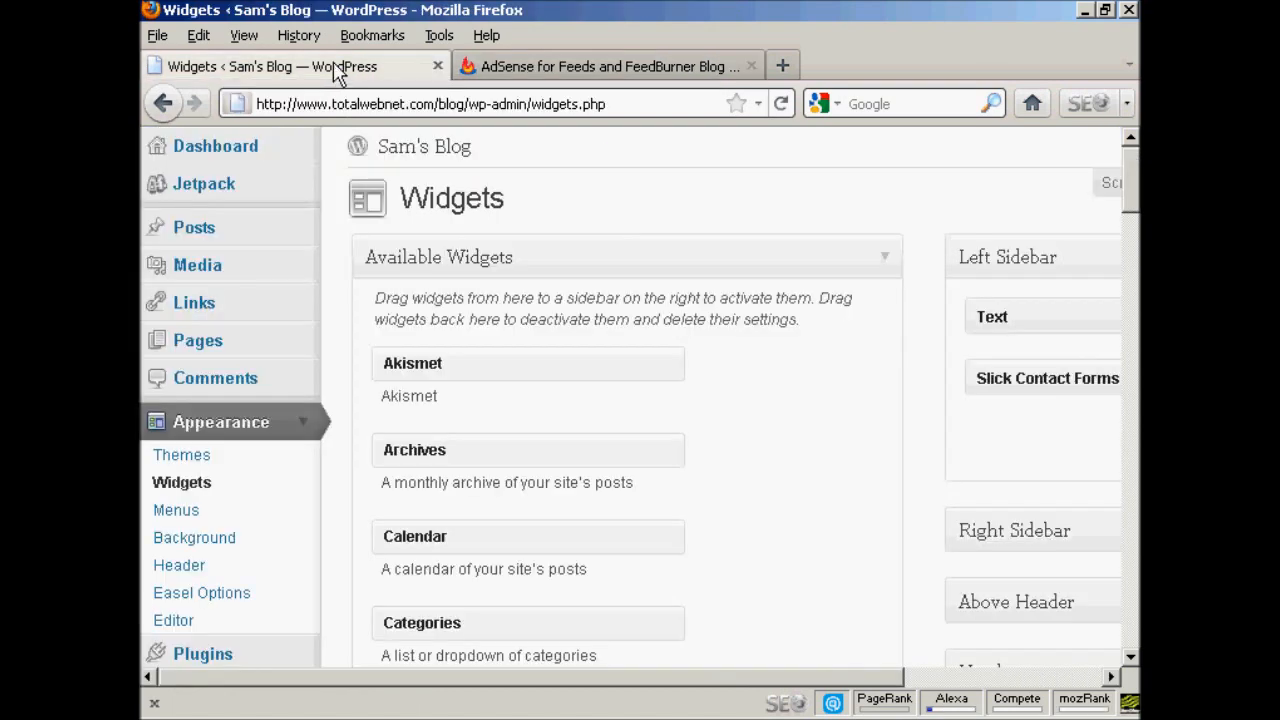
{"action": "mouse_move", "coordinate": [335, 66]}
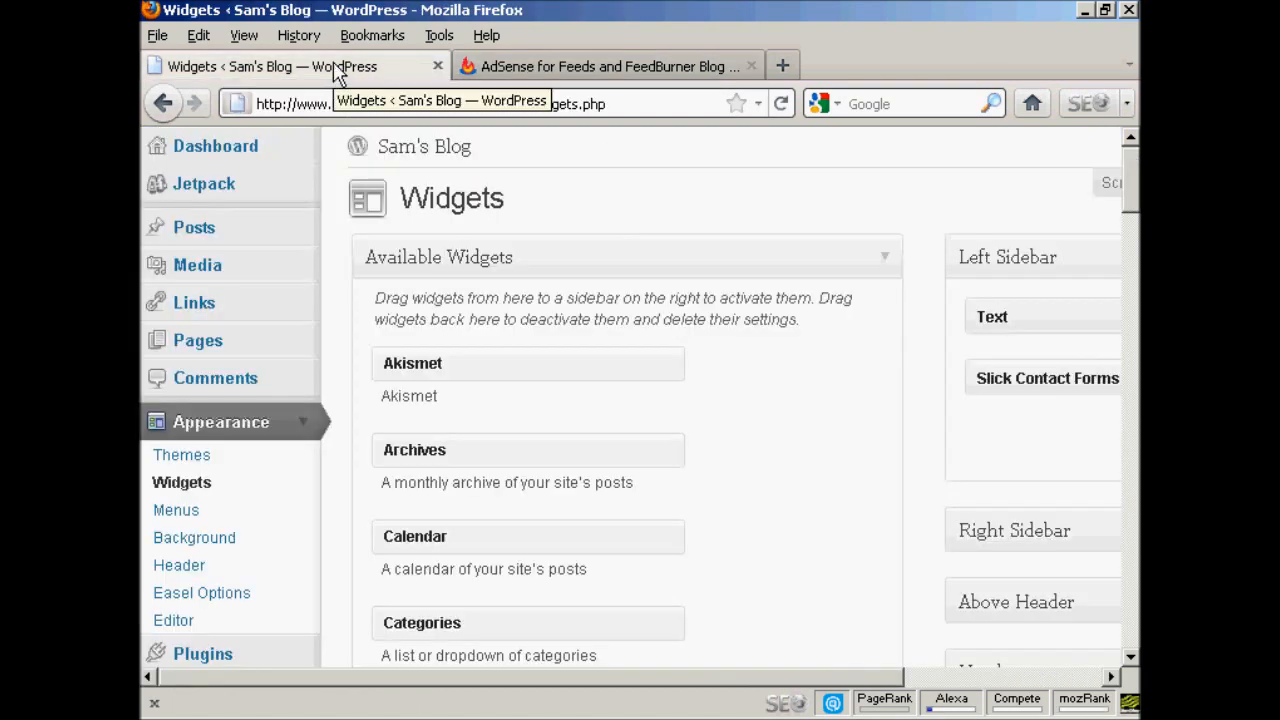
- Drag the RSS widget from Available Widgets into the Over Blog sidebar
{"action": "scroll", "scroll_direction": "down", "scroll_amount": 3}
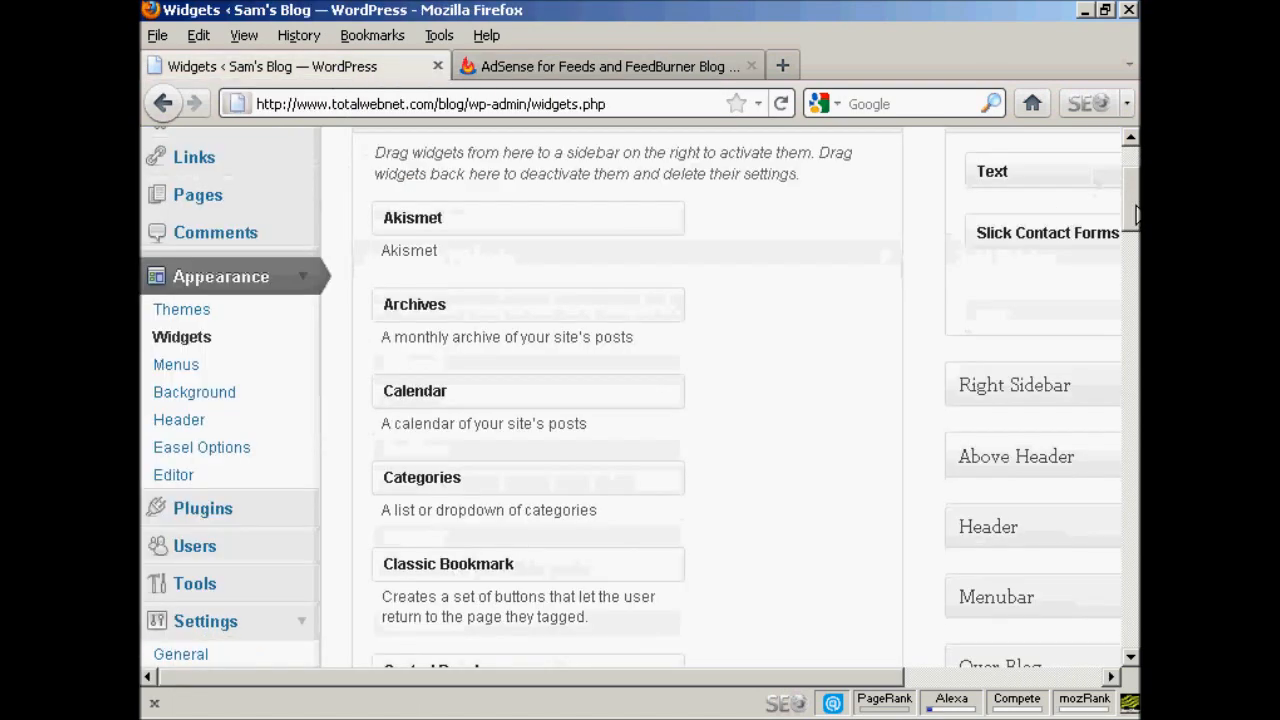
{"action": "scroll", "scroll_direction": "down", "scroll_amount": 3}
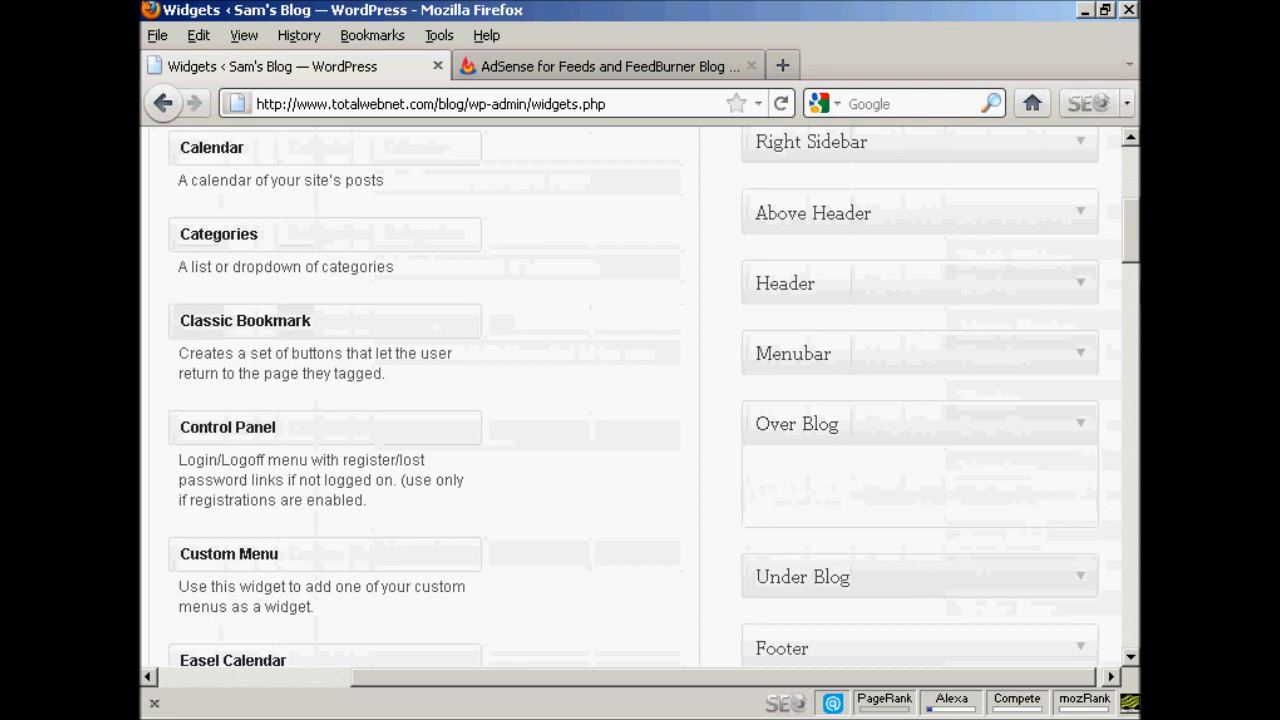
{"action": "scroll", "scroll_direction": "down", "scroll_amount": 3}
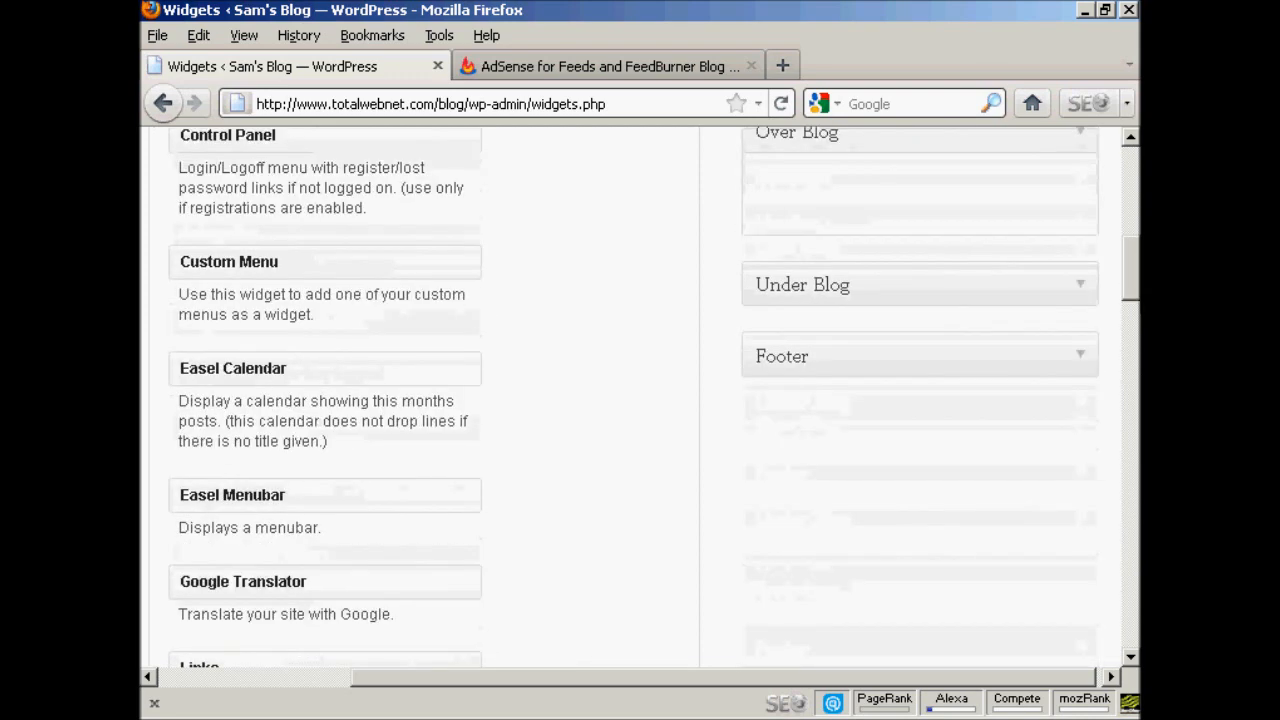
{"action": "scroll", "scroll_direction": "down", "scroll_amount": 3}
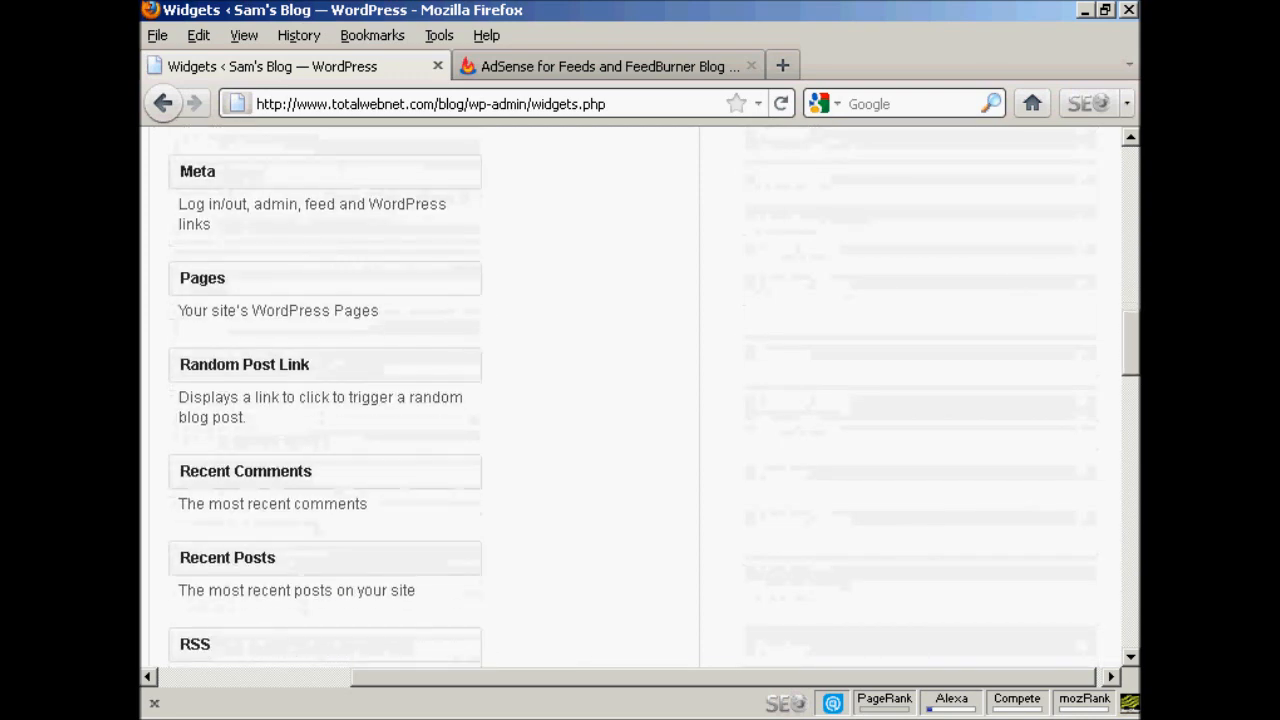
{"action": "scroll", "scroll_direction": "down", "scroll_amount": 3}
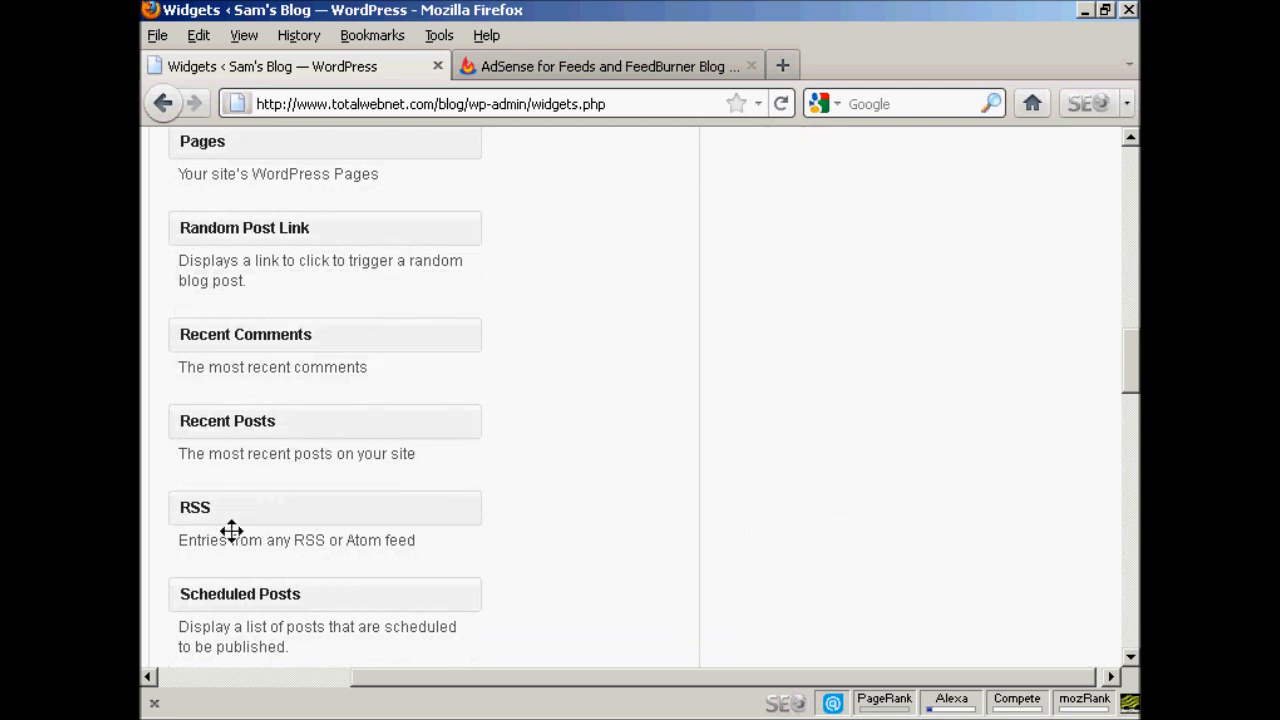
{"action": "mouse_move", "coordinate": [227, 565]}
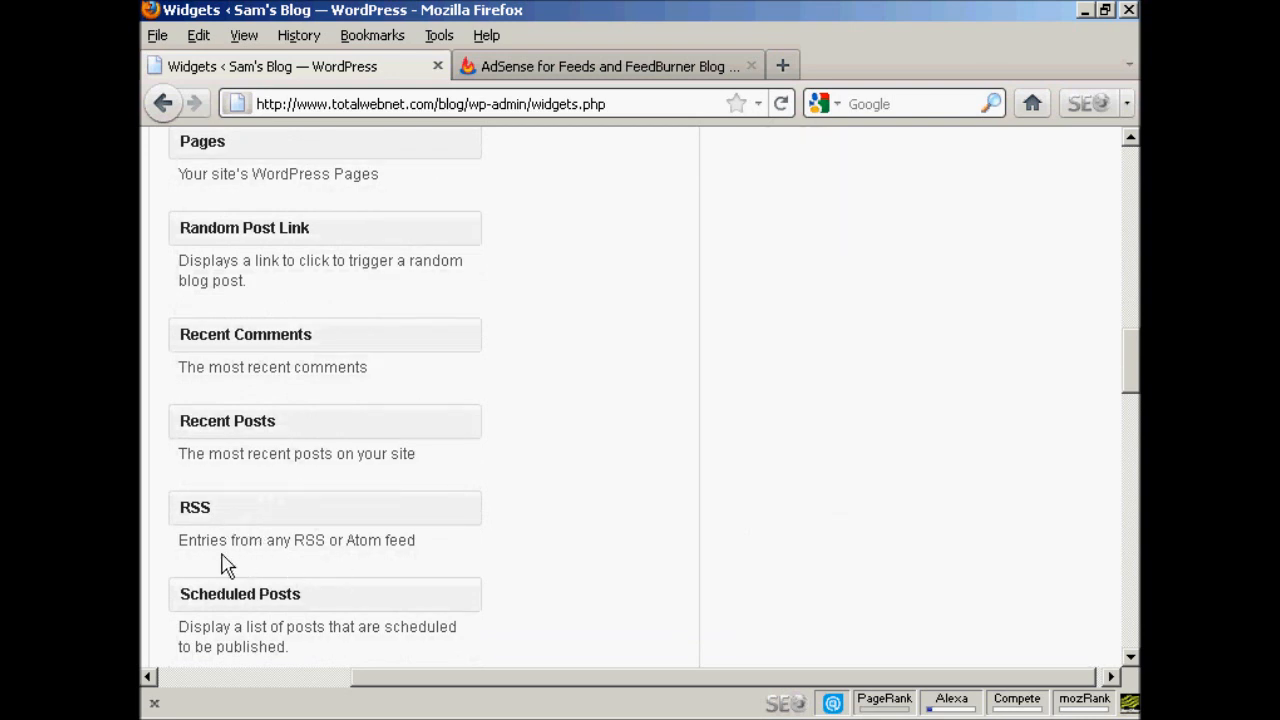
{"action": "mouse_move", "coordinate": [281, 522]}
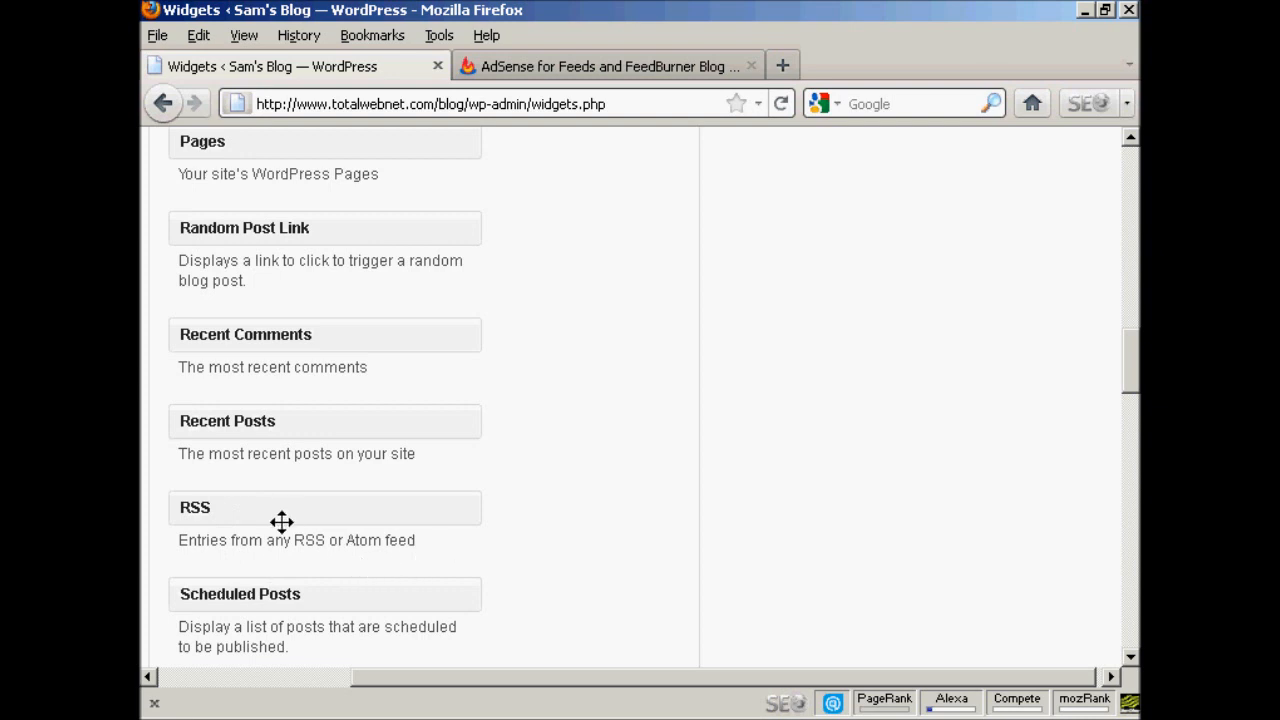
{"action": "left_click_drag", "start_coordinate": [282, 521], "coordinate": [1038, 198]}
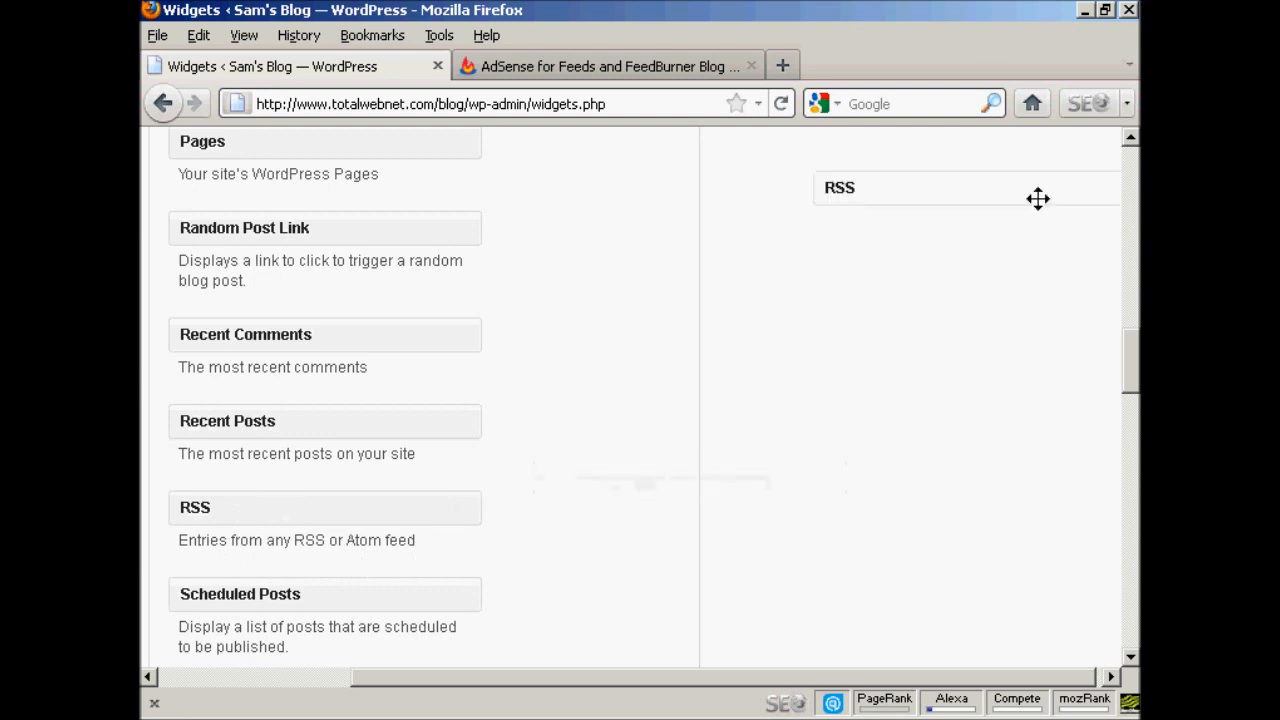
{"action": "scroll", "scroll_direction": "up", "scroll_amount": 3}
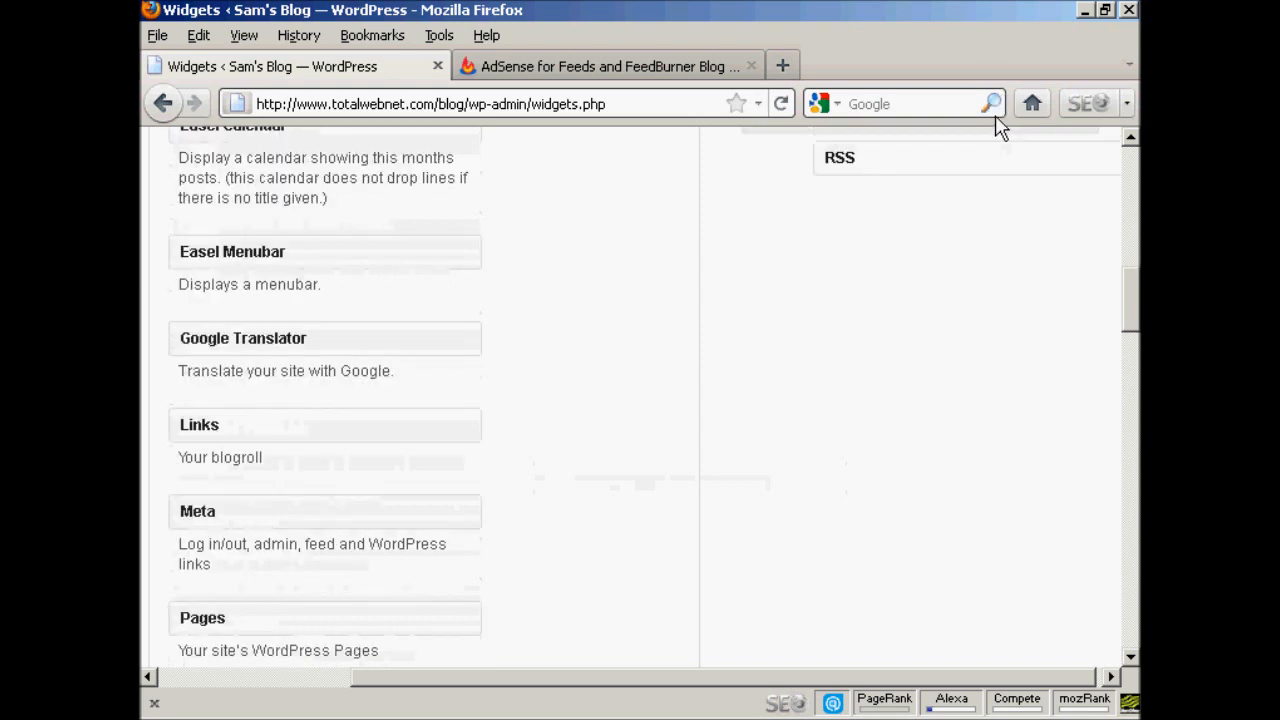
{"action": "scroll", "scroll_direction": "up", "scroll_amount": 3}
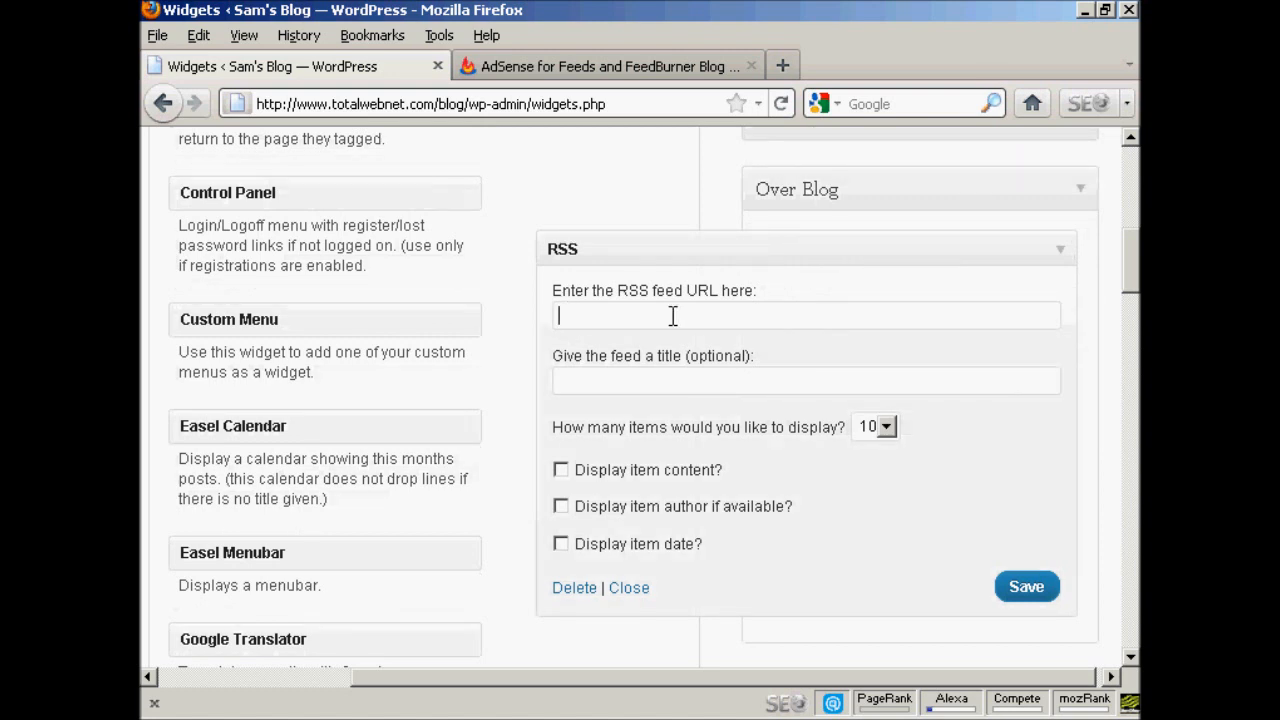
{"action": "type", "text": "http://feeds.feedburner.com/blogspot/MQiv"}
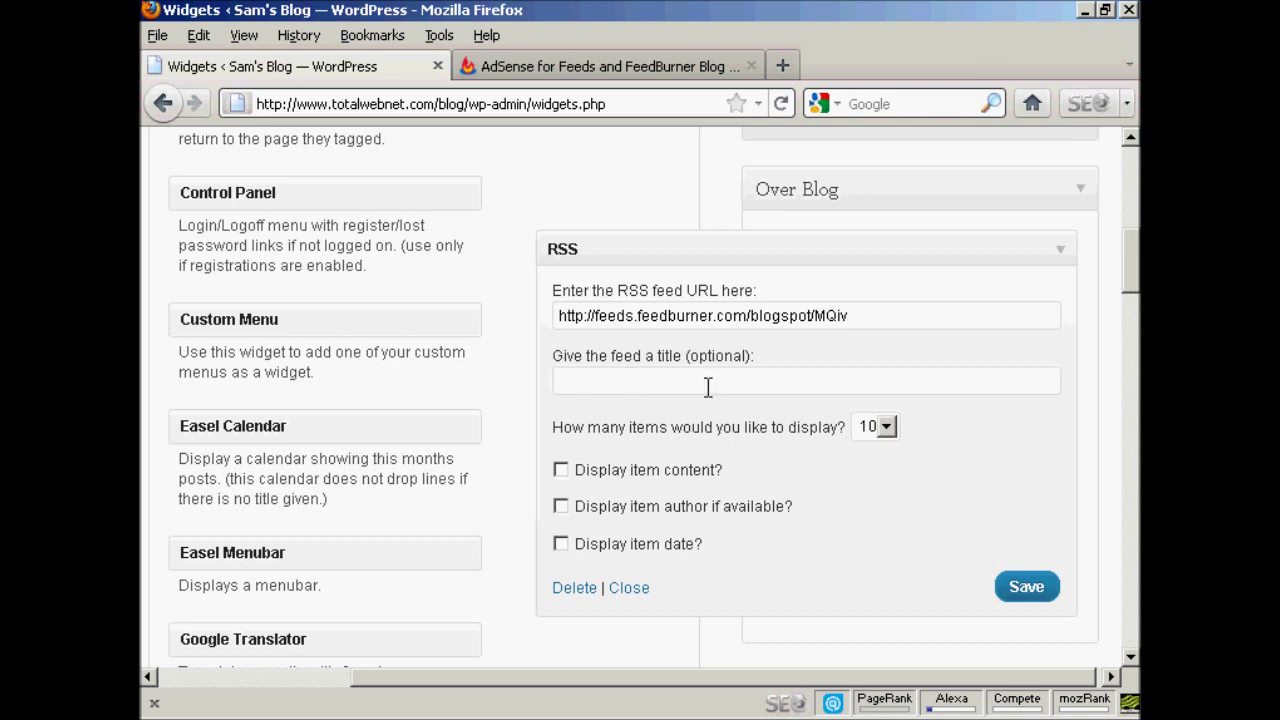
{"action": "type", "text": "L"}
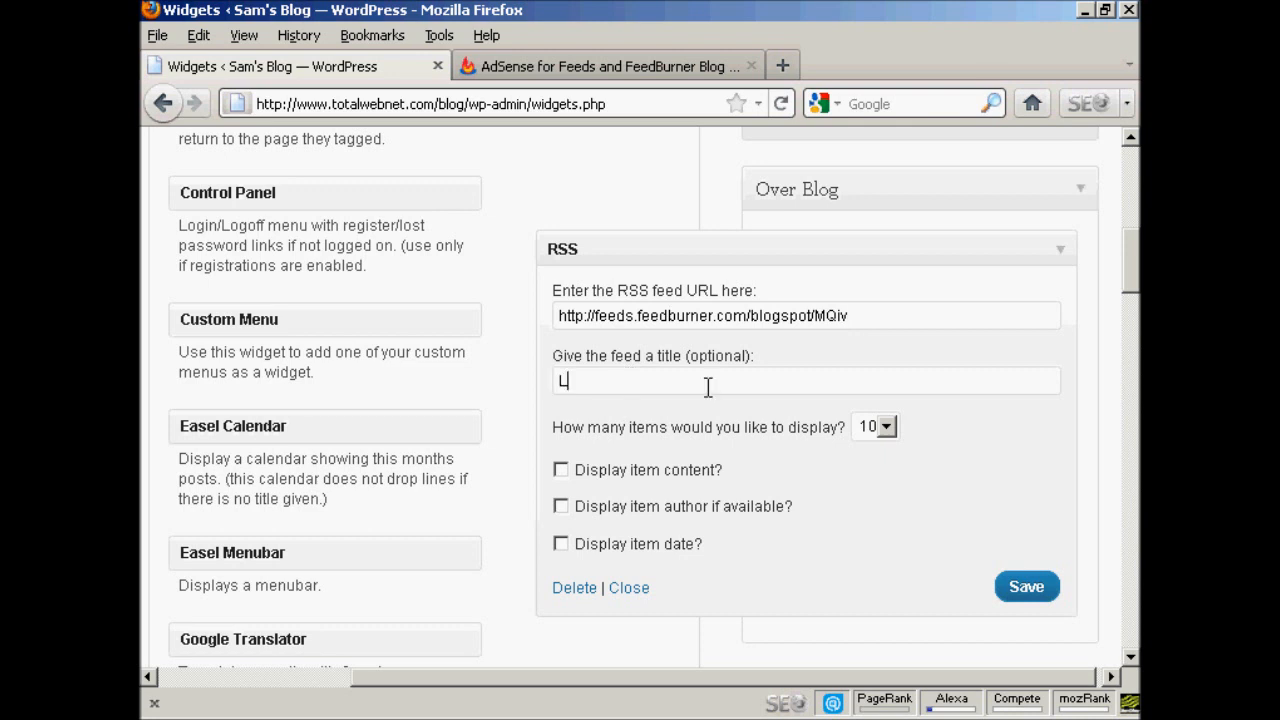
{"action": "type", "text": "atest News"}
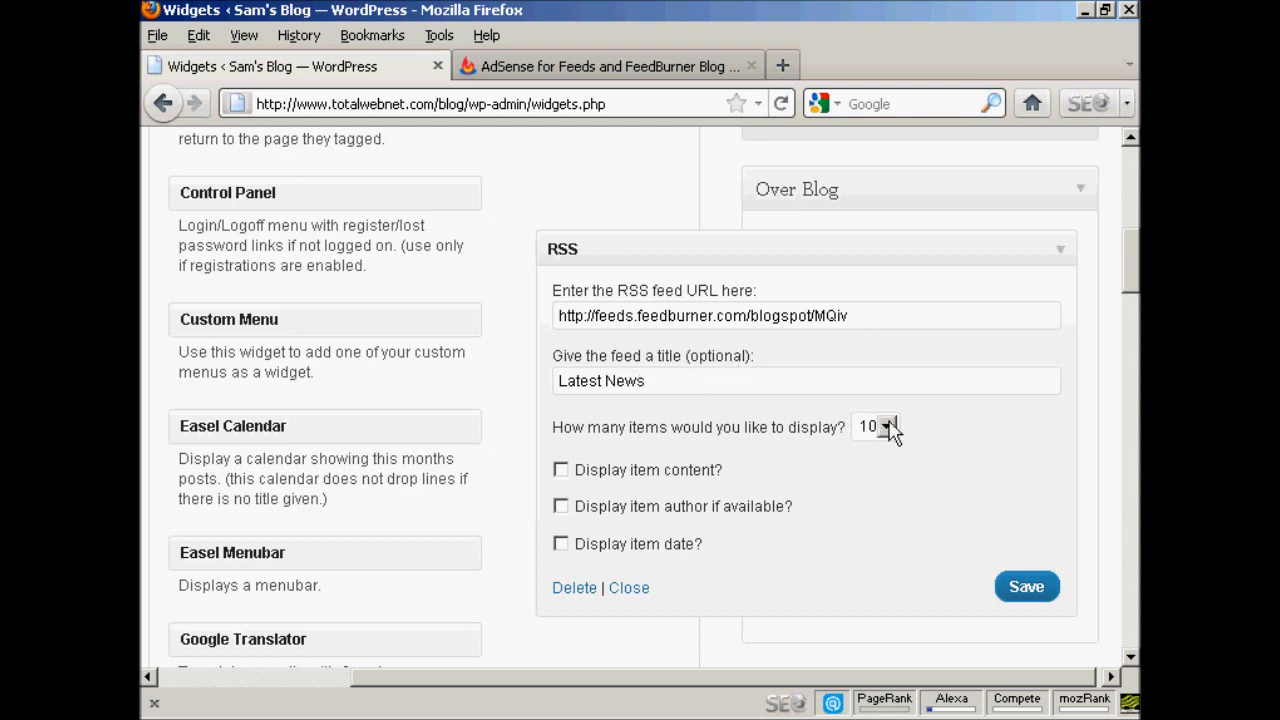
{"action": "mouse_move", "coordinate": [890, 440]}
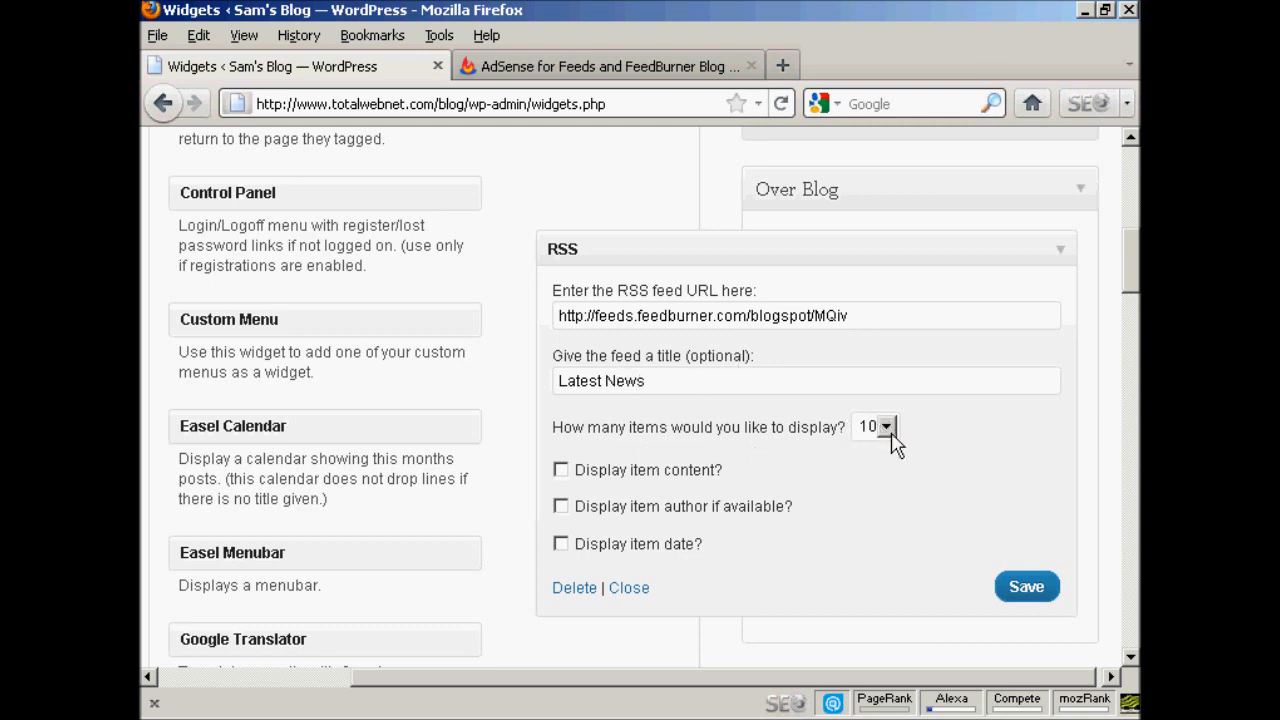
{"action": "left_click", "coordinate": [885, 426]}
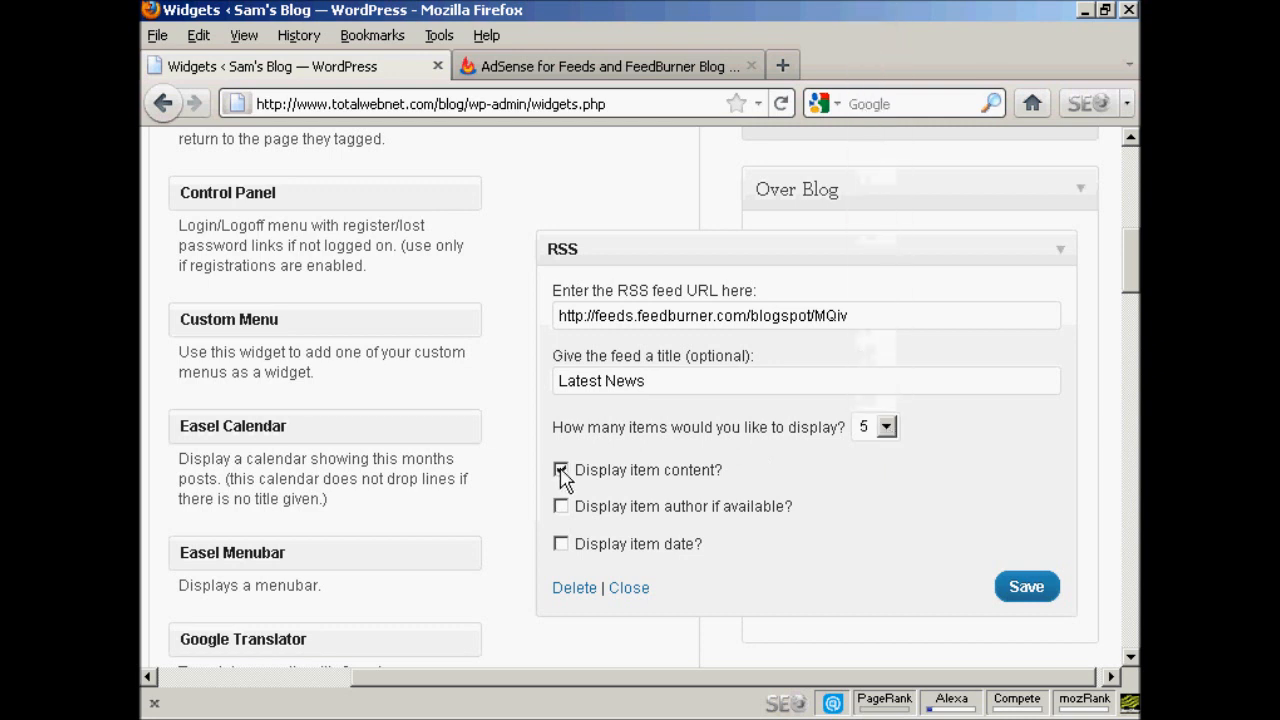
{"action": "left_click", "coordinate": [561, 470]}
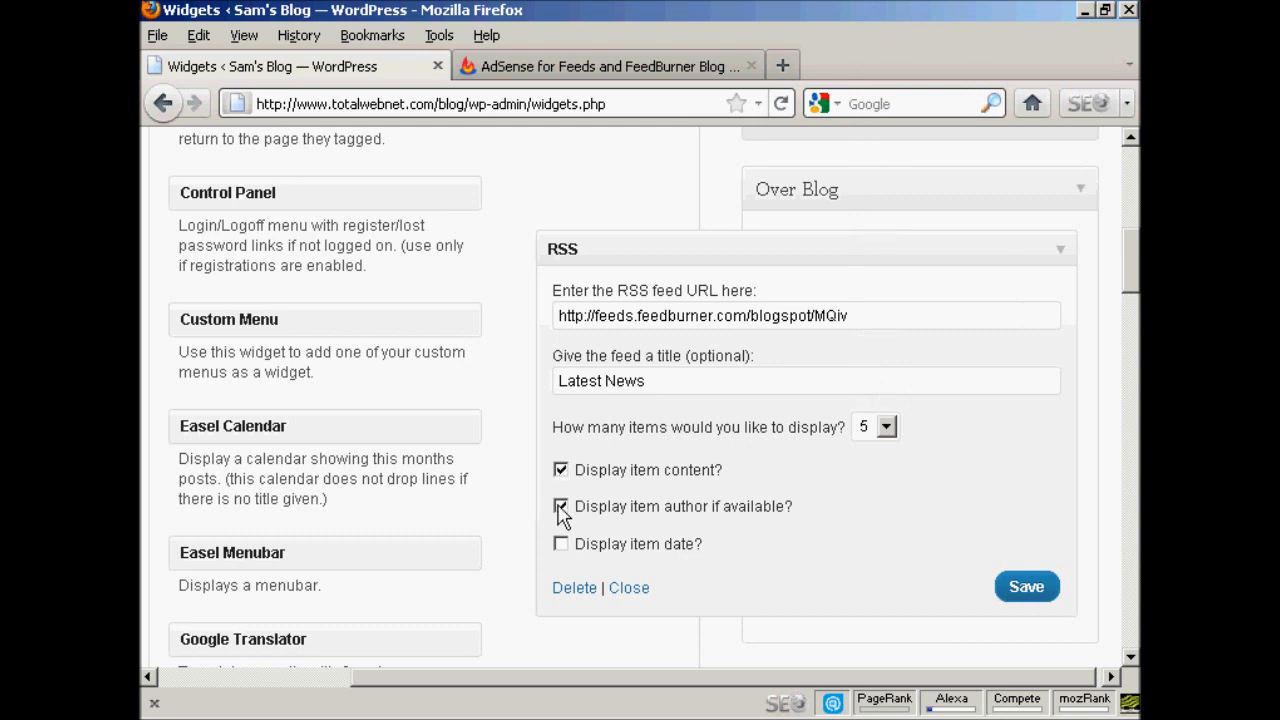
{"action": "left_click", "coordinate": [561, 506]}
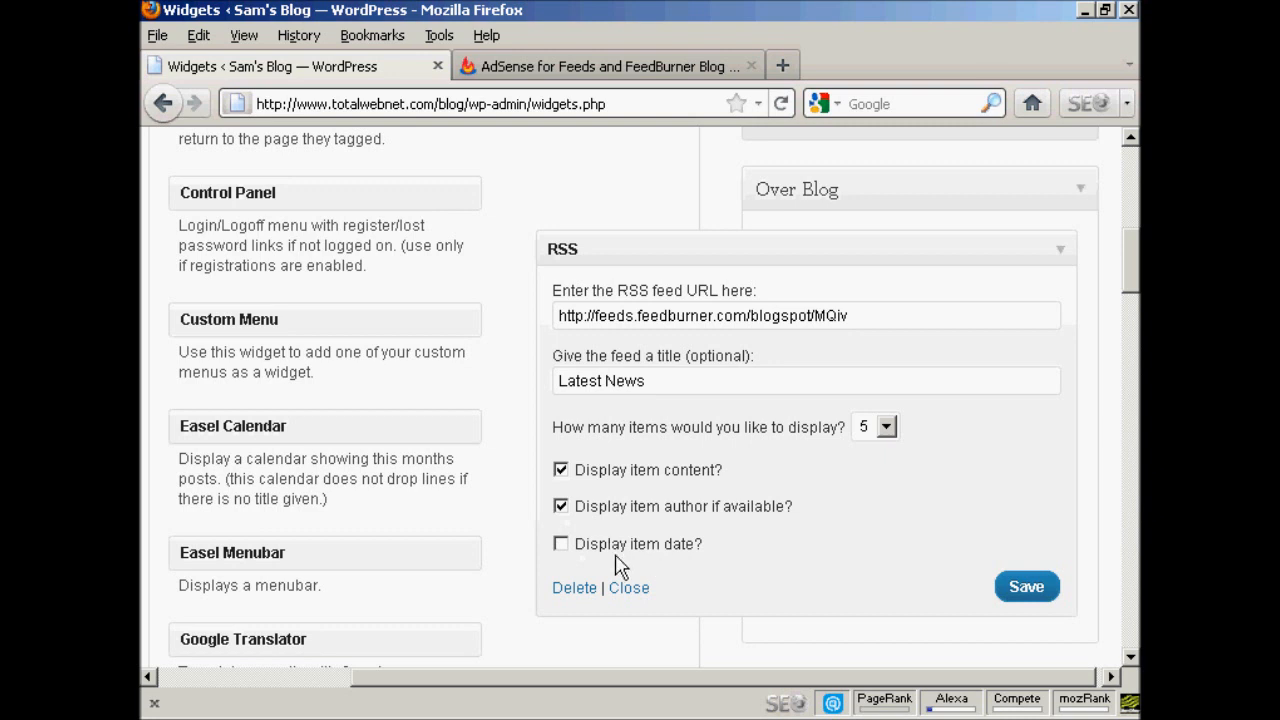
{"action": "left_click", "coordinate": [1026, 587]}
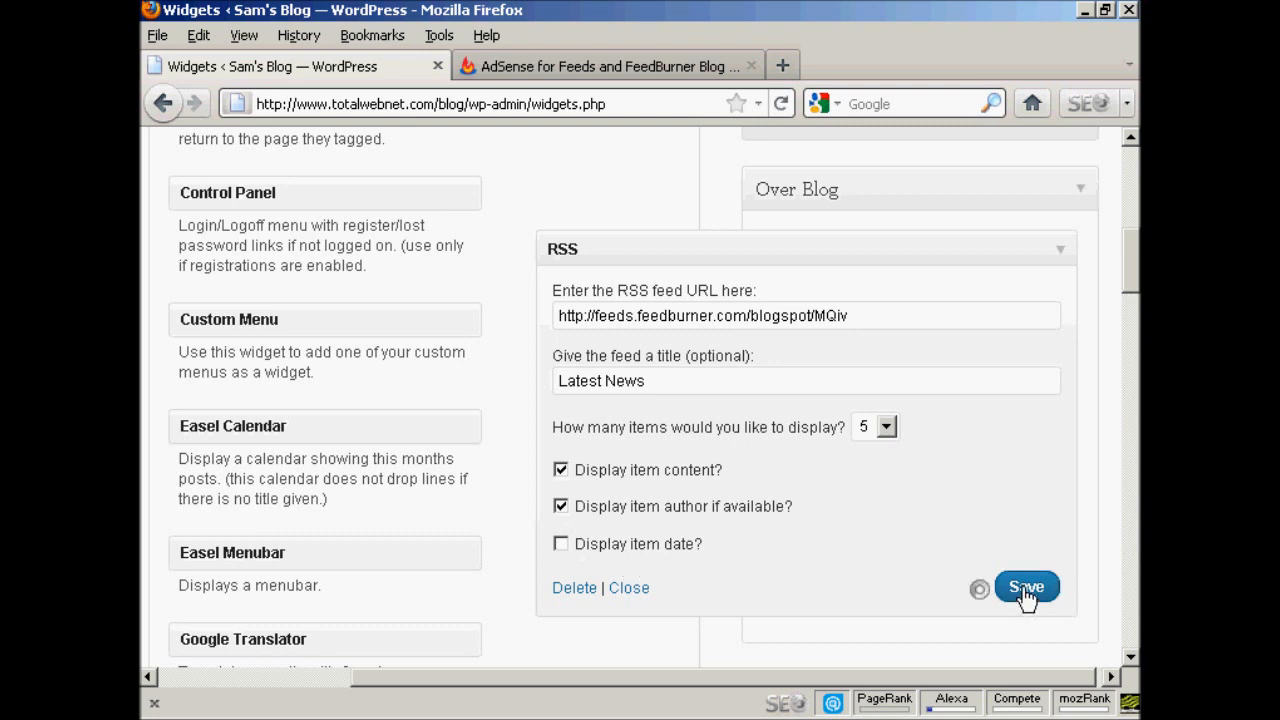
{"action": "left_click", "coordinate": [1025, 587]}
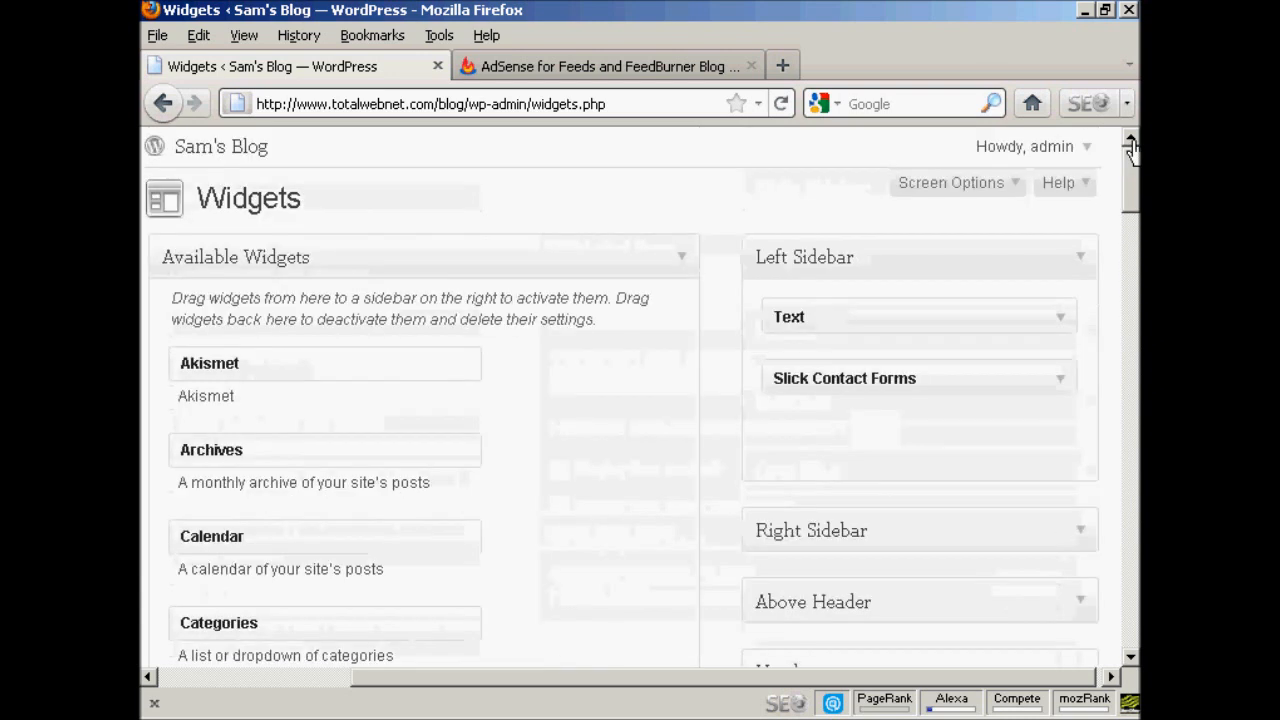
{"action": "mouse_move", "coordinate": [221, 146]}
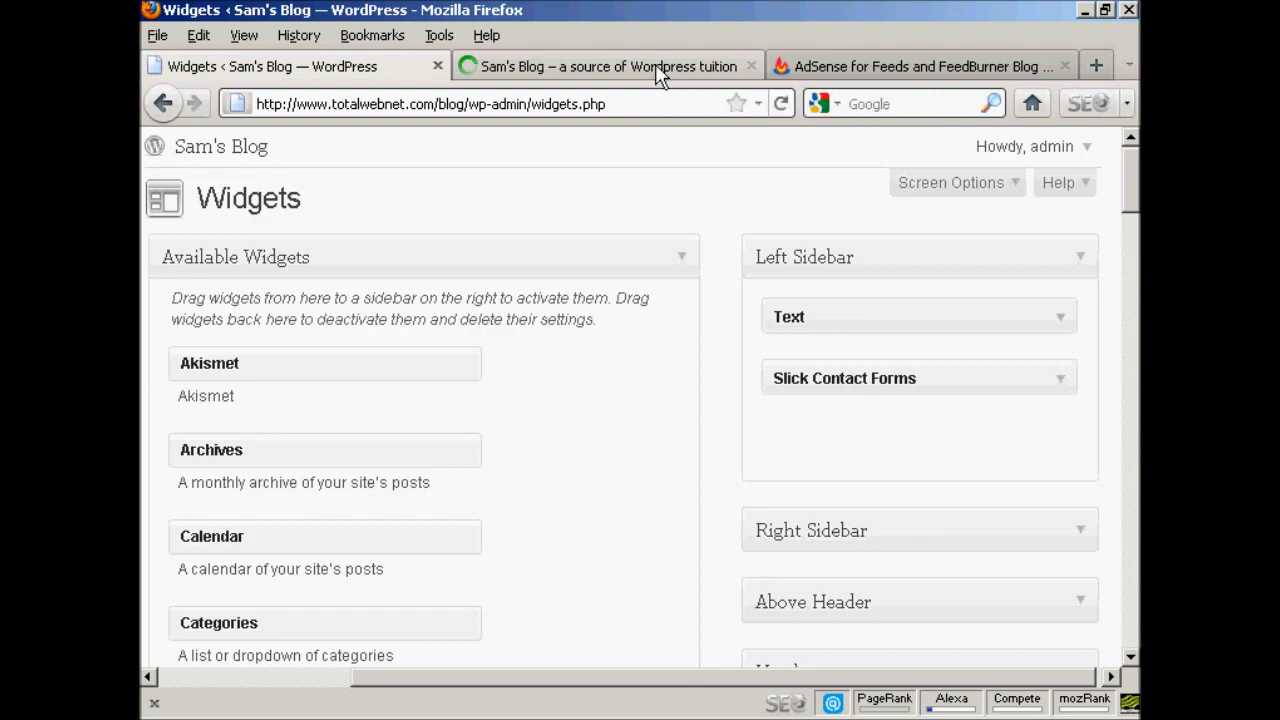
- Review the Latest News widget on Sam's Blog front page
{"action": "left_click", "coordinate": [600, 66]}
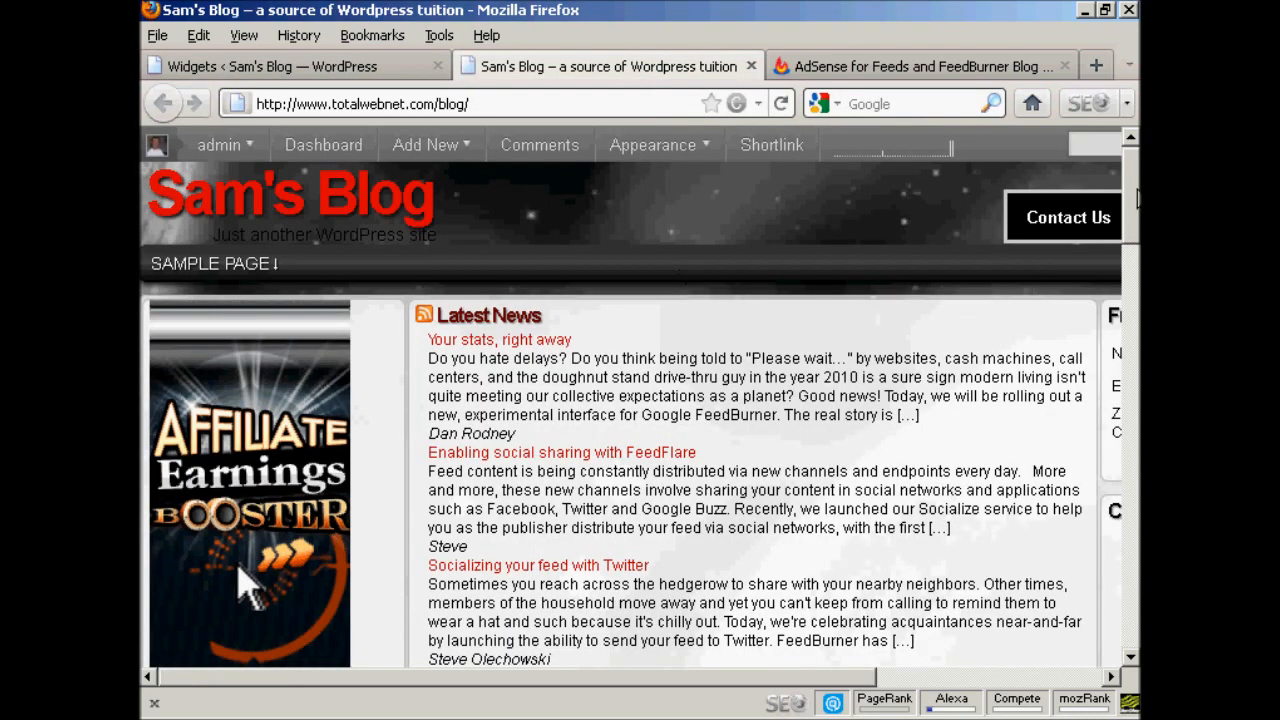
{"action": "scroll", "scroll_direction": "down", "scroll_amount": 3}
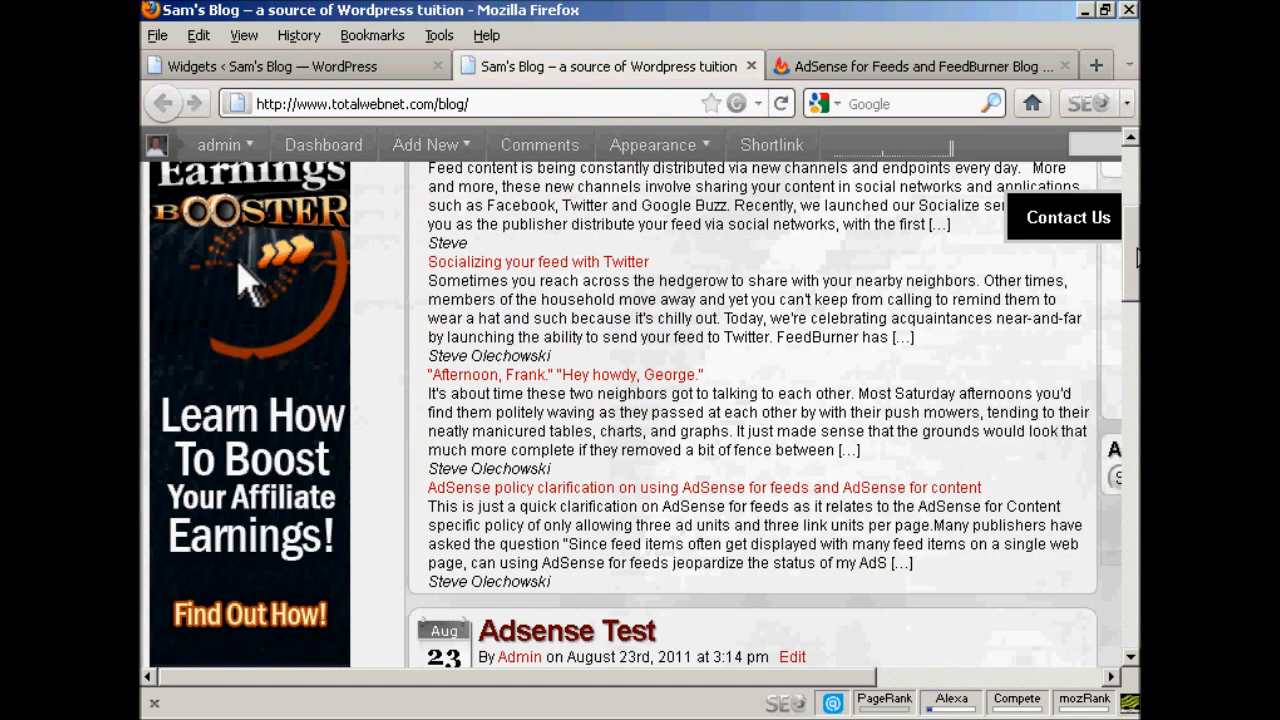
{"action": "scroll", "scroll_direction": "up", "scroll_amount": 3}
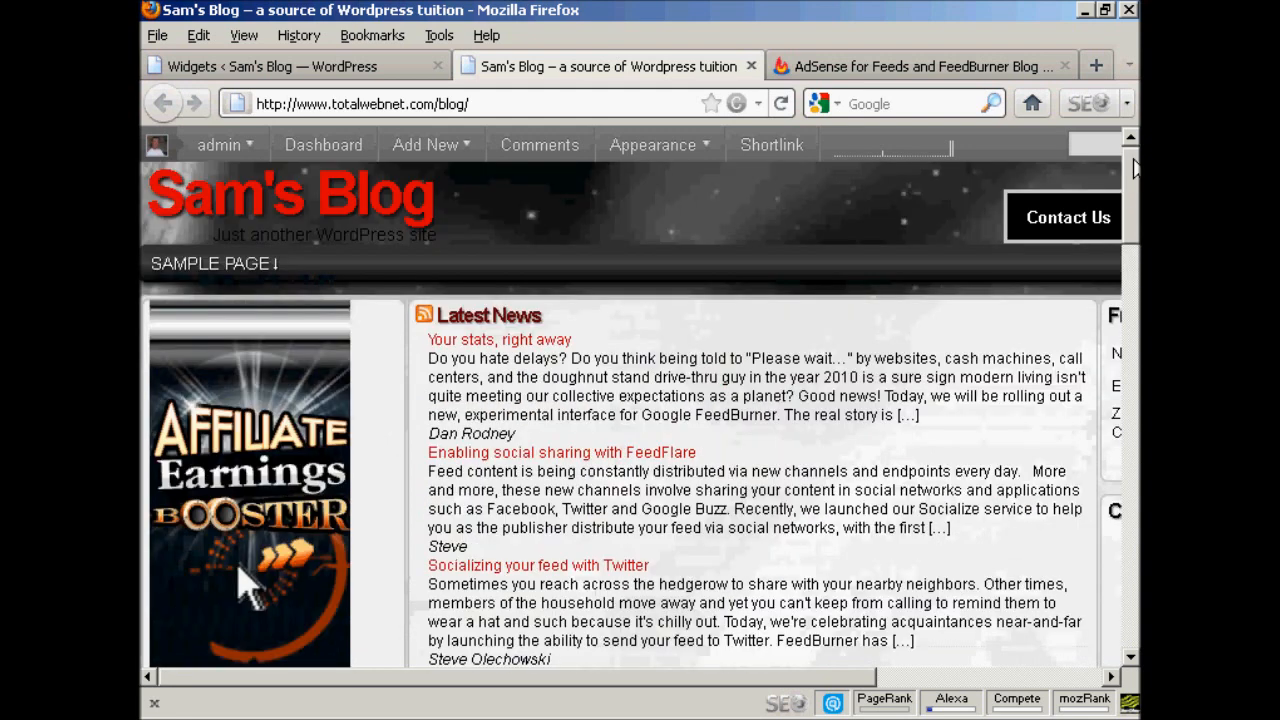